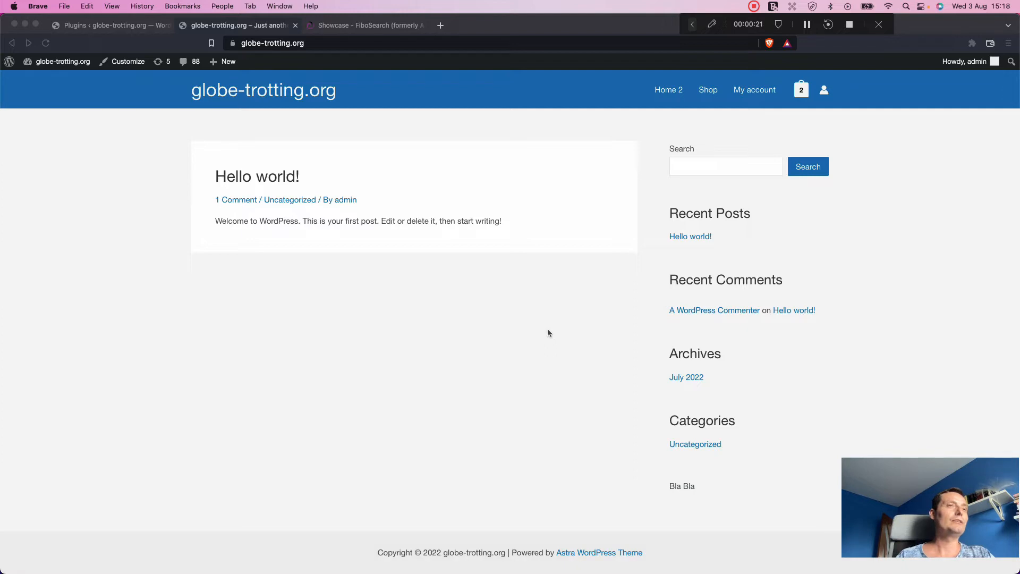
{"action": "mouse_move", "coordinate": [507, 179]}
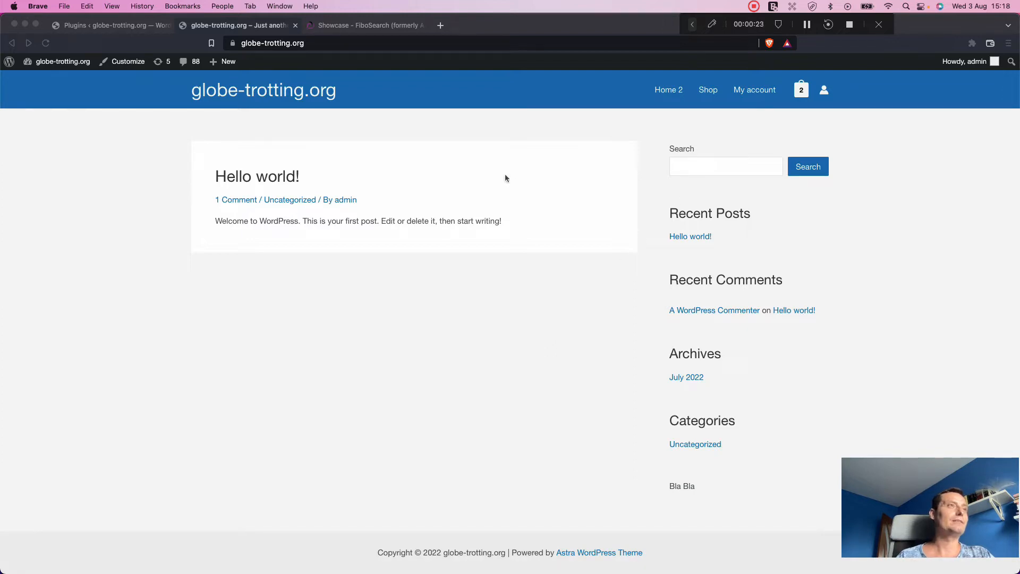
{"action": "mouse_move", "coordinate": [595, 107]}
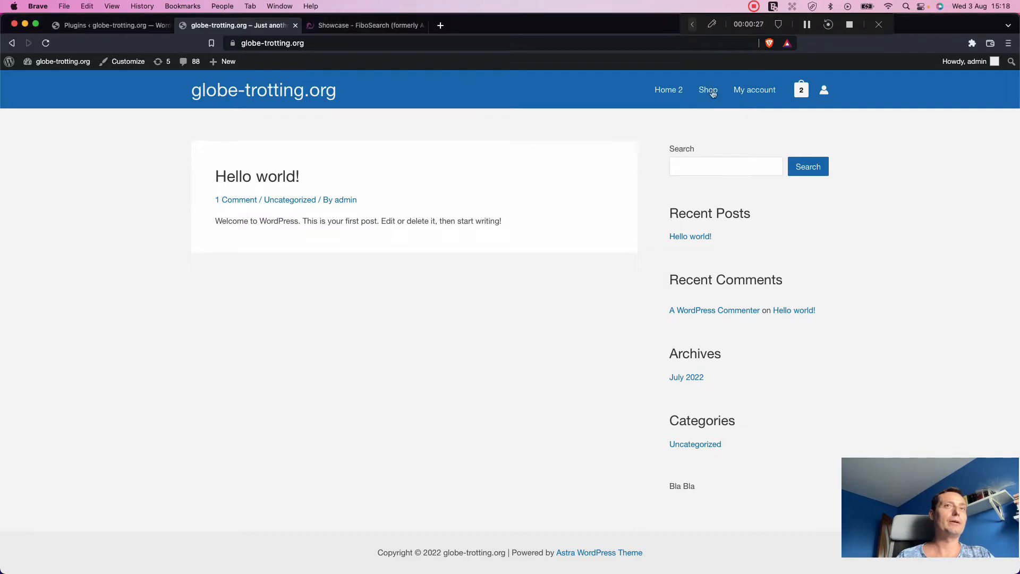
View the Shop page listing the Black Coat and Short Sleeve T-Shirt products
{"action": "left_click", "coordinate": [707, 89]}
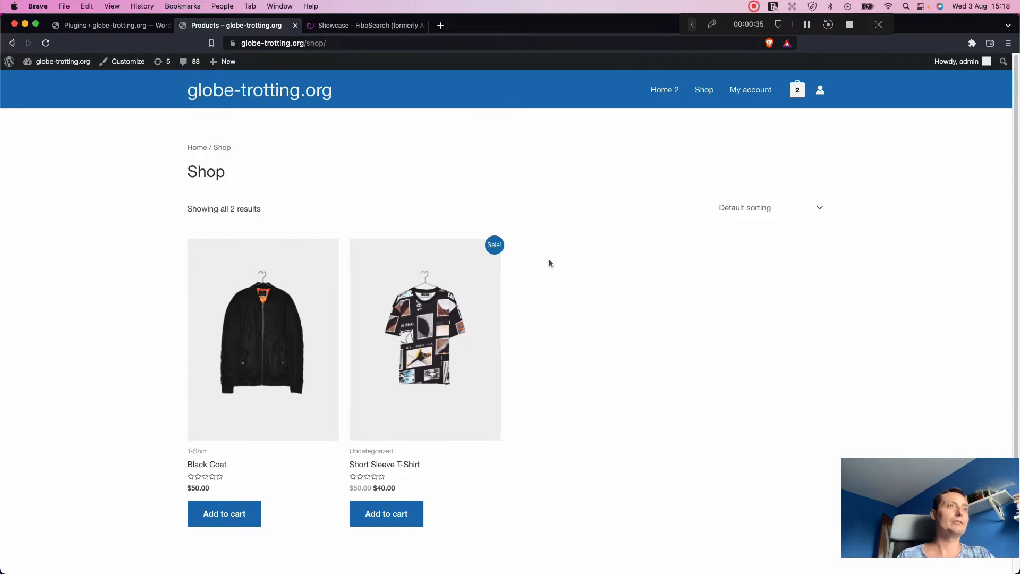
{"action": "scroll", "scroll_direction": "down", "scroll_amount": 3}
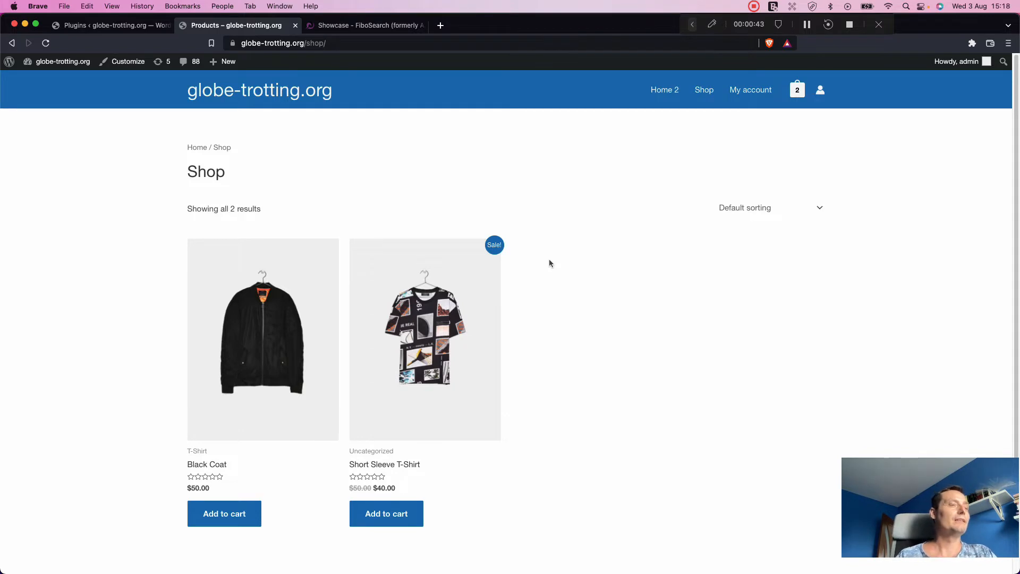
{"action": "mouse_move", "coordinate": [586, 140]}
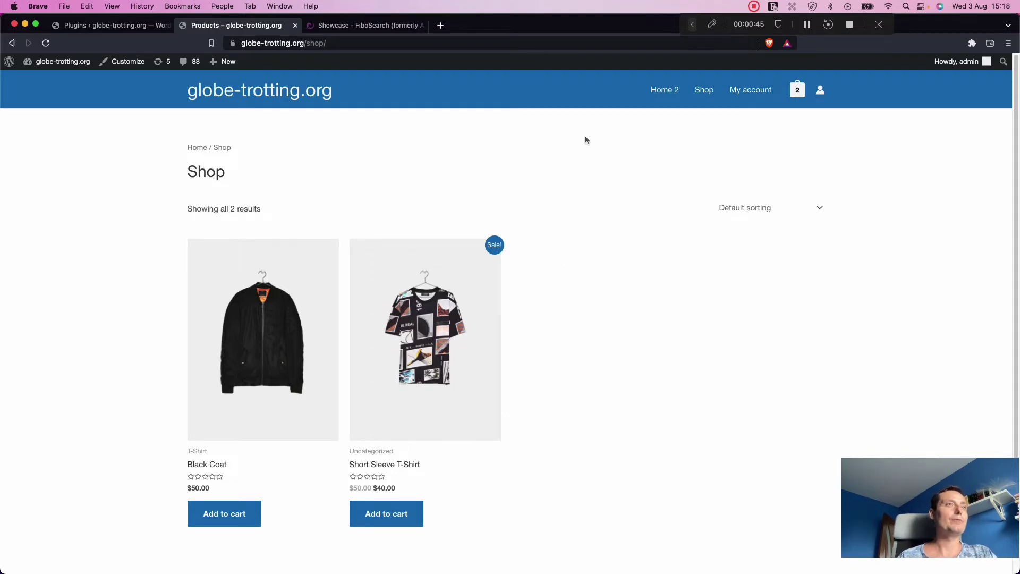
{"action": "mouse_move", "coordinate": [477, 88]}
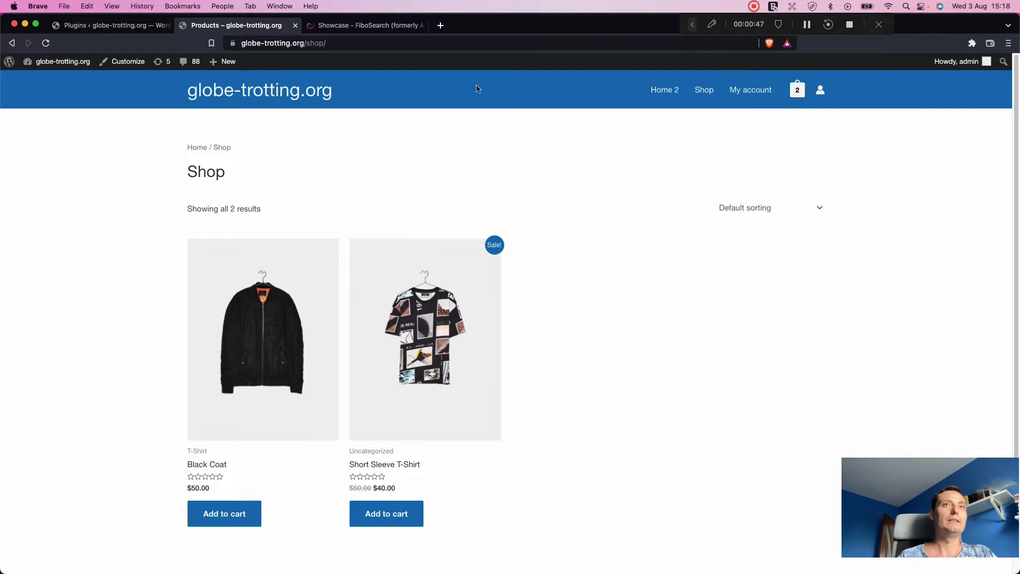
{"action": "mouse_move", "coordinate": [848, 102]}
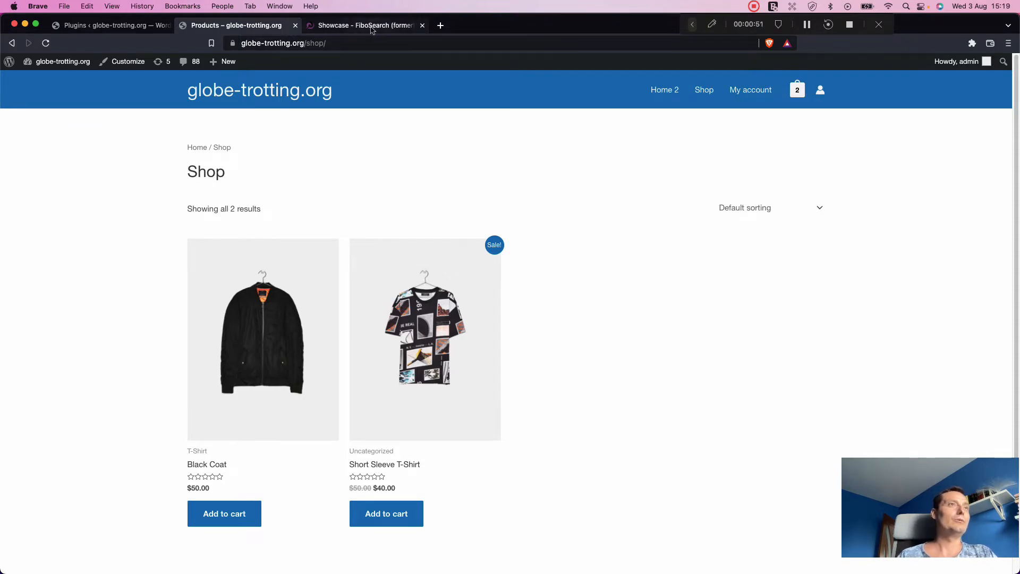
Browse the FiboSearch Showcase example stores, reviews and Pro promotion down to the footer
{"action": "left_click", "coordinate": [370, 25]}
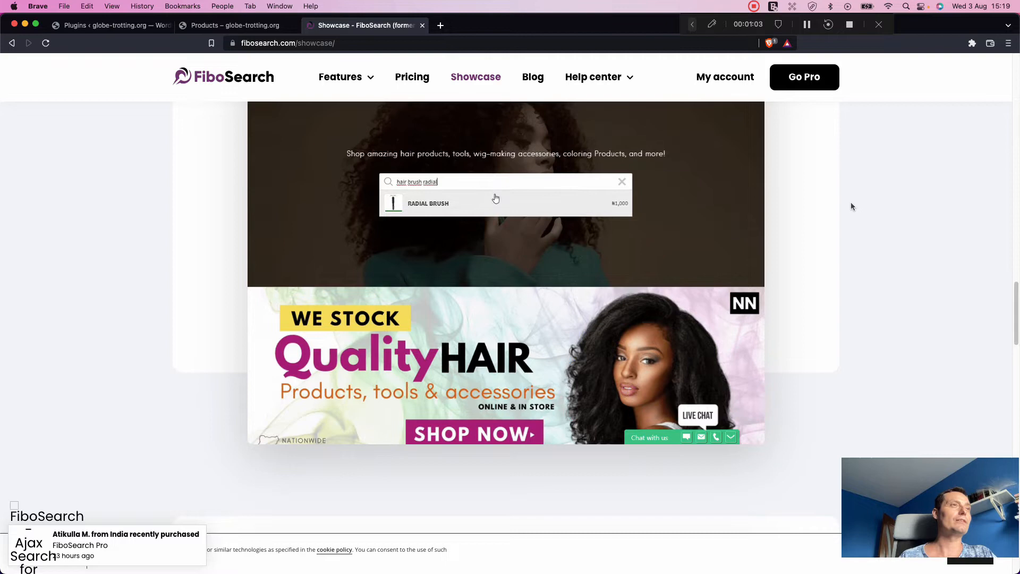
{"action": "left_click", "coordinate": [622, 181]}
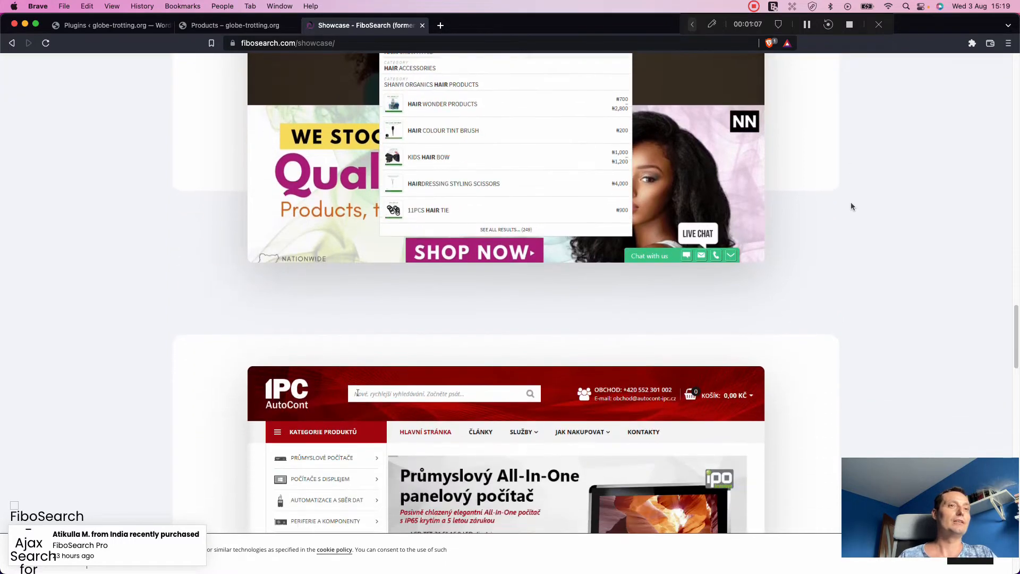
{"action": "scroll", "scroll_direction": "down", "scroll_amount": 3}
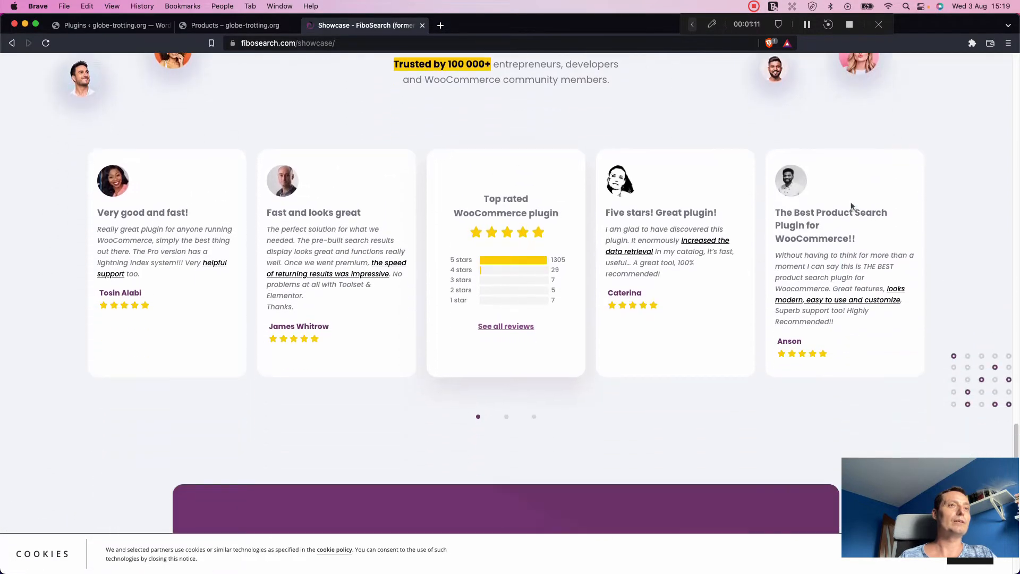
{"action": "scroll", "scroll_direction": "down", "scroll_amount": 3}
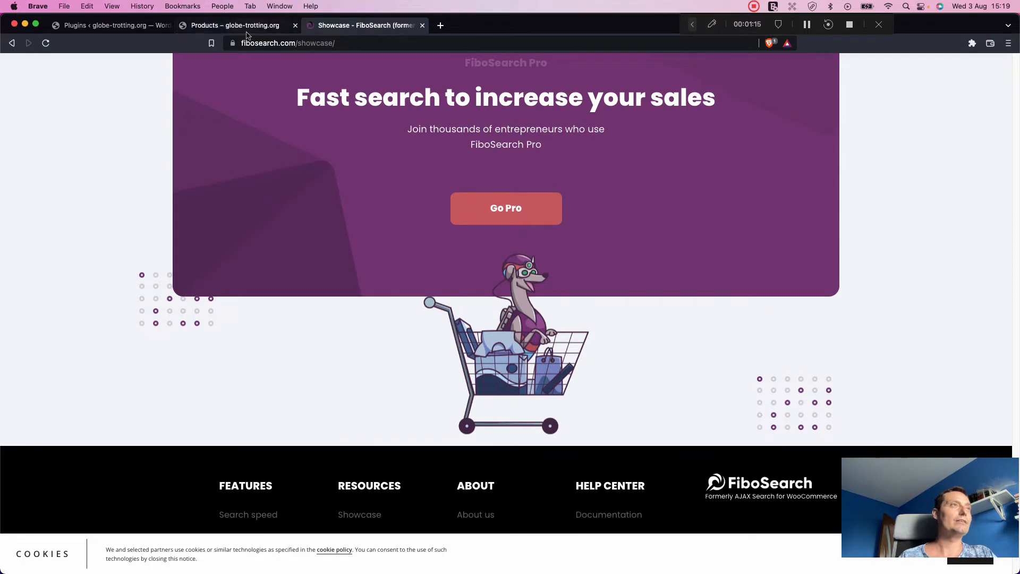
Go to Plugins > Add New and clear the mistakenly pasted URL from the plugin search
{"action": "left_click", "coordinate": [106, 26]}
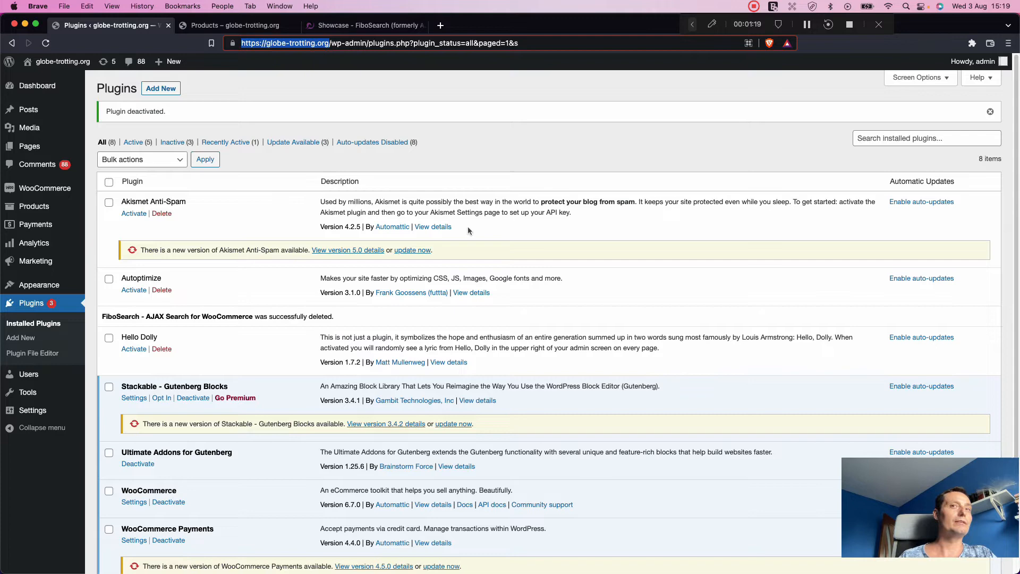
{"action": "mouse_move", "coordinate": [33, 323]}
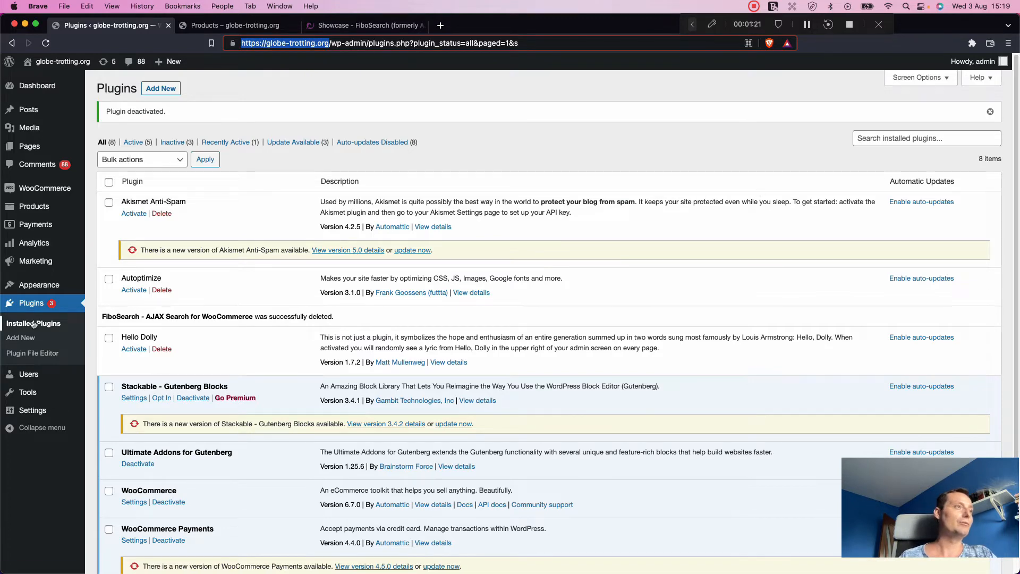
{"action": "left_click", "coordinate": [20, 337]}
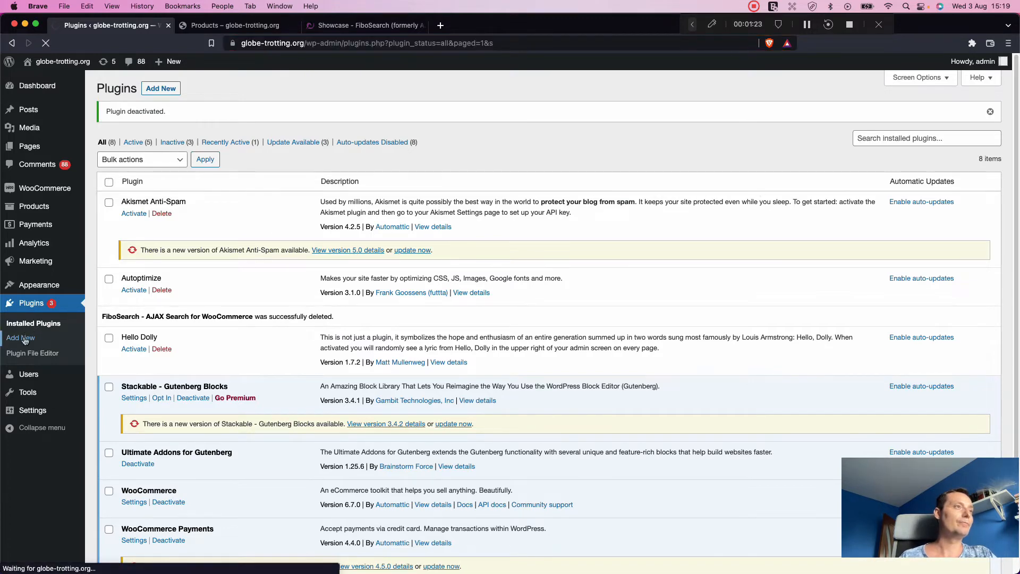
{"action": "left_click", "coordinate": [20, 338]}
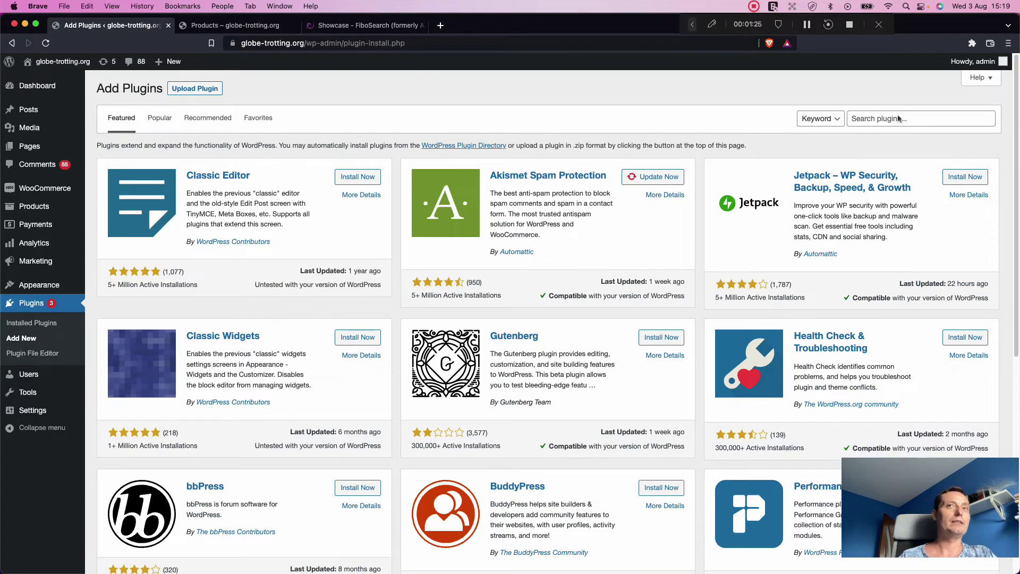
{"action": "type", "text": "https://globe-trotting.org/"}
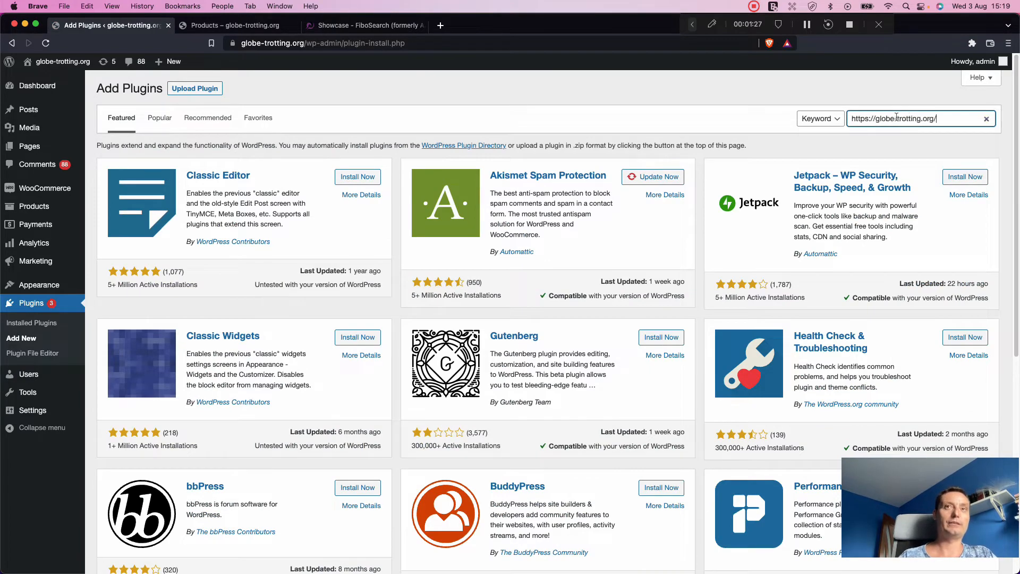
{"action": "key", "text": "Enter"}
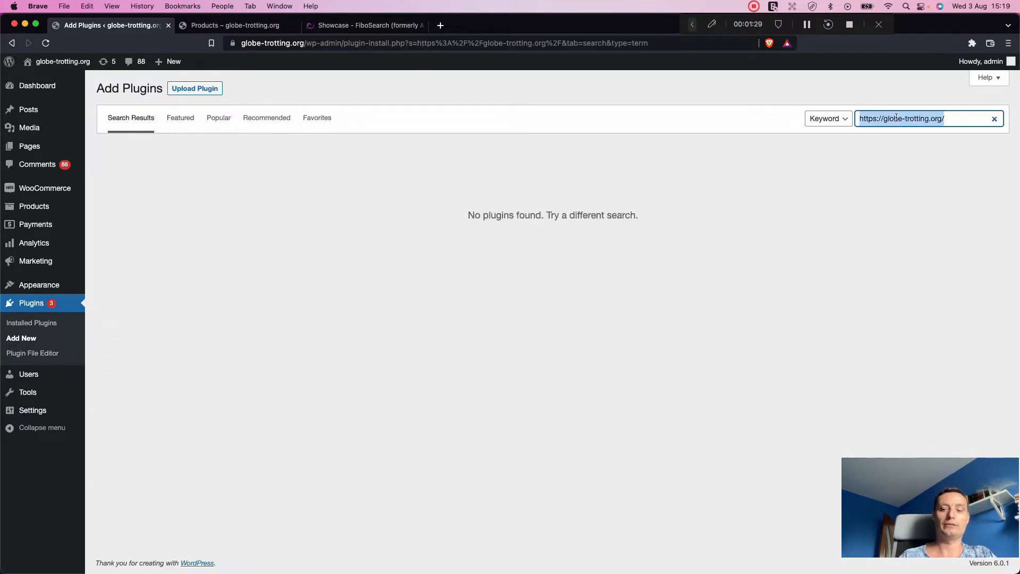
{"action": "left_click", "coordinate": [995, 119]}
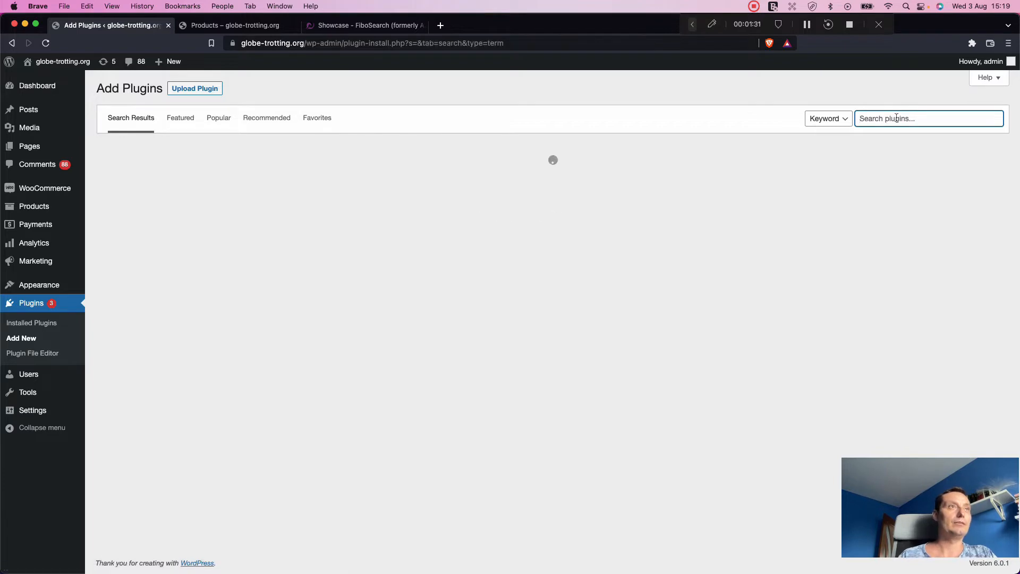
Search the plugin directory for 'fibosearch' to list FiboSearch – Ajax Search for WooCommerce
{"action": "type", "text": "fiboseat"}
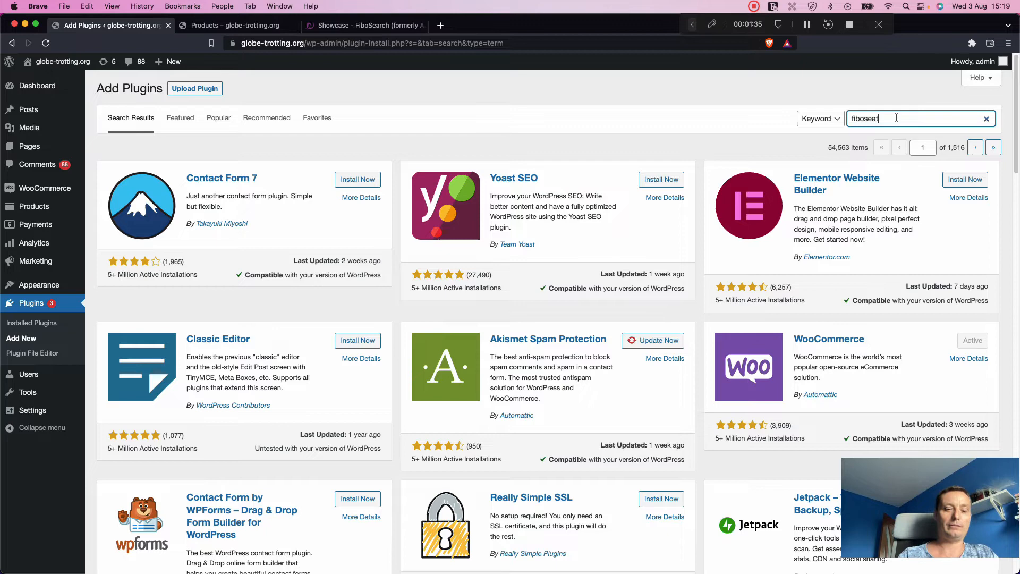
{"action": "type", "text": "fibosearch"}
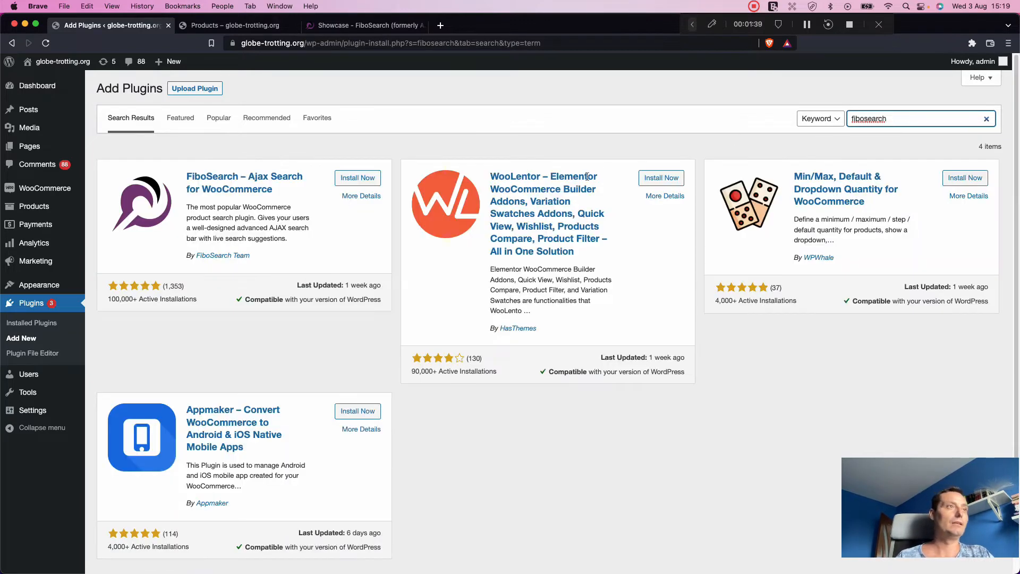
Install the FiboSearch – Ajax Search for WooCommerce plugin and activate it
{"action": "left_click", "coordinate": [355, 179]}
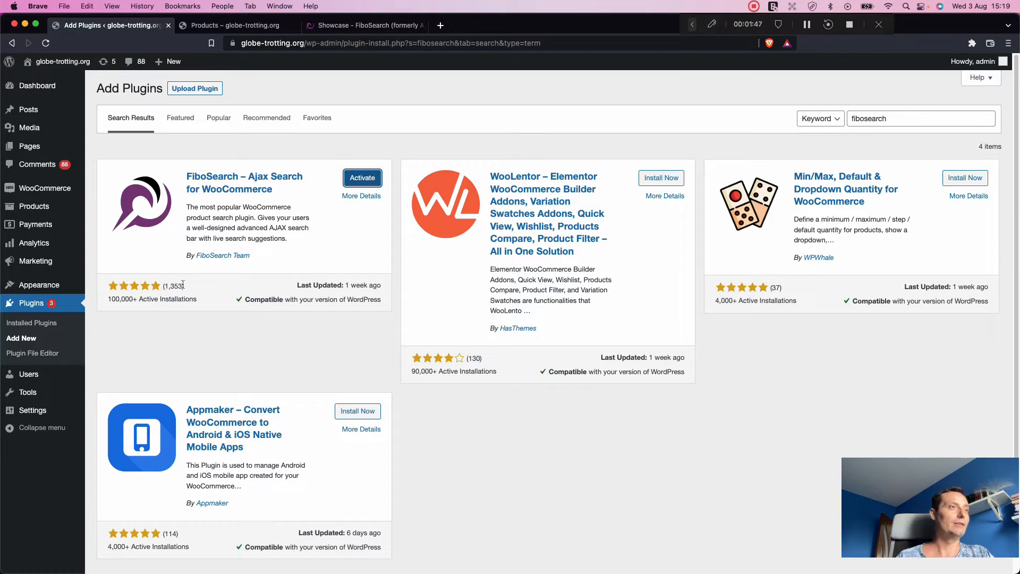
{"action": "mouse_move", "coordinate": [208, 280]}
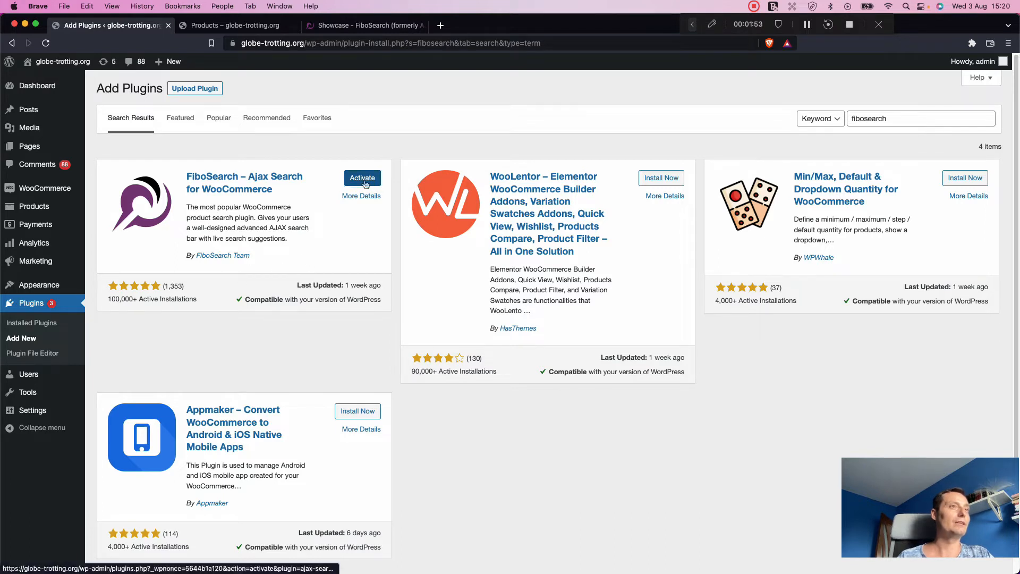
{"action": "left_click", "coordinate": [362, 177]}
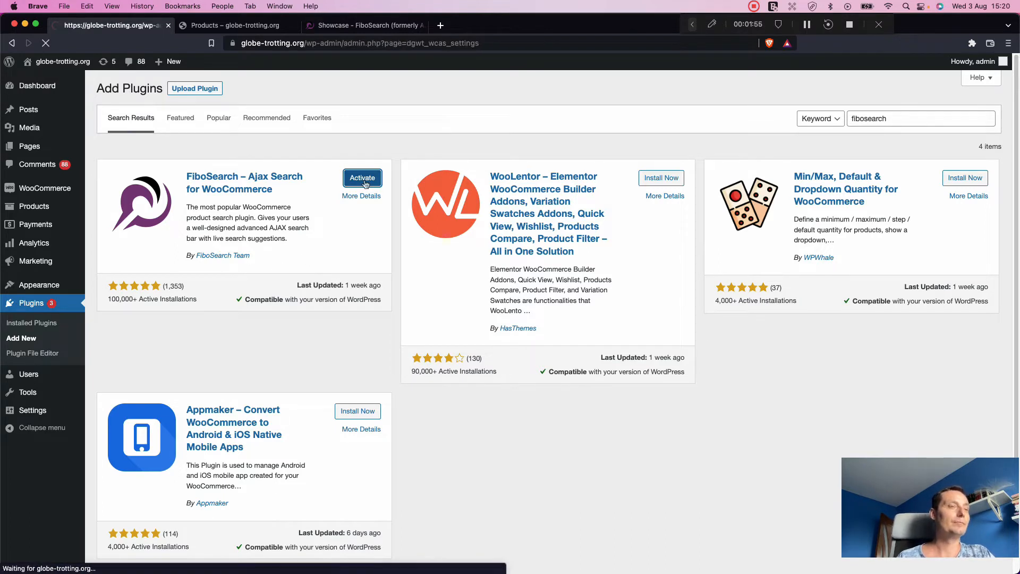
Skip the Freemius opt-in for update notifications and diagnostic tracking
{"action": "left_click", "coordinate": [362, 178]}
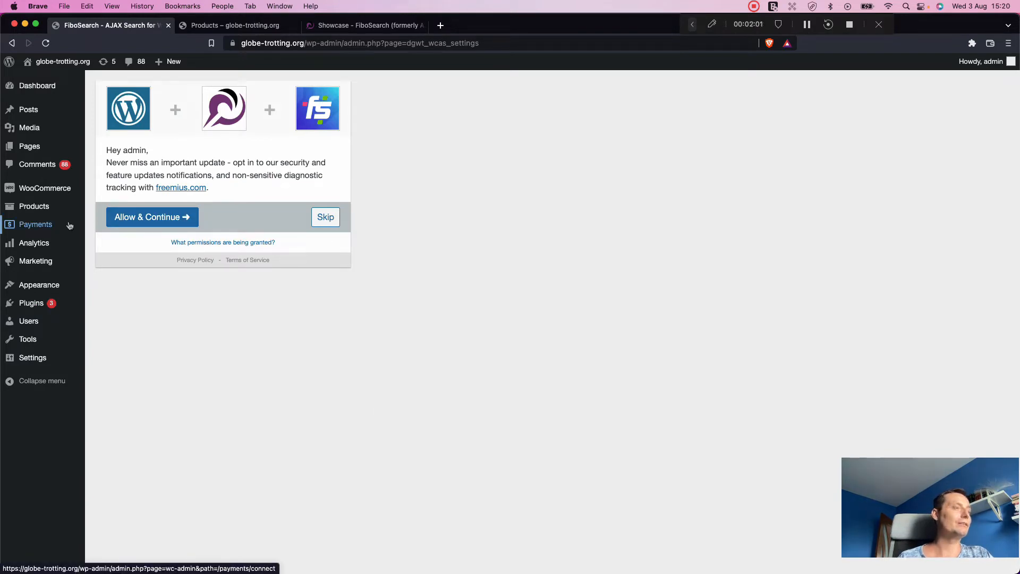
{"action": "mouse_move", "coordinate": [43, 188]}
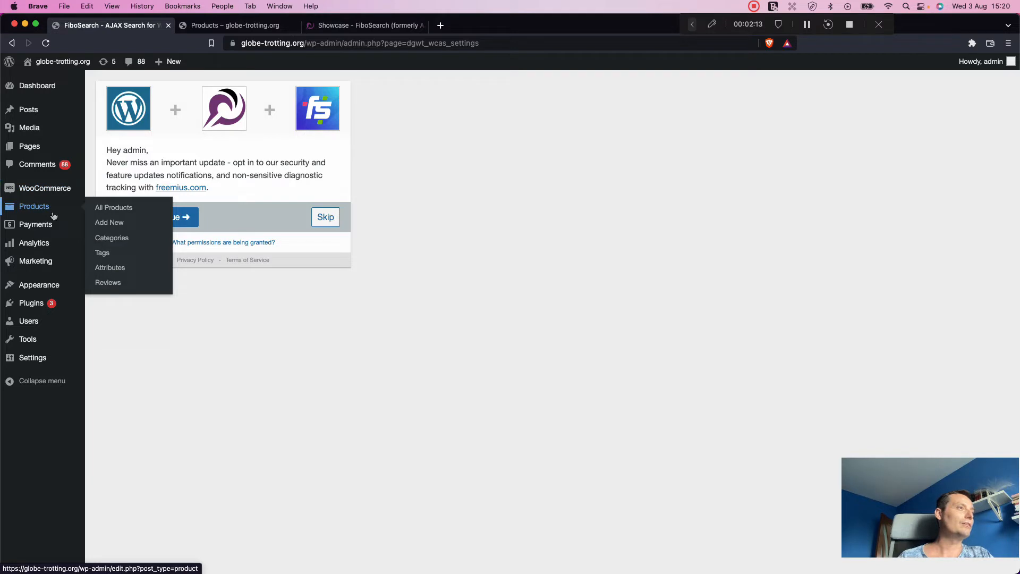
{"action": "mouse_move", "coordinate": [45, 188]}
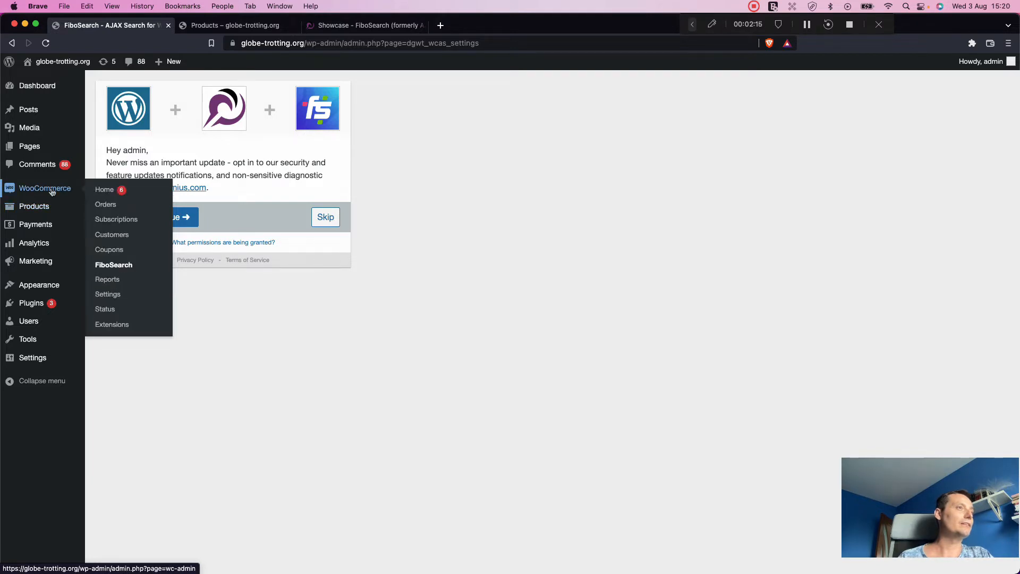
{"action": "mouse_move", "coordinate": [131, 264]}
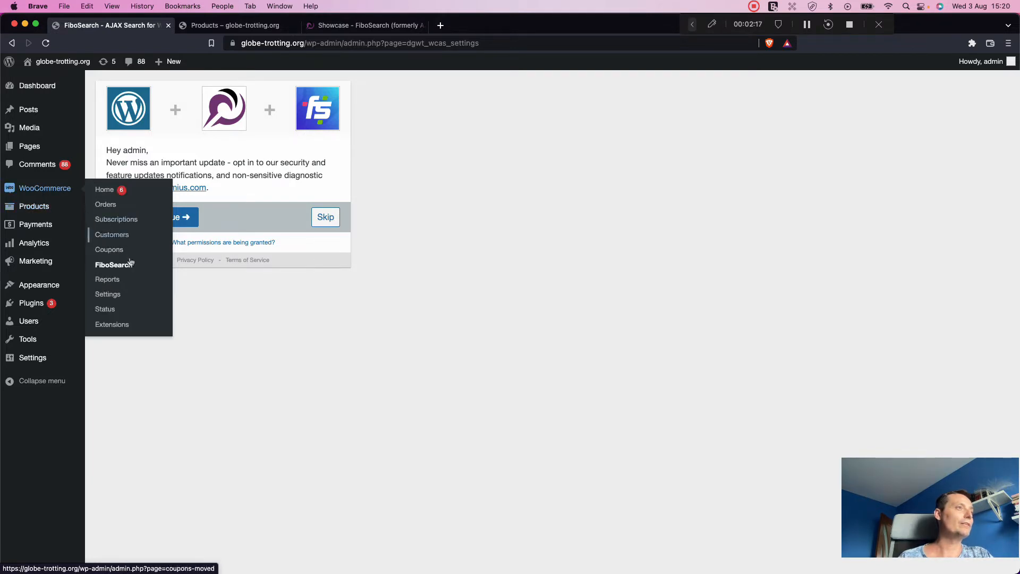
{"action": "mouse_move", "coordinate": [132, 265]}
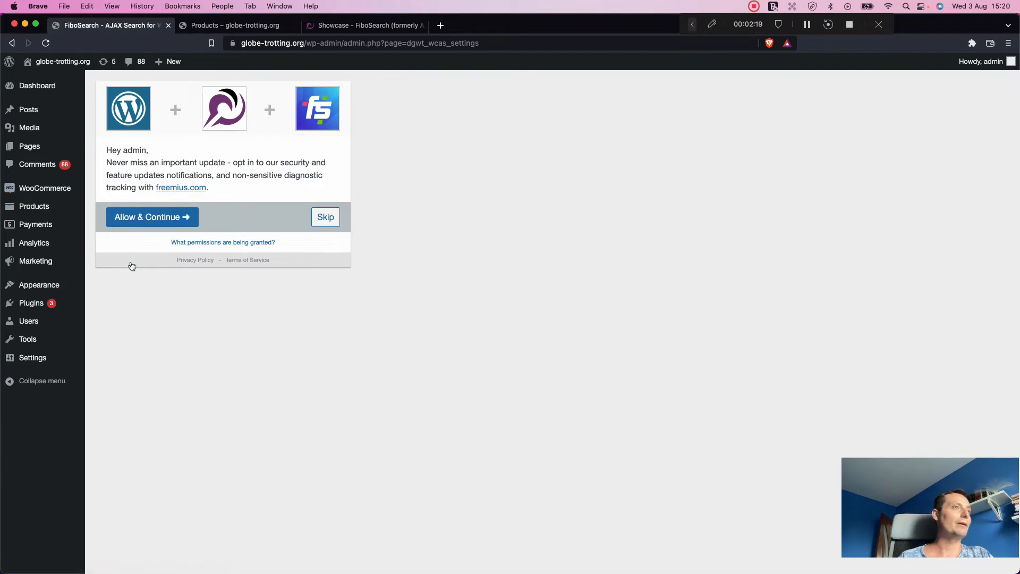
{"action": "left_click", "coordinate": [325, 216]}
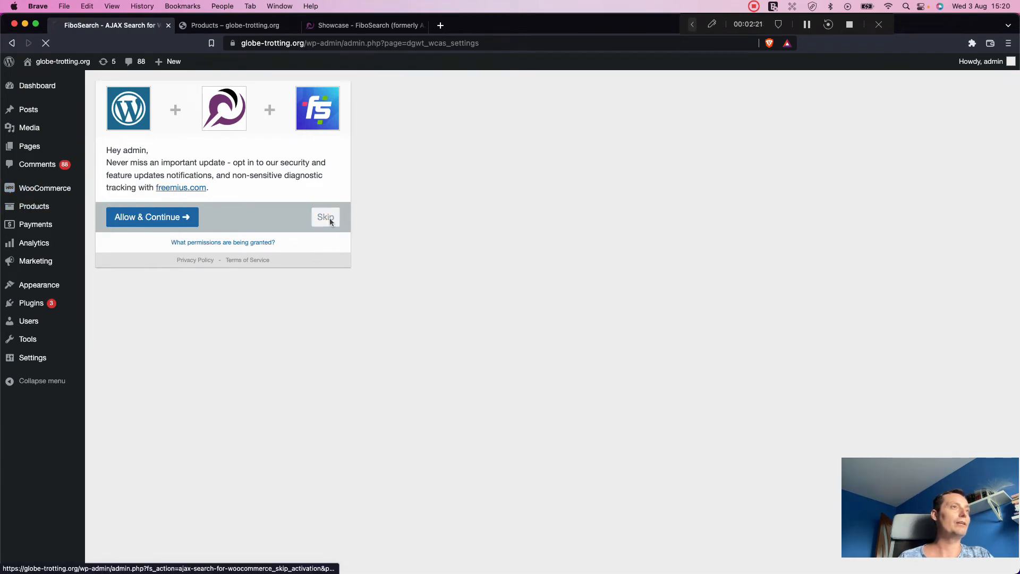
Keep 'Replace them' checked for Astra's search bars and save the Starting settings
{"action": "left_click", "coordinate": [325, 217]}
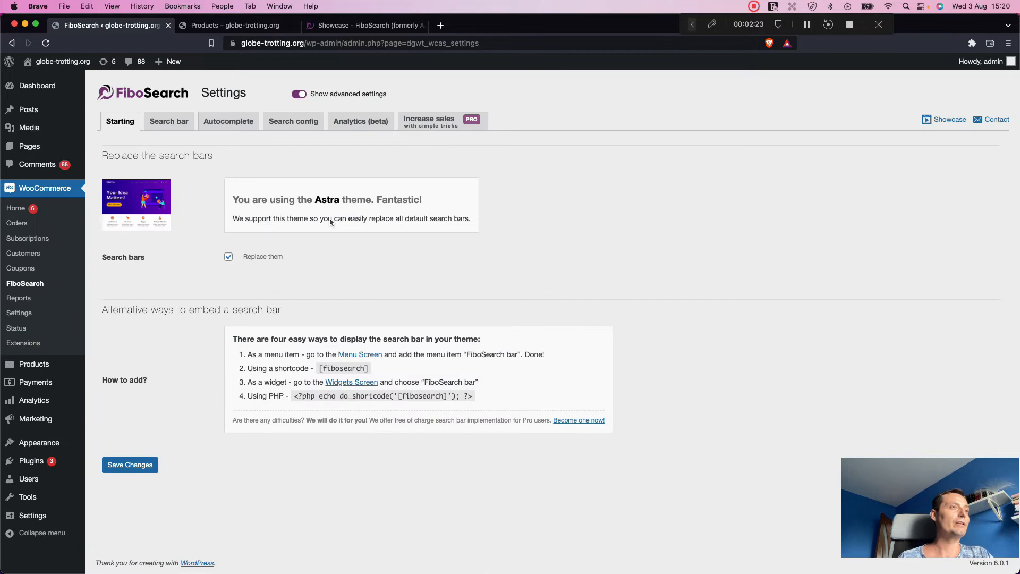
{"action": "mouse_move", "coordinate": [209, 169]}
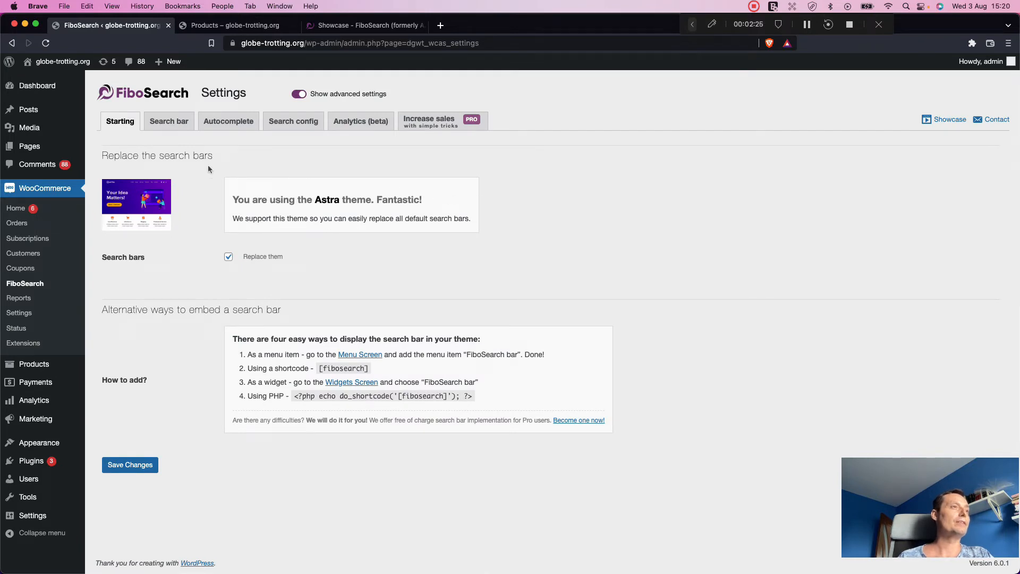
{"action": "mouse_move", "coordinate": [215, 177]}
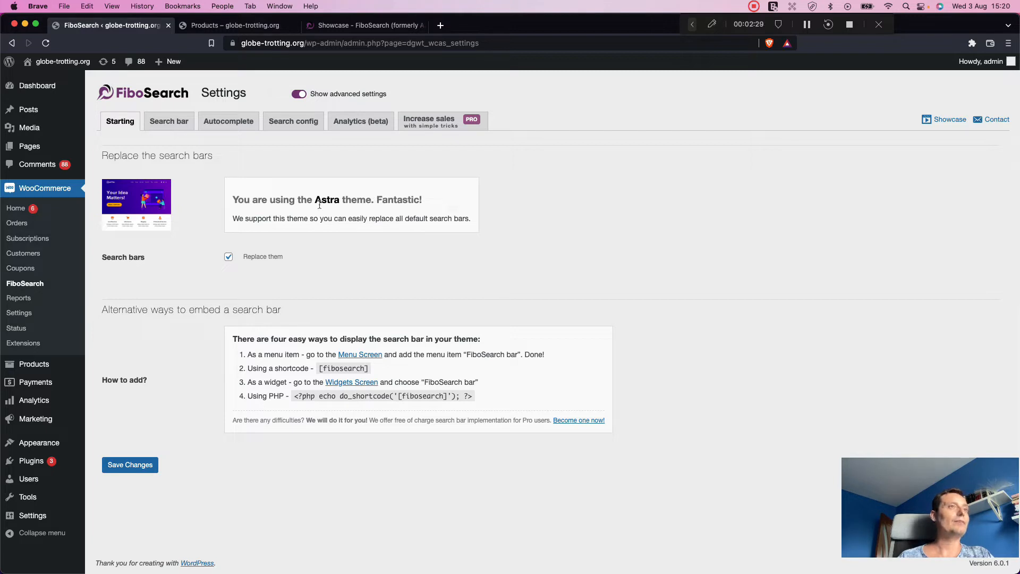
{"action": "mouse_move", "coordinate": [277, 231]}
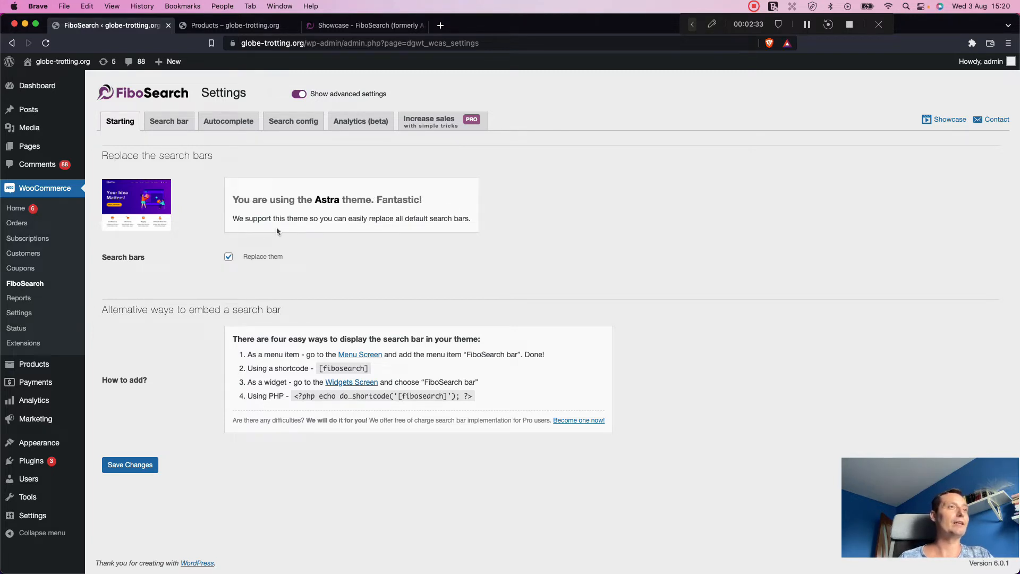
{"action": "mouse_move", "coordinate": [344, 233]}
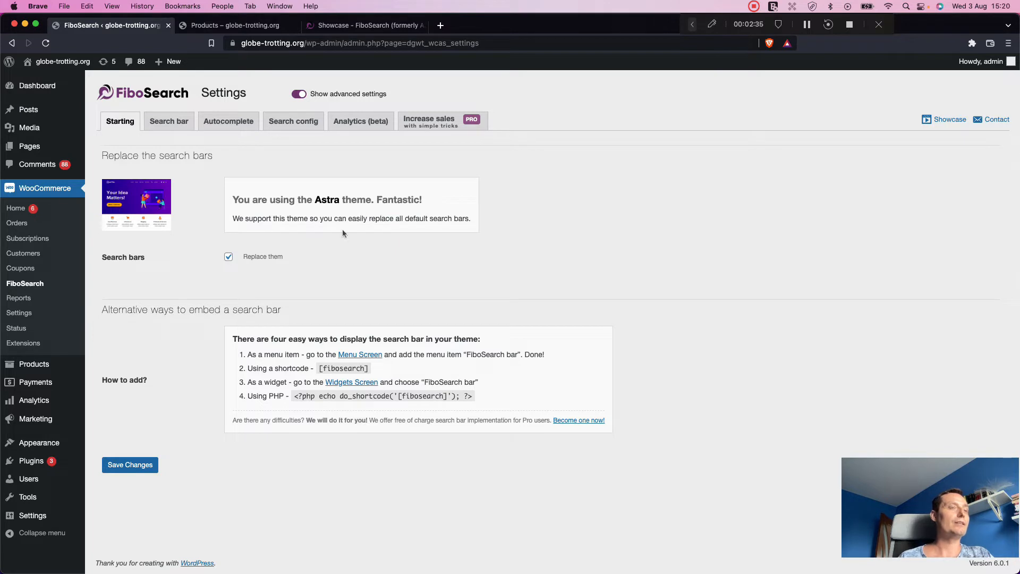
{"action": "mouse_move", "coordinate": [328, 244]}
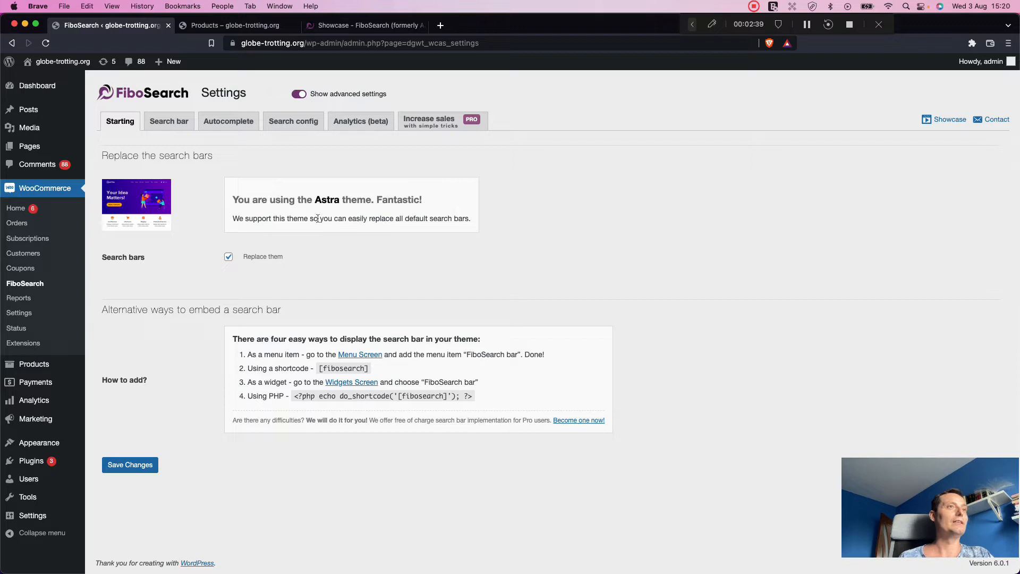
{"action": "mouse_move", "coordinate": [308, 225]}
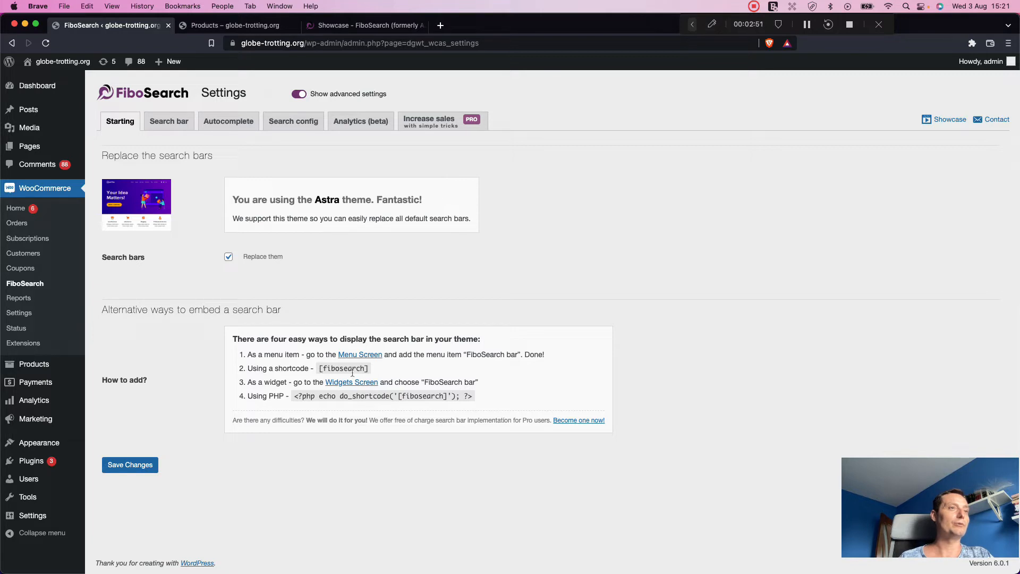
{"action": "mouse_move", "coordinate": [369, 384]}
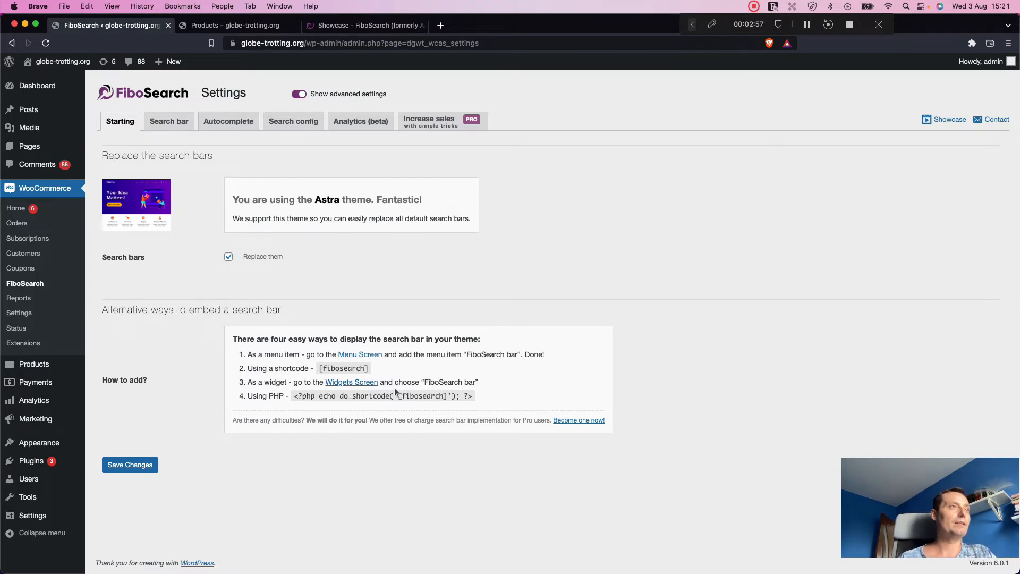
{"action": "mouse_move", "coordinate": [379, 232]}
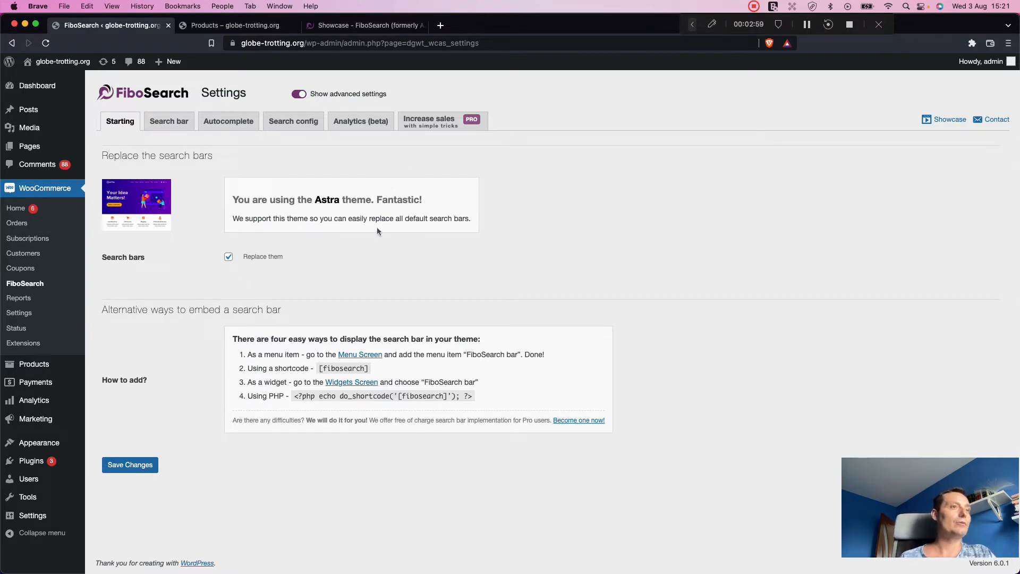
{"action": "mouse_move", "coordinate": [226, 239]}
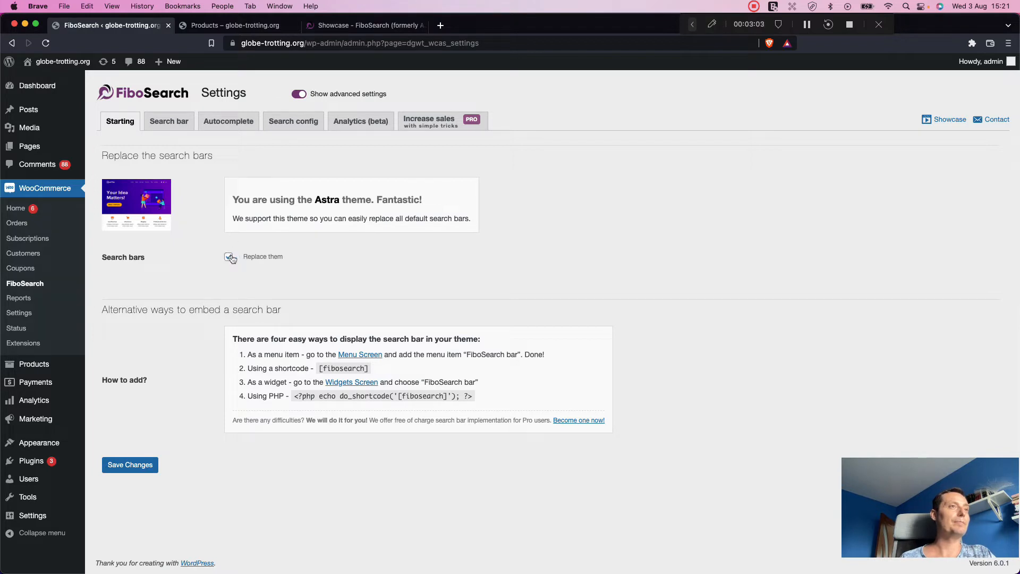
{"action": "left_click", "coordinate": [229, 256]}
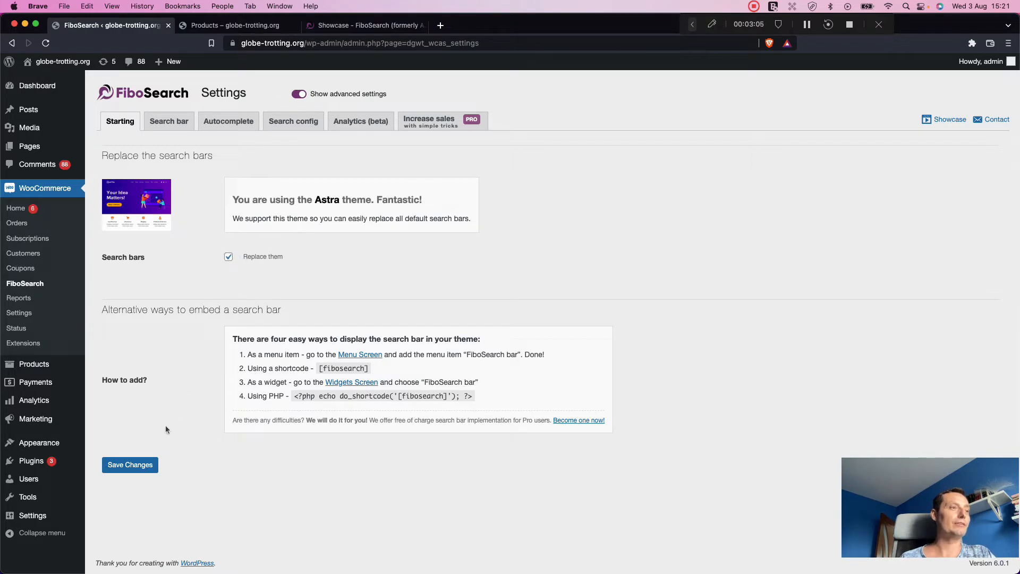
{"action": "left_click", "coordinate": [130, 465]}
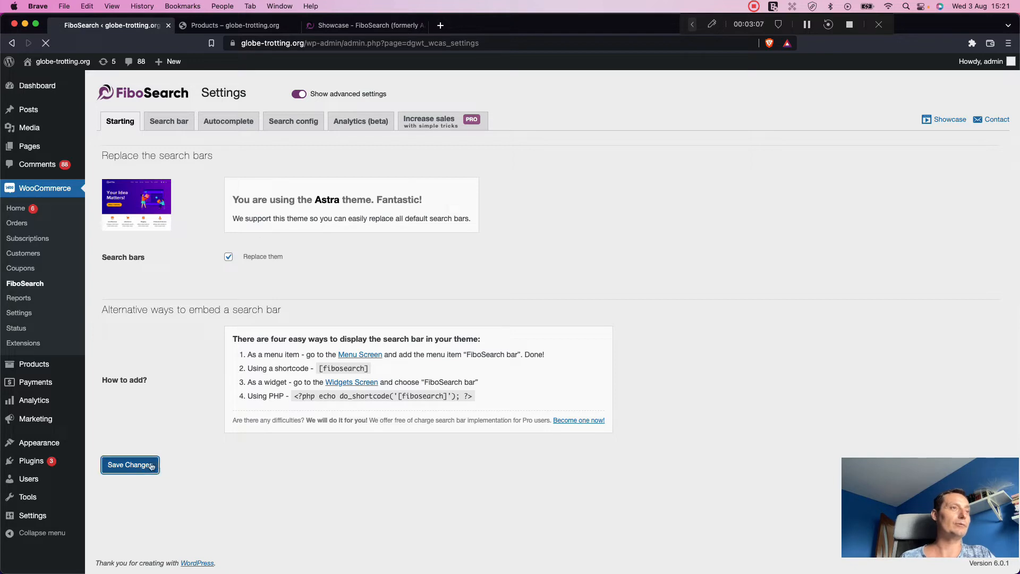
{"action": "left_click", "coordinate": [131, 465]}
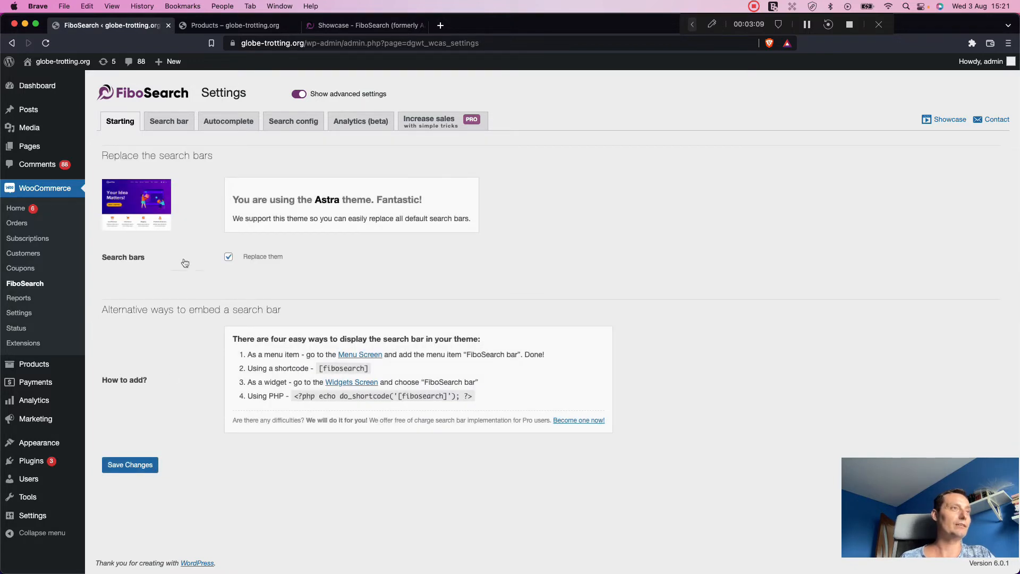
Bring up the Search bar settings and untick Show submit button
{"action": "left_click", "coordinate": [168, 121]}
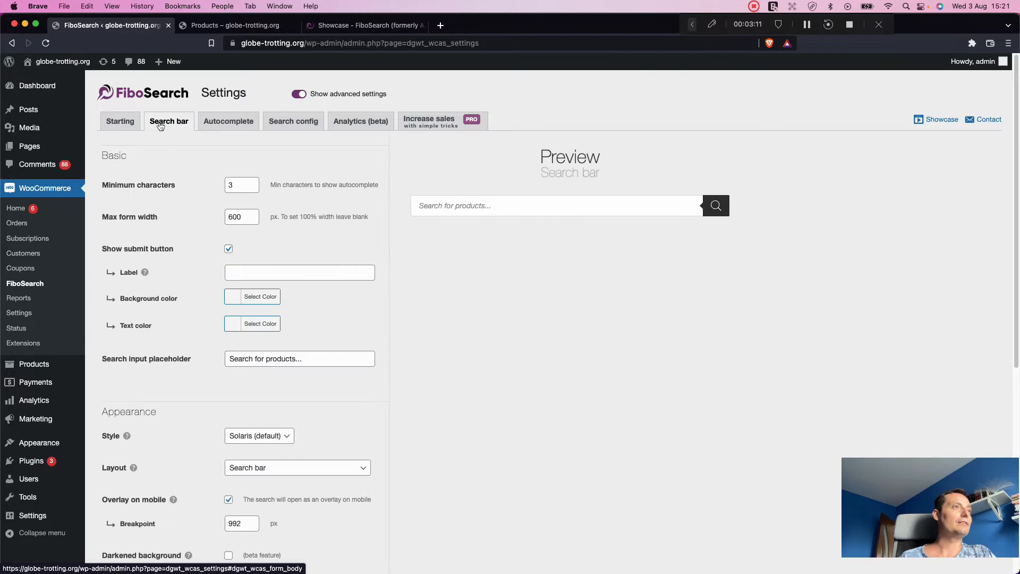
{"action": "type", "text": "fibo search"}
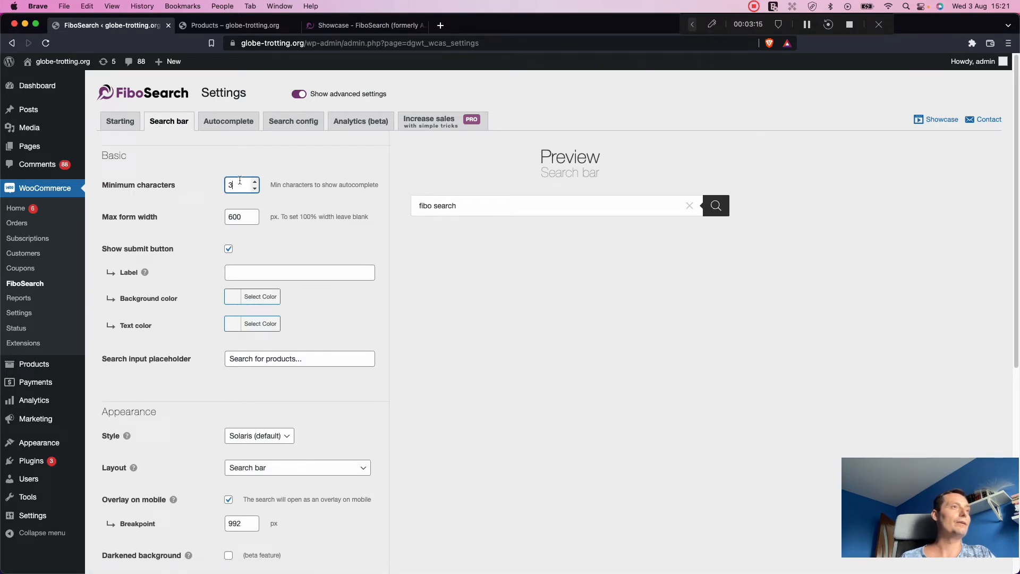
{"action": "key", "text": "BackSpace"}
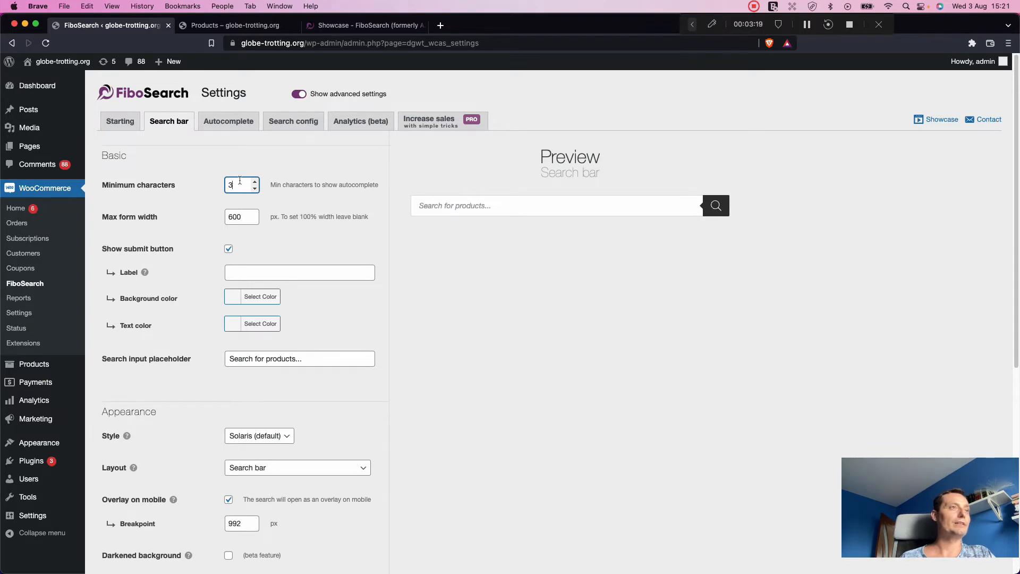
{"action": "mouse_move", "coordinate": [349, 194]}
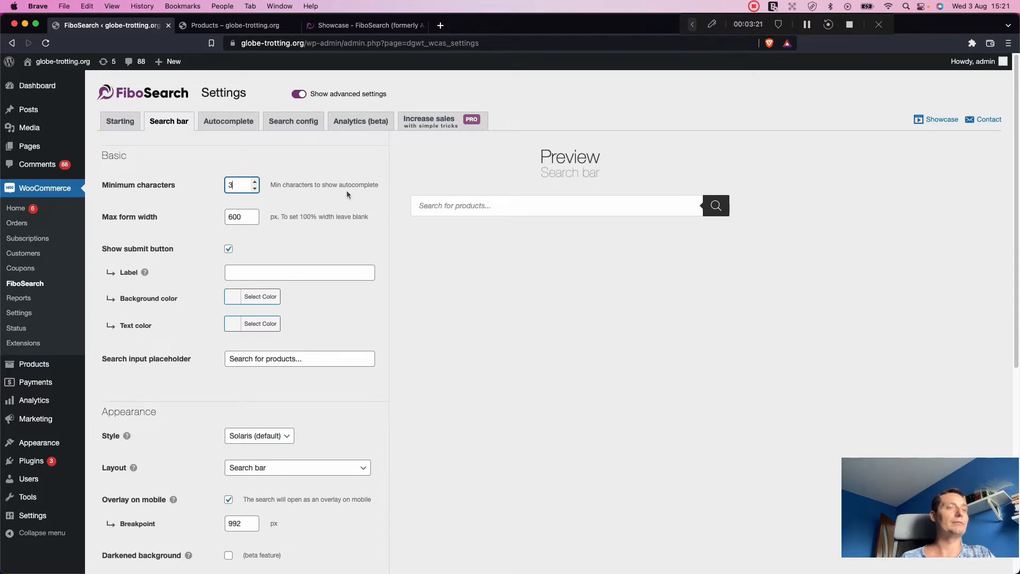
{"action": "type", "text": "fibo search"}
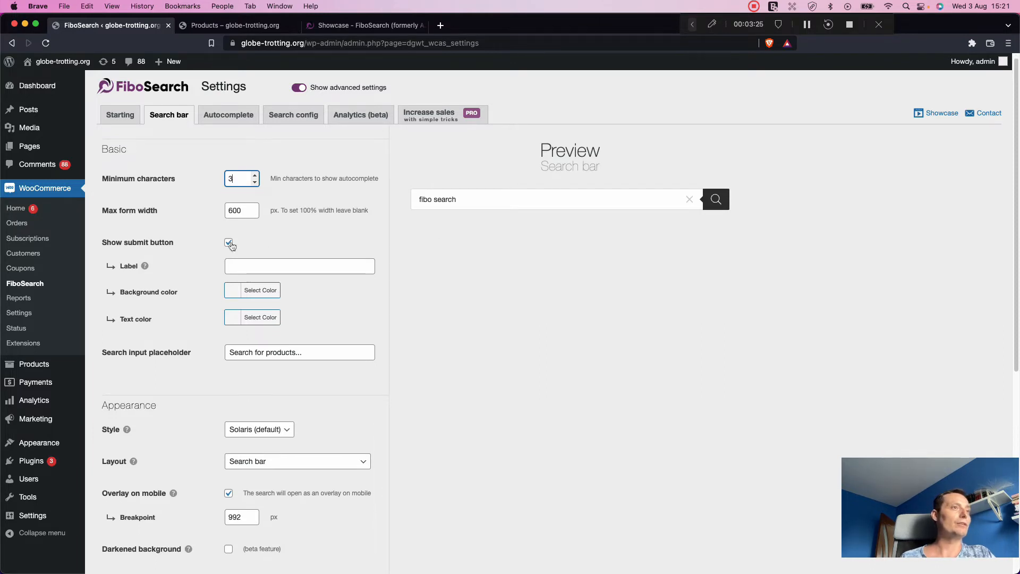
{"action": "left_click", "coordinate": [228, 242]}
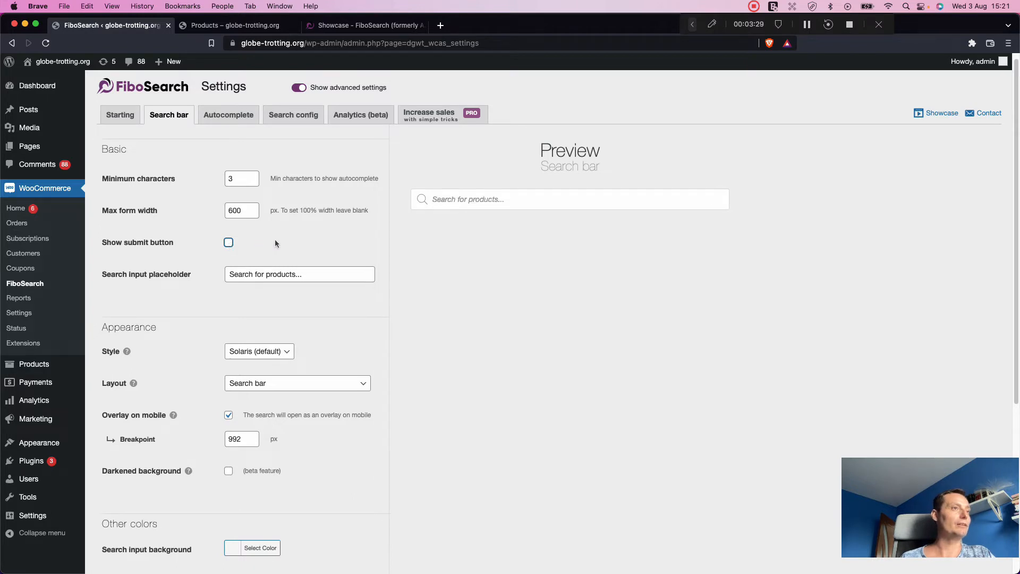
{"action": "type", "text": "fibo search"}
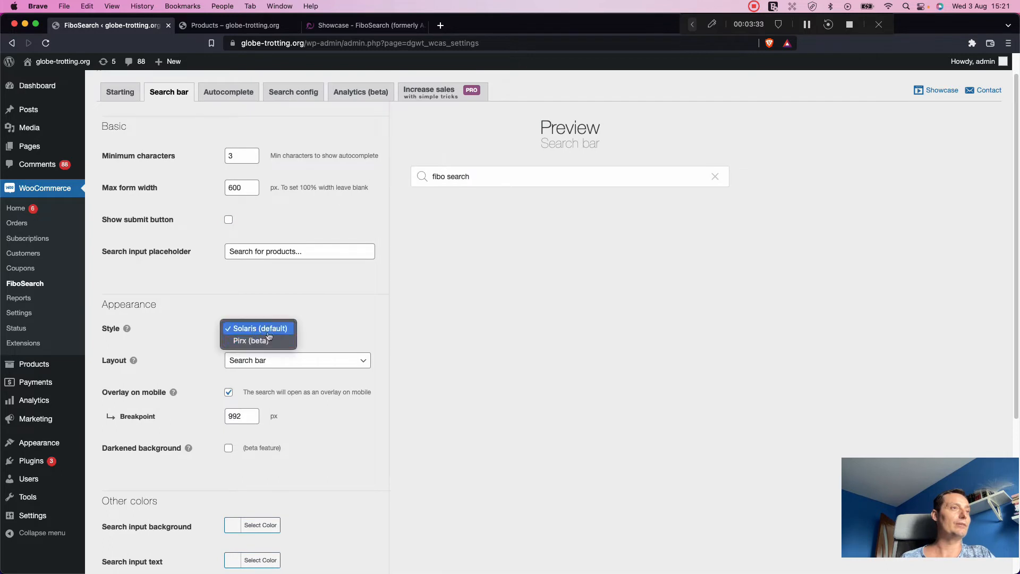
Try the Pirx style, revert to Solaris and keep the plain search bar layout
{"action": "left_click", "coordinate": [251, 340]}
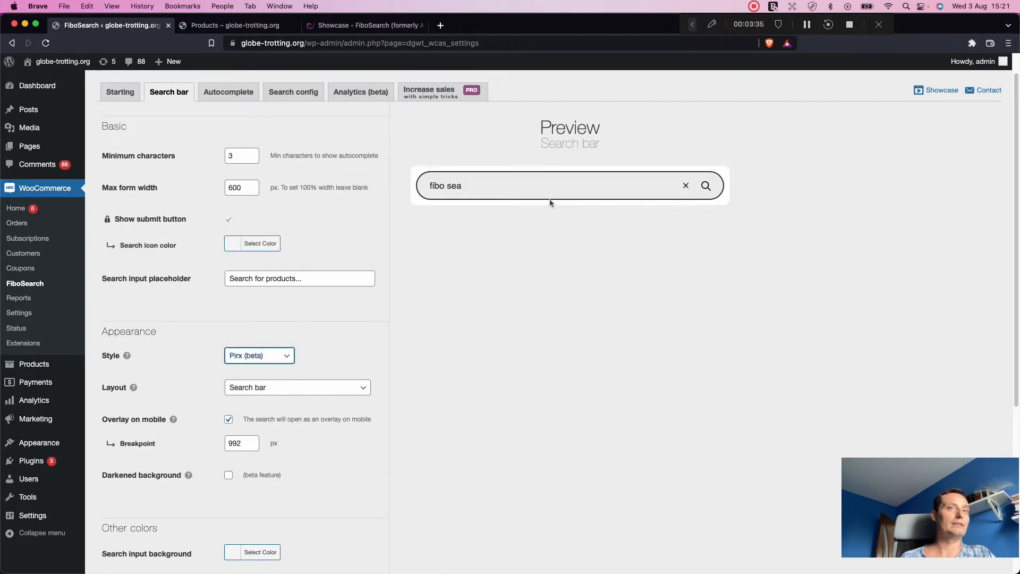
{"action": "left_click", "coordinate": [258, 355]}
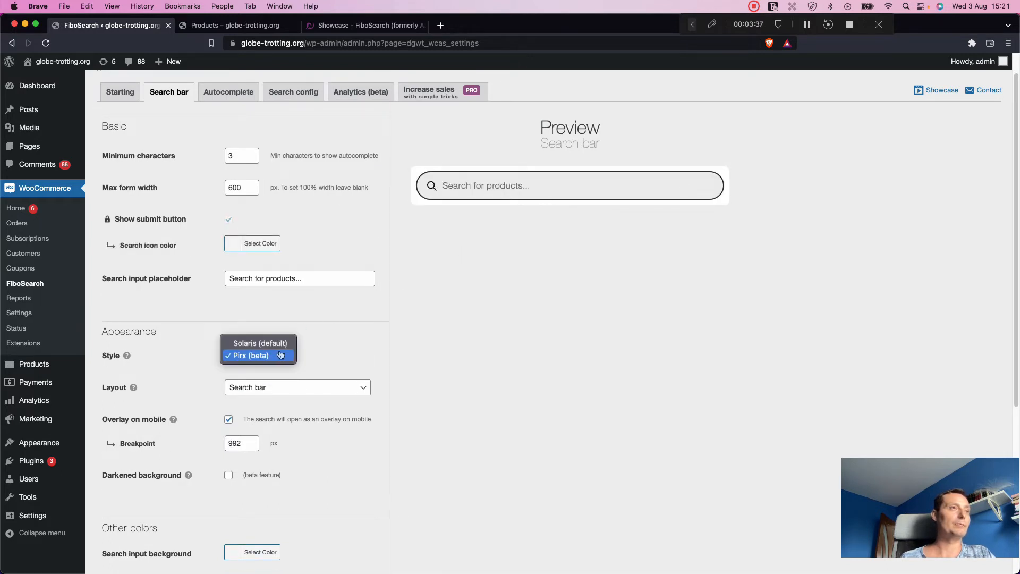
{"action": "left_click", "coordinate": [258, 355]}
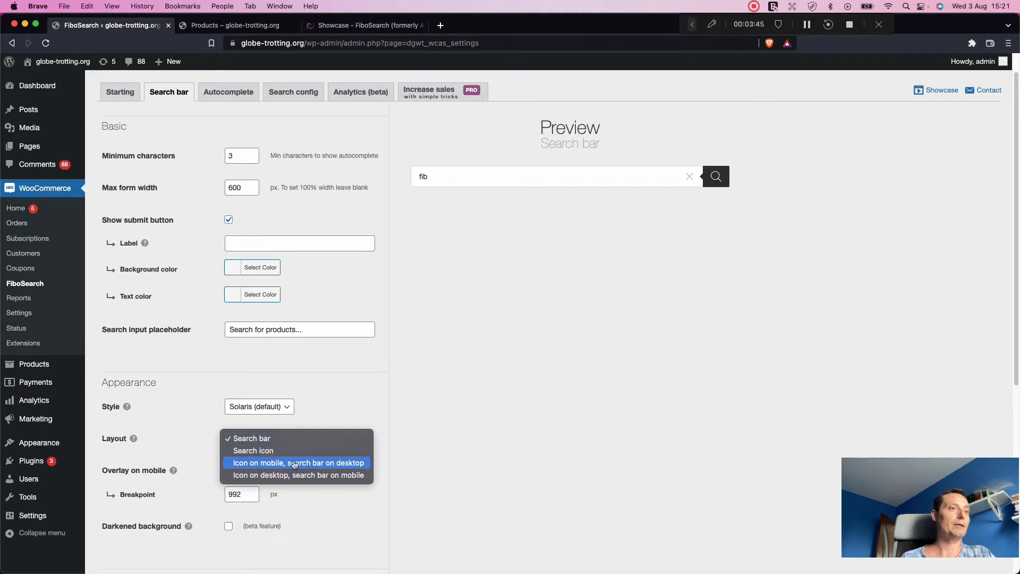
{"action": "left_click", "coordinate": [249, 438]}
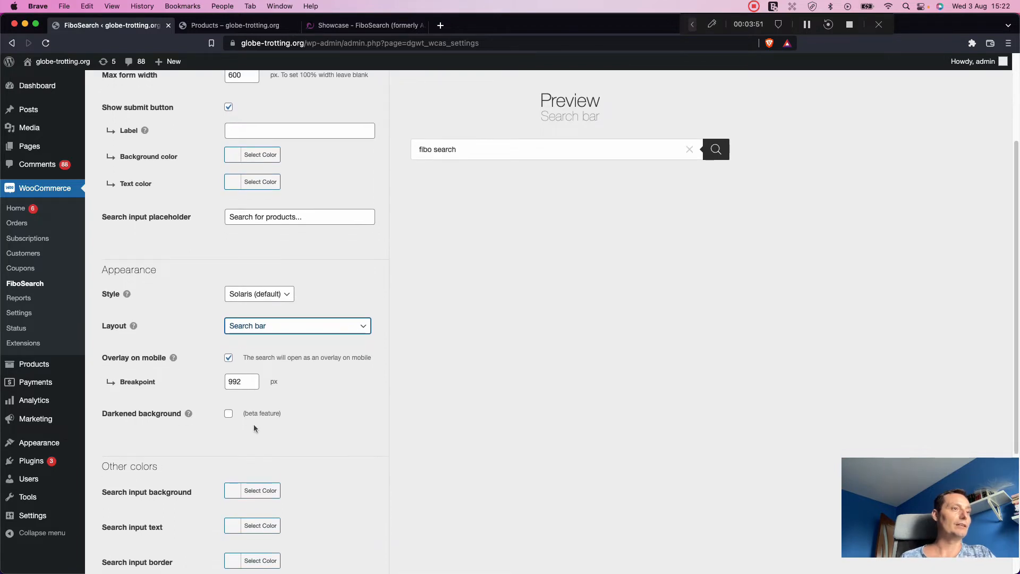
Leave the search bar with no submit button after reviewing the remaining options
{"action": "scroll", "scroll_direction": "down", "scroll_amount": 3}
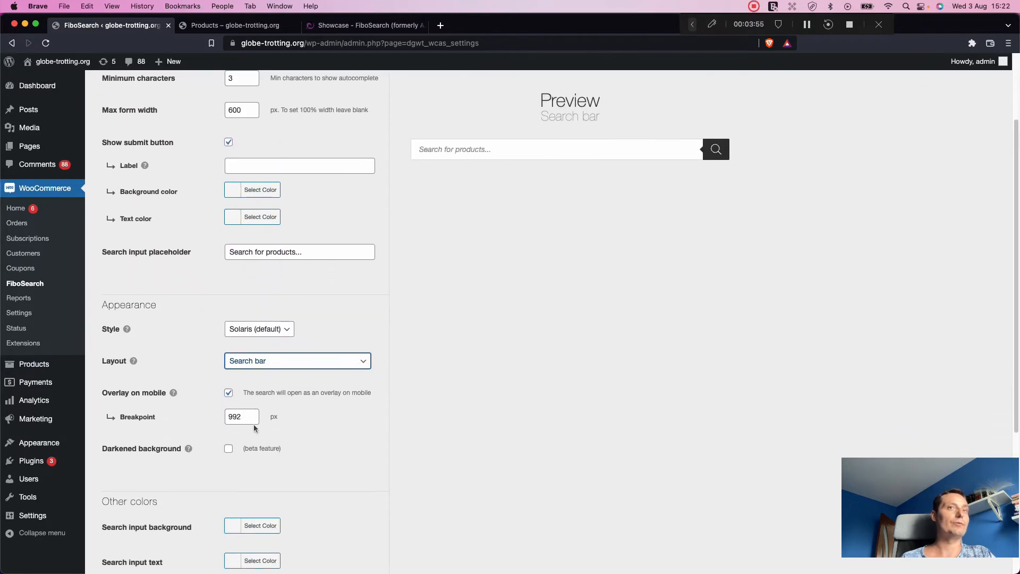
{"action": "scroll", "scroll_direction": "down", "scroll_amount": 3}
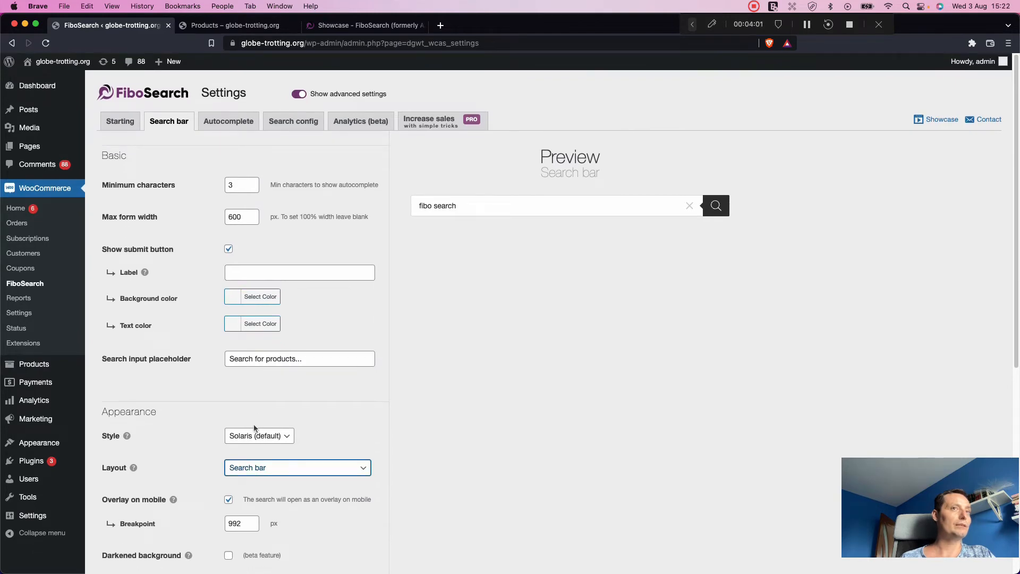
{"action": "left_click", "coordinate": [228, 249]}
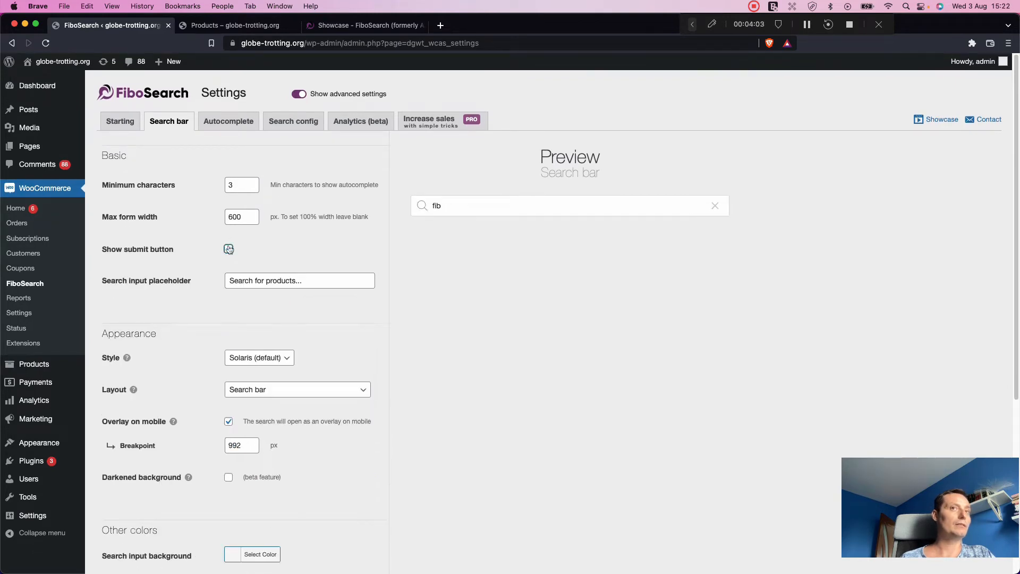
{"action": "scroll", "scroll_direction": "down", "scroll_amount": 3}
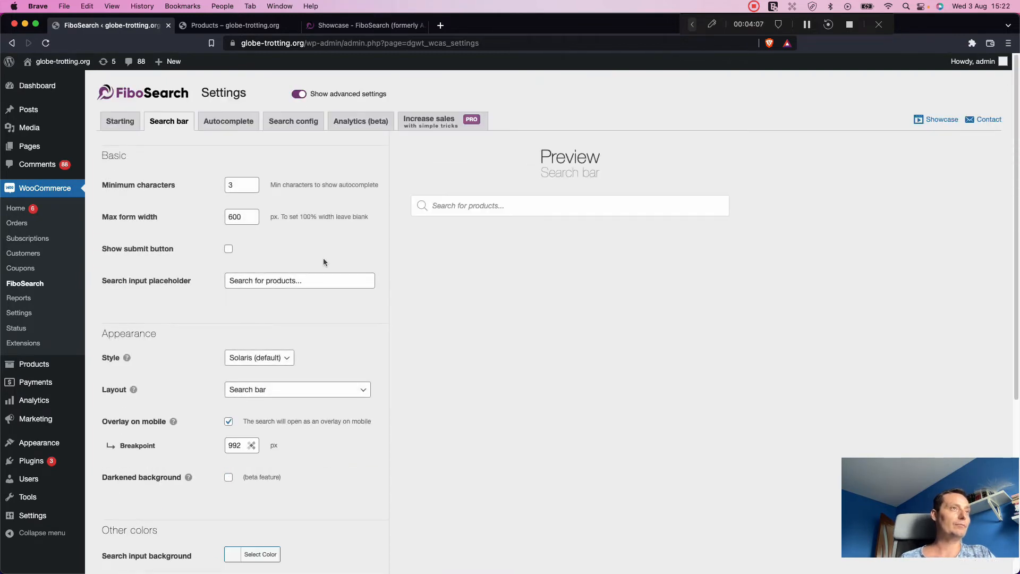
{"action": "left_click", "coordinate": [228, 121]}
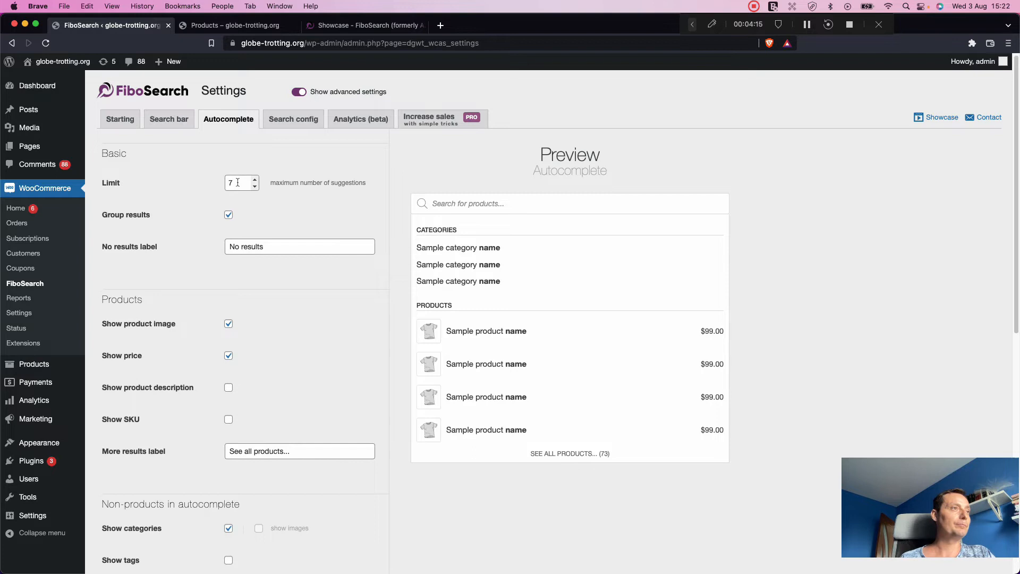
{"action": "scroll", "scroll_direction": "down", "scroll_amount": 3}
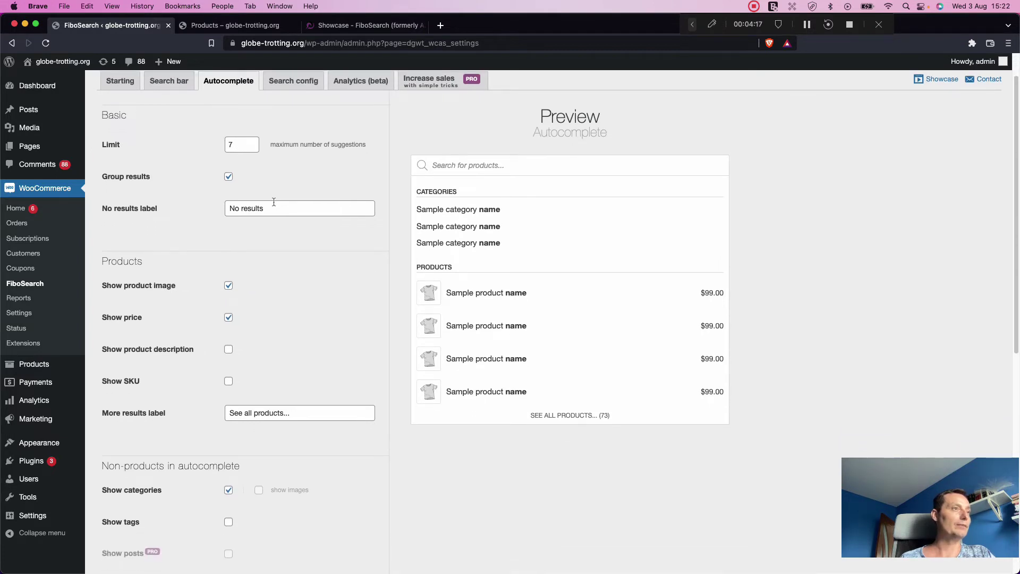
{"action": "scroll", "scroll_direction": "down", "scroll_amount": 3}
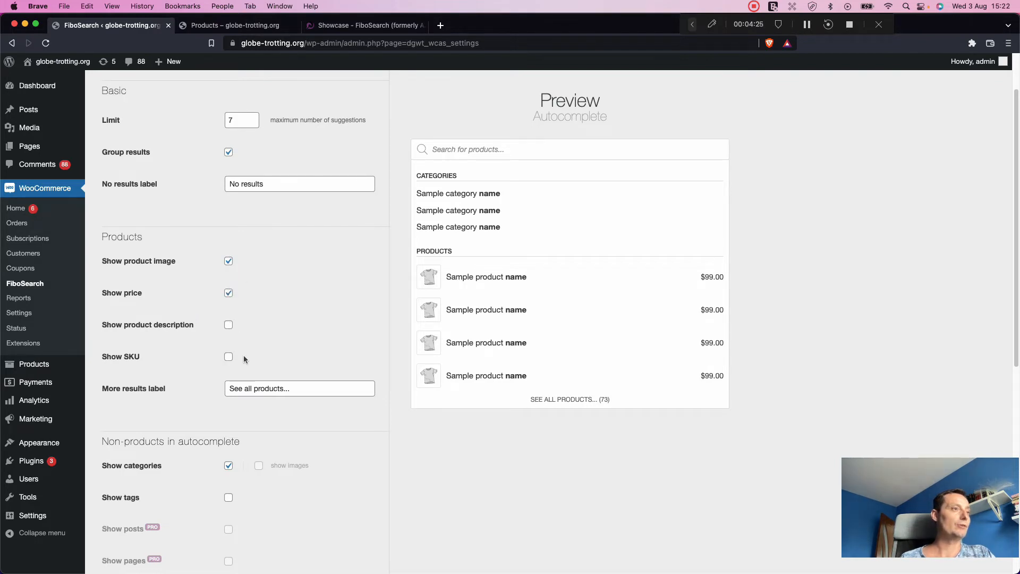
{"action": "scroll", "scroll_direction": "down", "scroll_amount": 3}
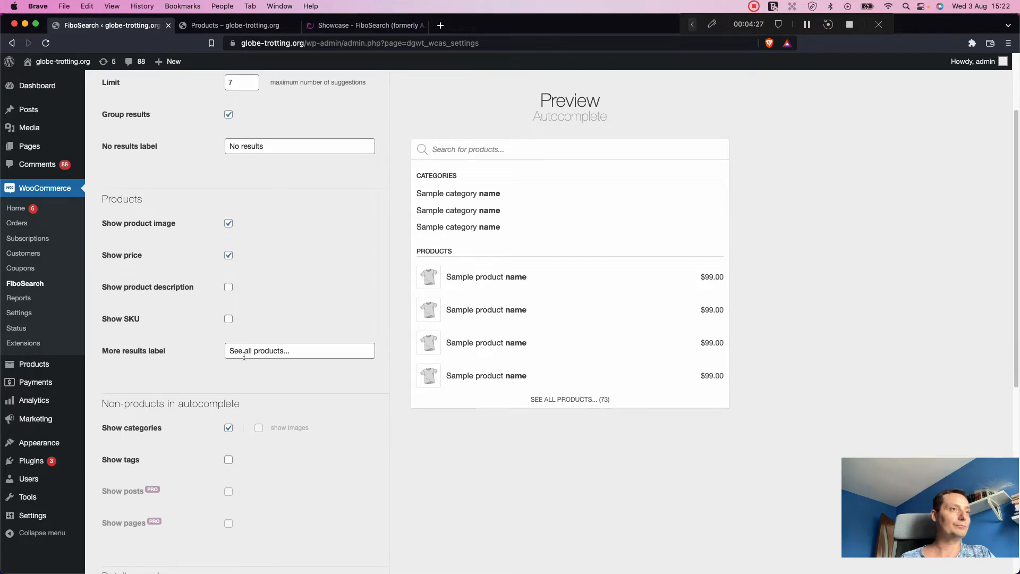
{"action": "scroll", "scroll_direction": "down", "scroll_amount": 3}
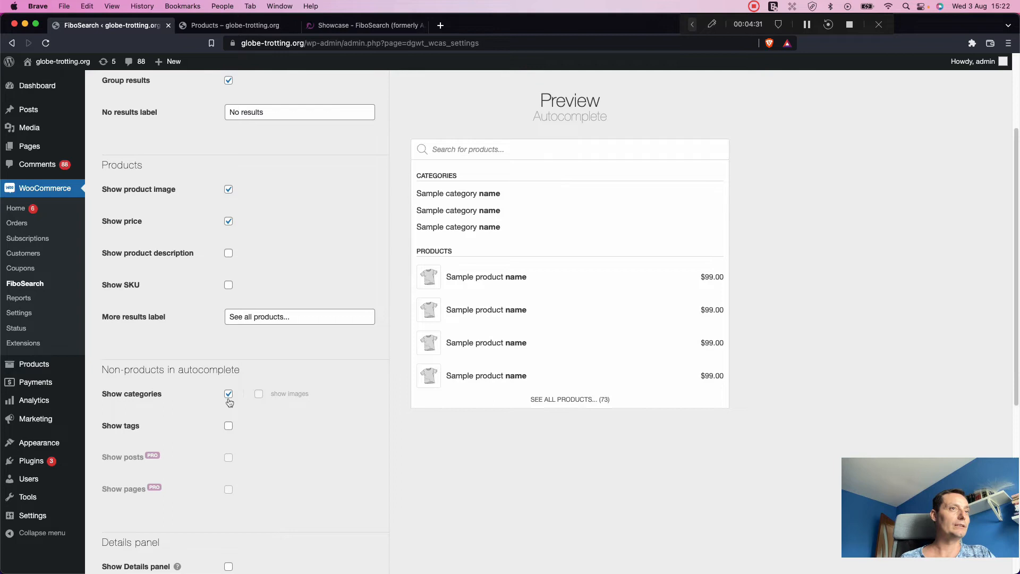
{"action": "scroll", "scroll_direction": "down", "scroll_amount": 3}
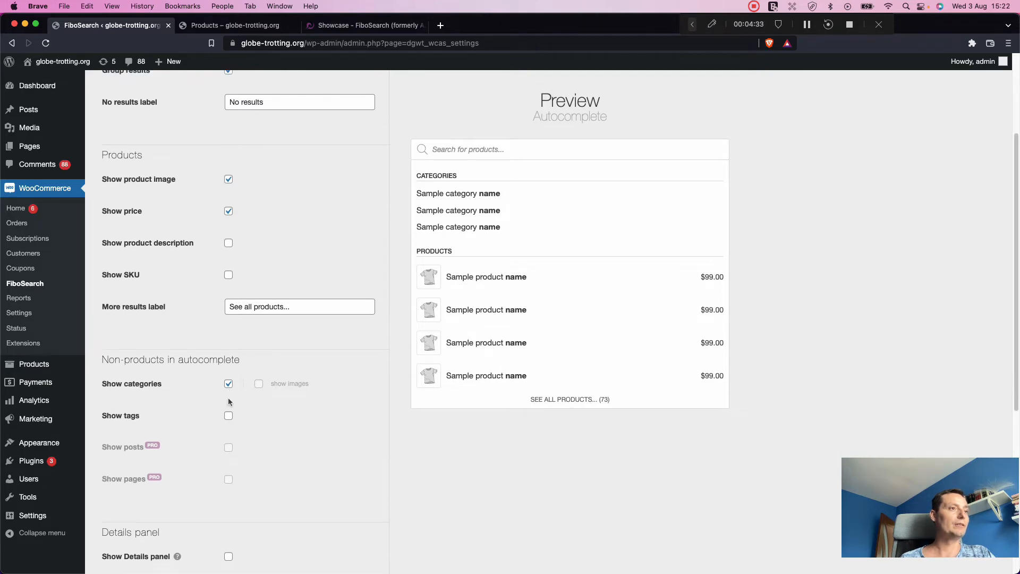
{"action": "scroll", "scroll_direction": "down", "scroll_amount": 3}
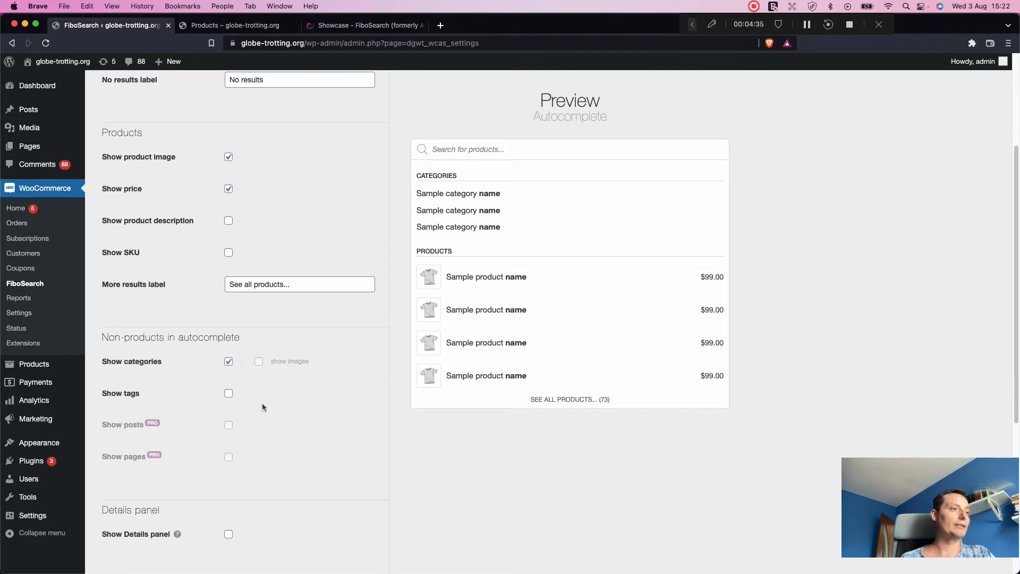
{"action": "scroll", "scroll_direction": "down", "scroll_amount": 3}
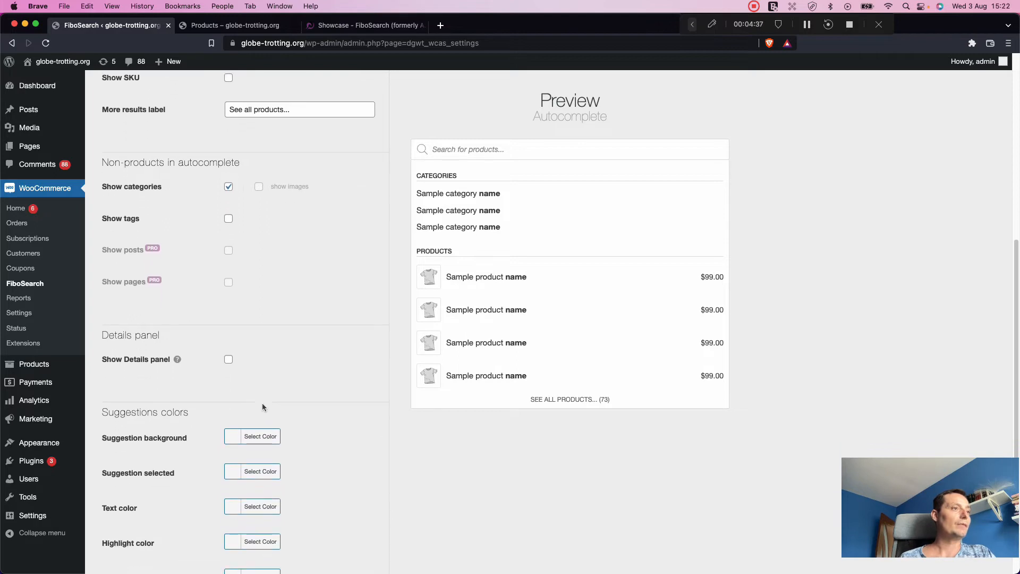
{"action": "scroll", "scroll_direction": "down", "scroll_amount": 3}
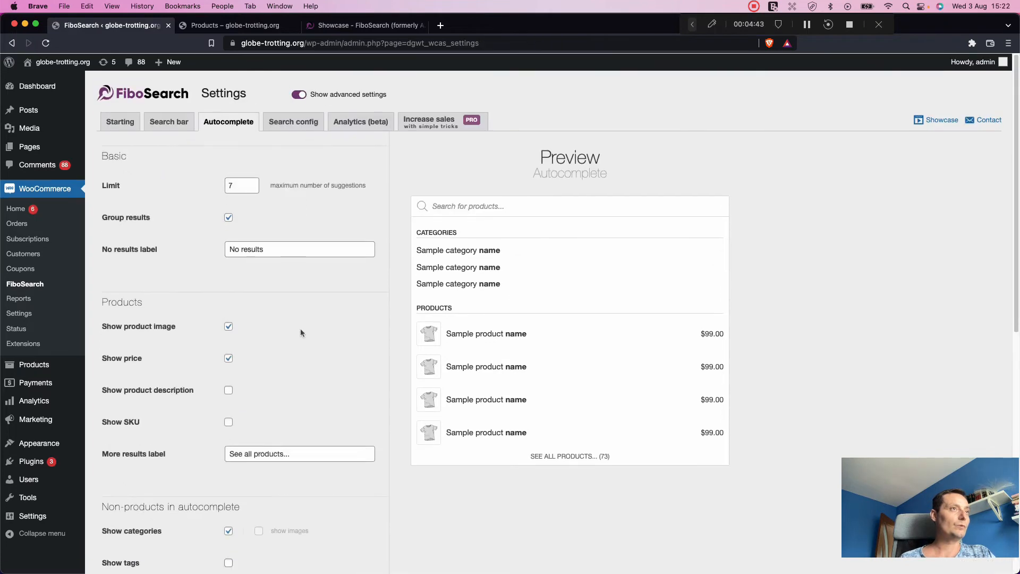
In Search config, tick and untick Search in SKU, leaving SKU searching off
{"action": "left_click", "coordinate": [293, 121]}
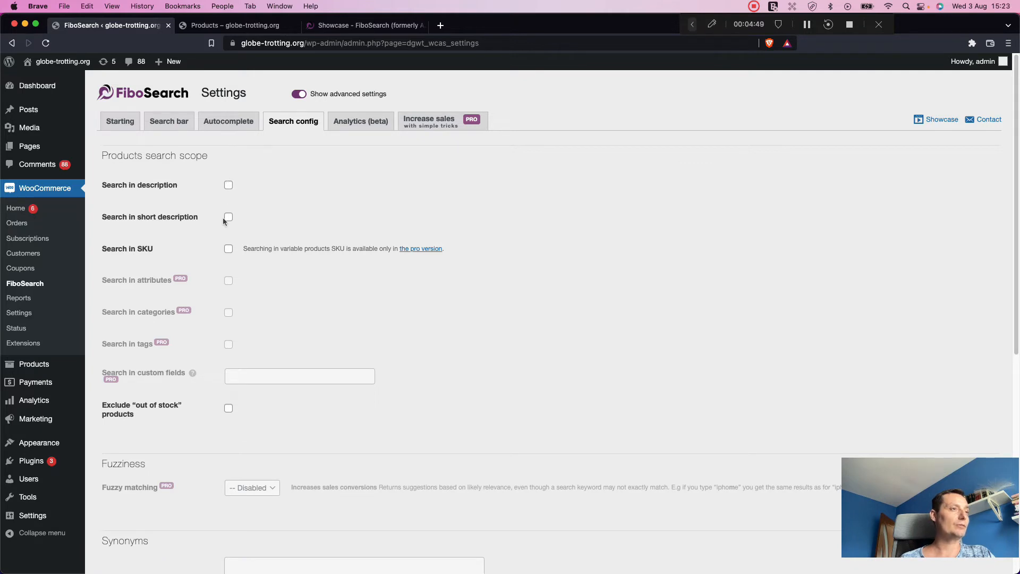
{"action": "mouse_move", "coordinate": [300, 195]}
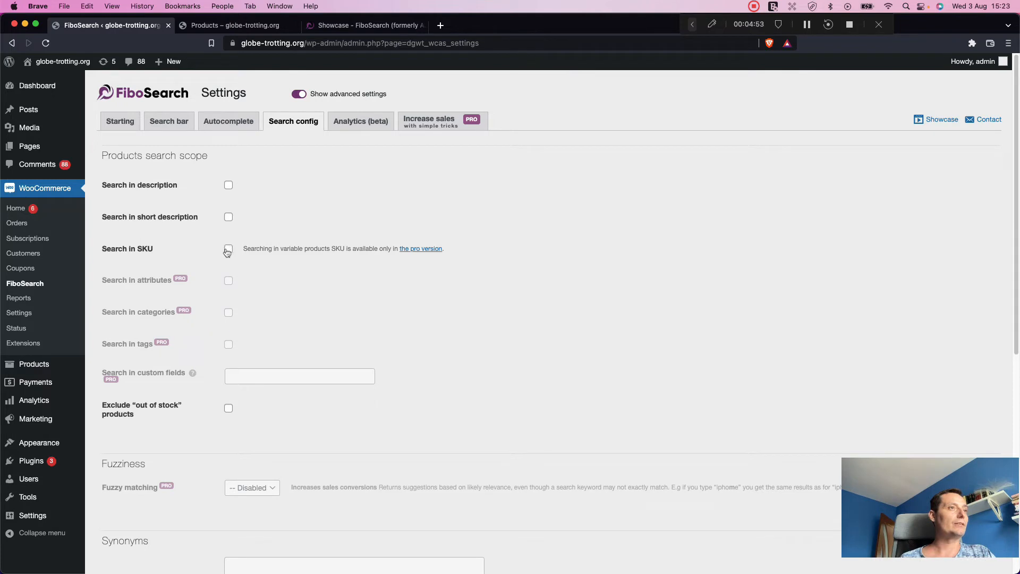
{"action": "left_click", "coordinate": [227, 249]}
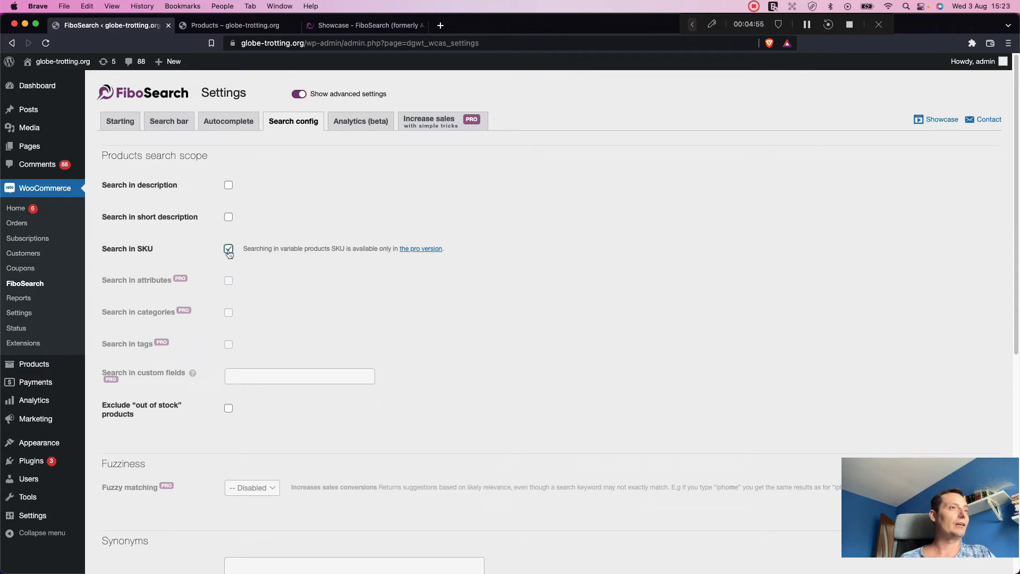
{"action": "left_click", "coordinate": [228, 249]}
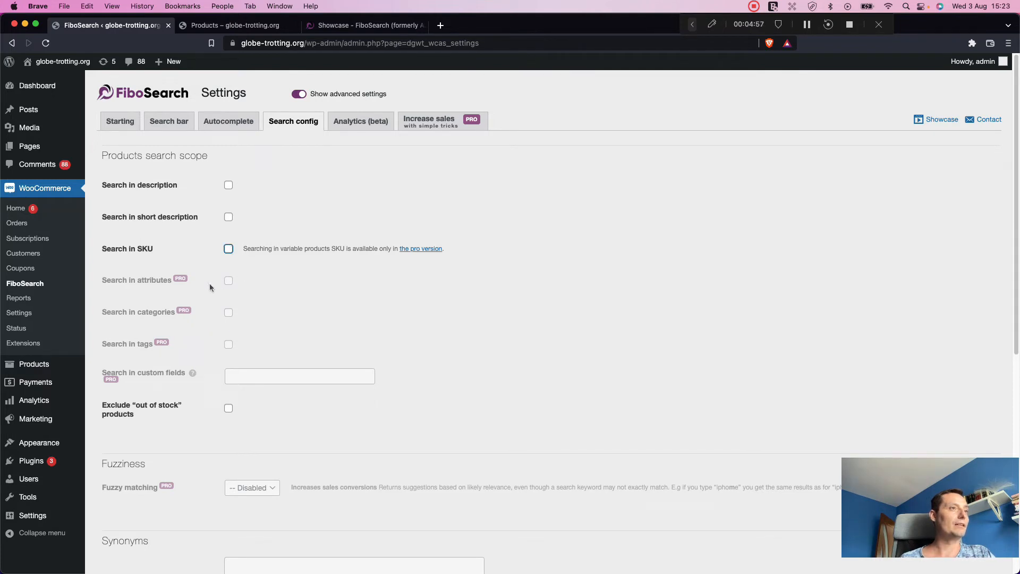
{"action": "mouse_move", "coordinate": [220, 295]}
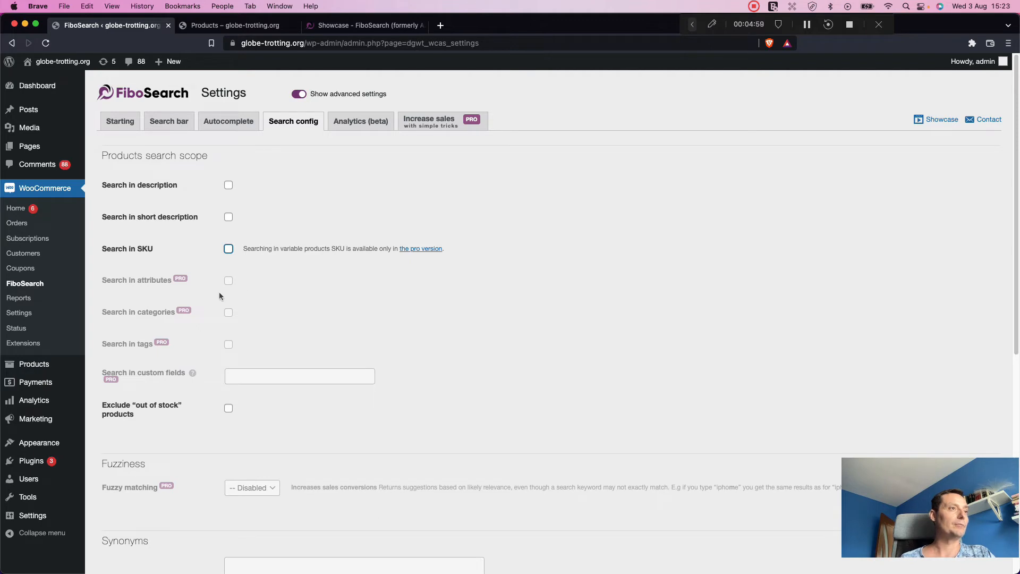
Review the remaining Search config options and the Show advanced settings toggle
{"action": "scroll", "scroll_direction": "down", "scroll_amount": 3}
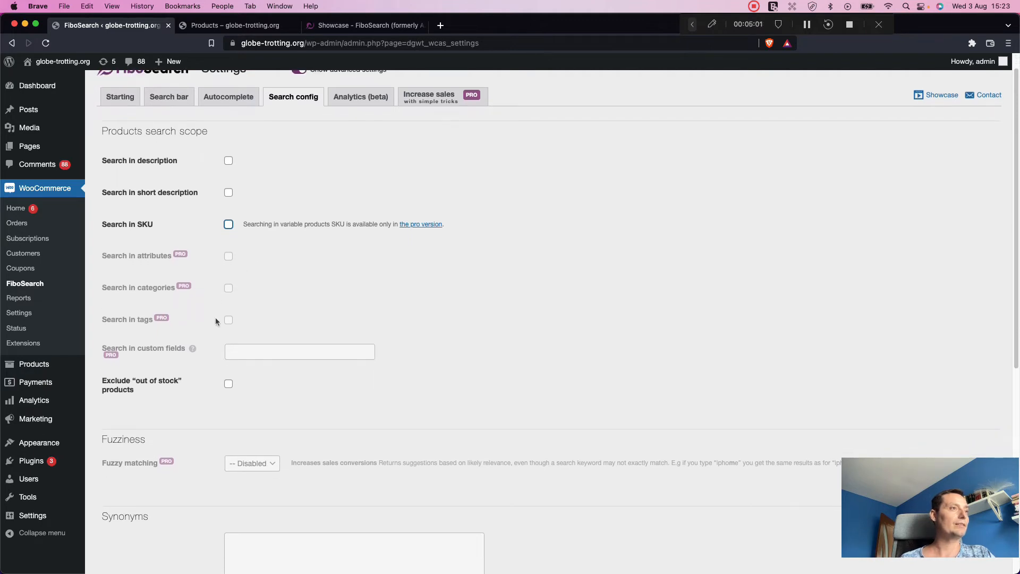
{"action": "scroll", "scroll_direction": "down", "scroll_amount": 3}
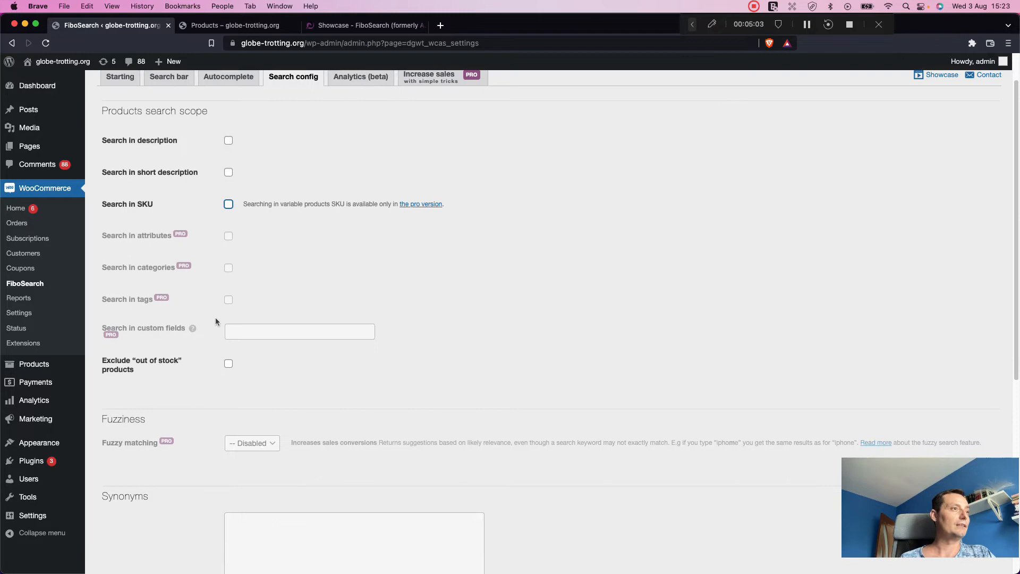
{"action": "scroll", "scroll_direction": "down", "scroll_amount": 3}
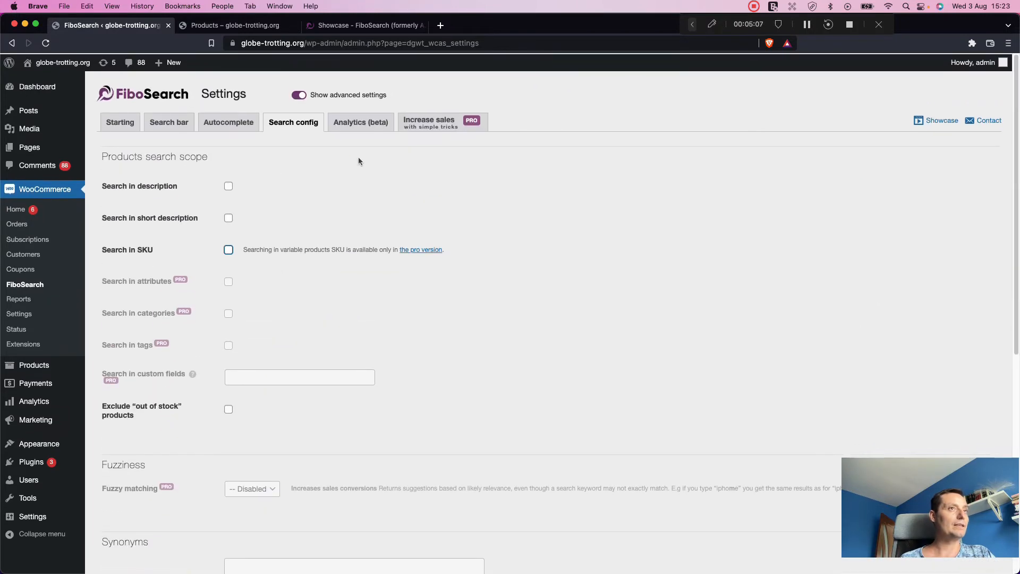
{"action": "left_click", "coordinate": [299, 94]}
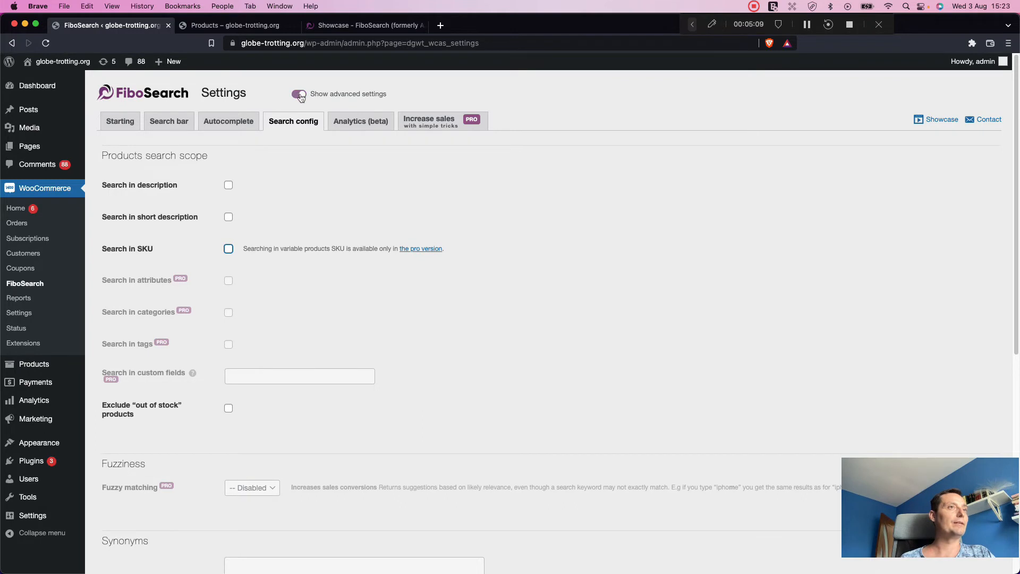
{"action": "left_click", "coordinate": [299, 94]}
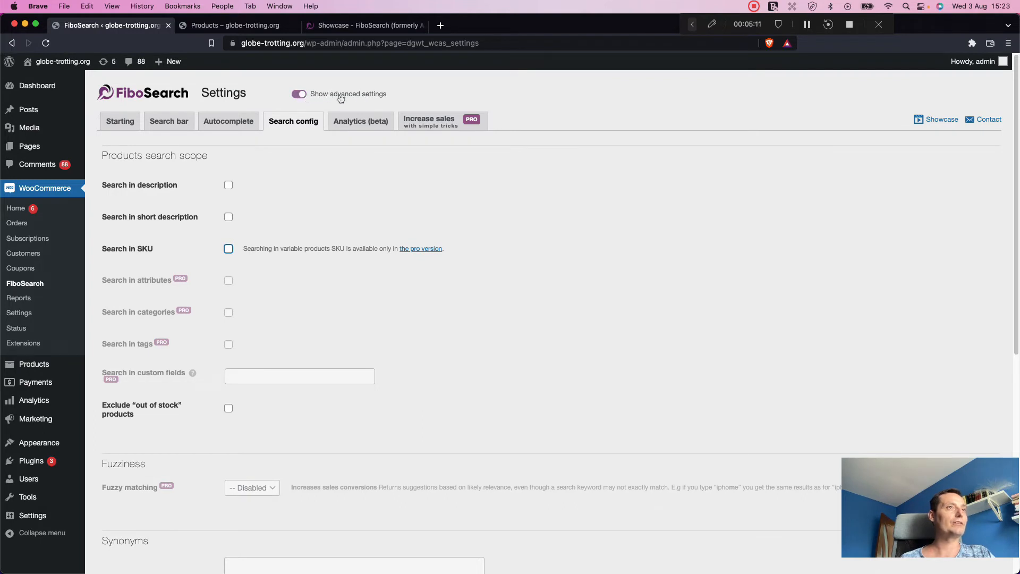
{"action": "scroll", "scroll_direction": "down", "scroll_amount": 3}
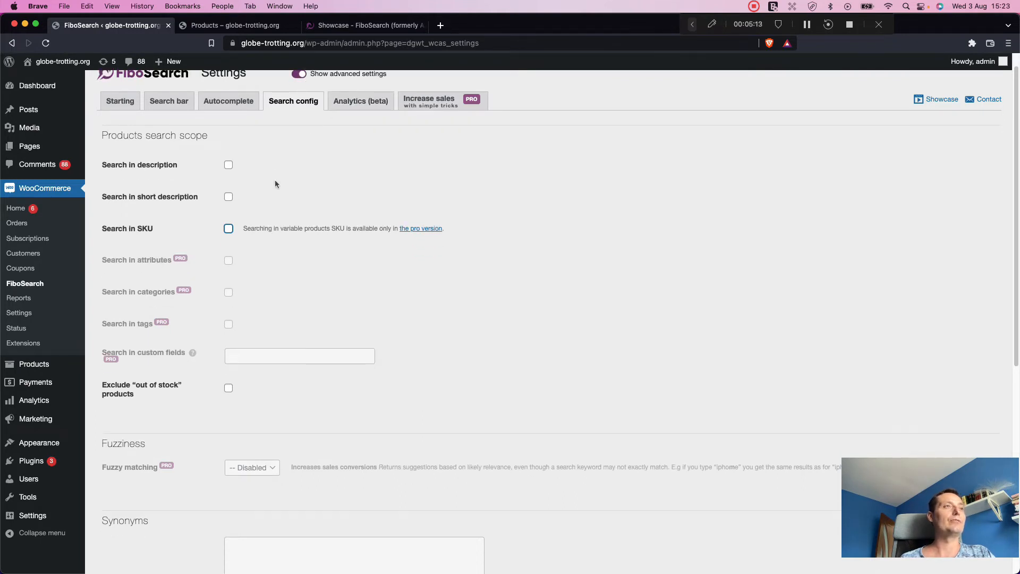
View the Analytics (beta) stats with 9 autocomplete searches and top search phrases
{"action": "left_click", "coordinate": [360, 101]}
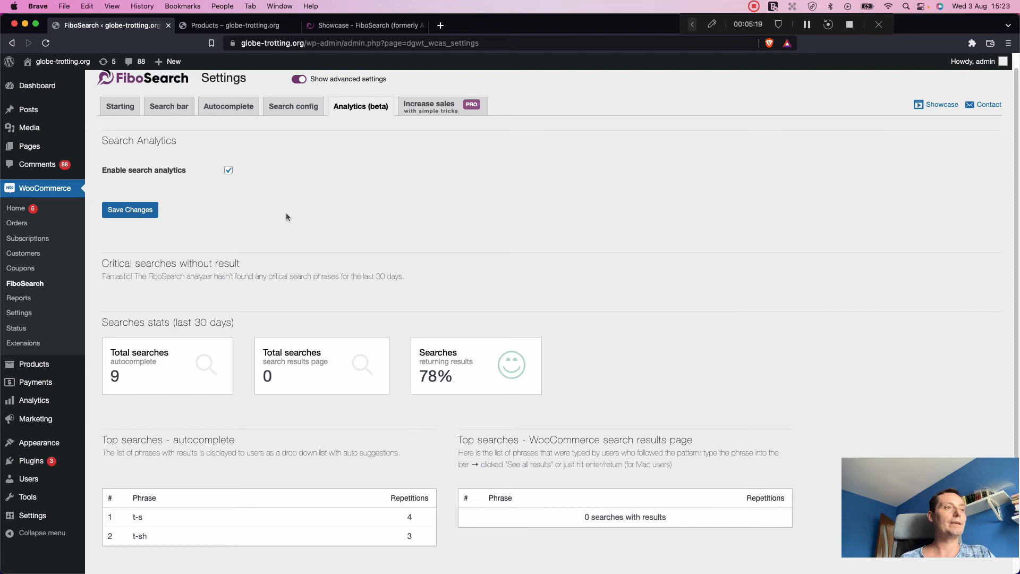
{"action": "scroll", "scroll_direction": "down", "scroll_amount": 3}
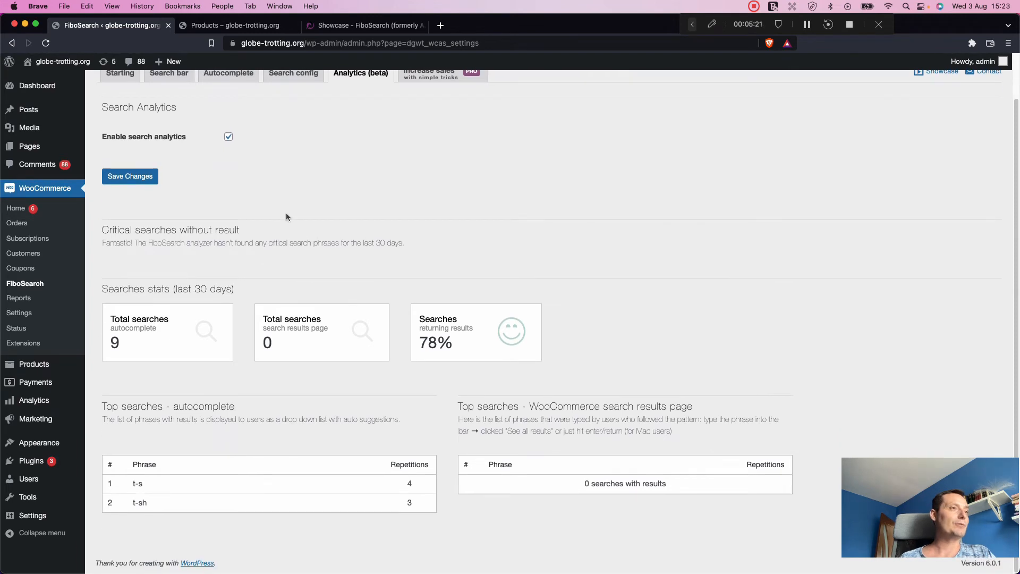
{"action": "mouse_move", "coordinate": [361, 235]}
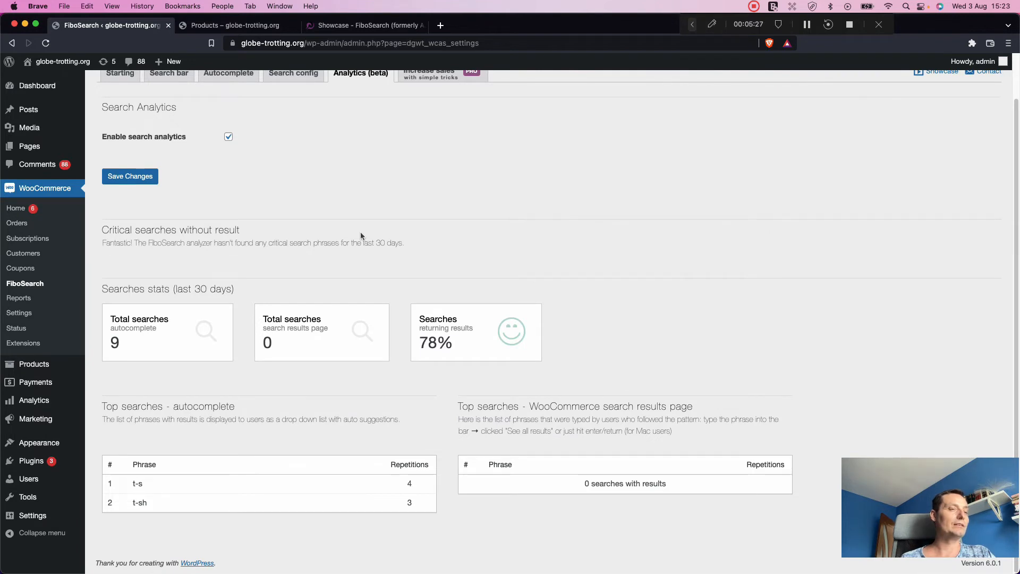
{"action": "mouse_move", "coordinate": [175, 355]}
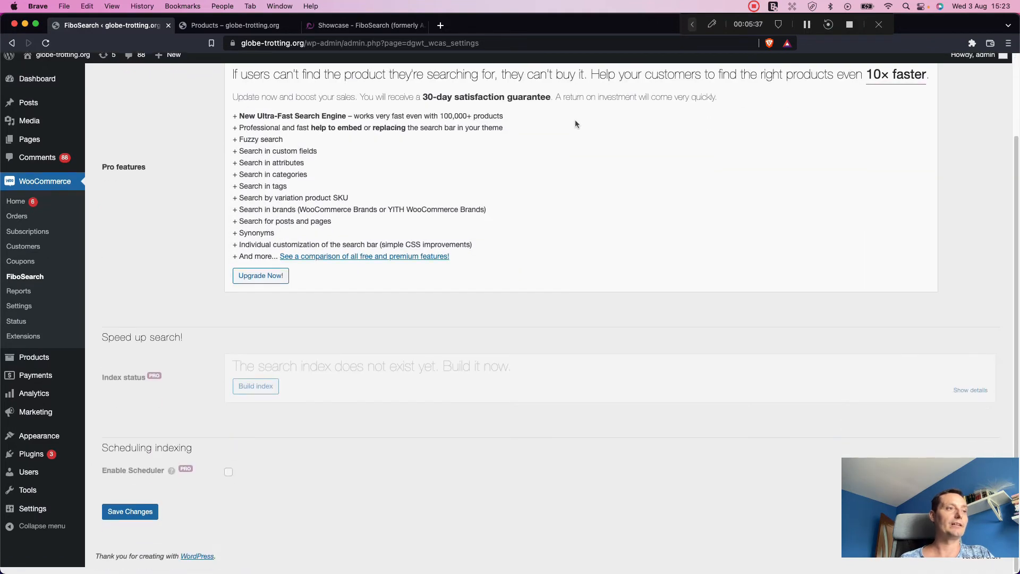
Save Changes from the Increase sales tab before heading to the theme Customizer
{"action": "left_click", "coordinate": [130, 518]}
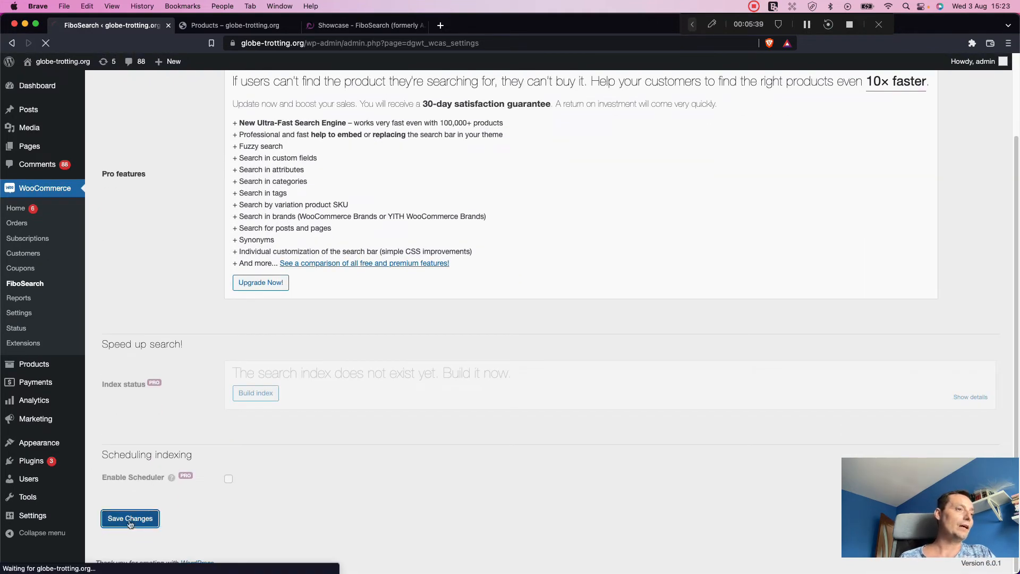
{"action": "left_click", "coordinate": [130, 518]}
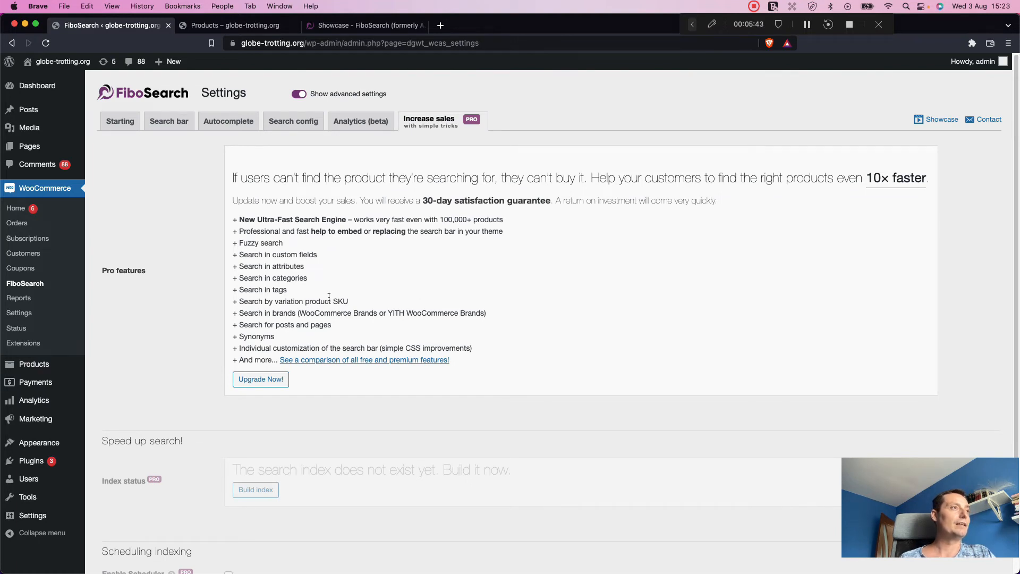
{"action": "mouse_move", "coordinate": [157, 103]}
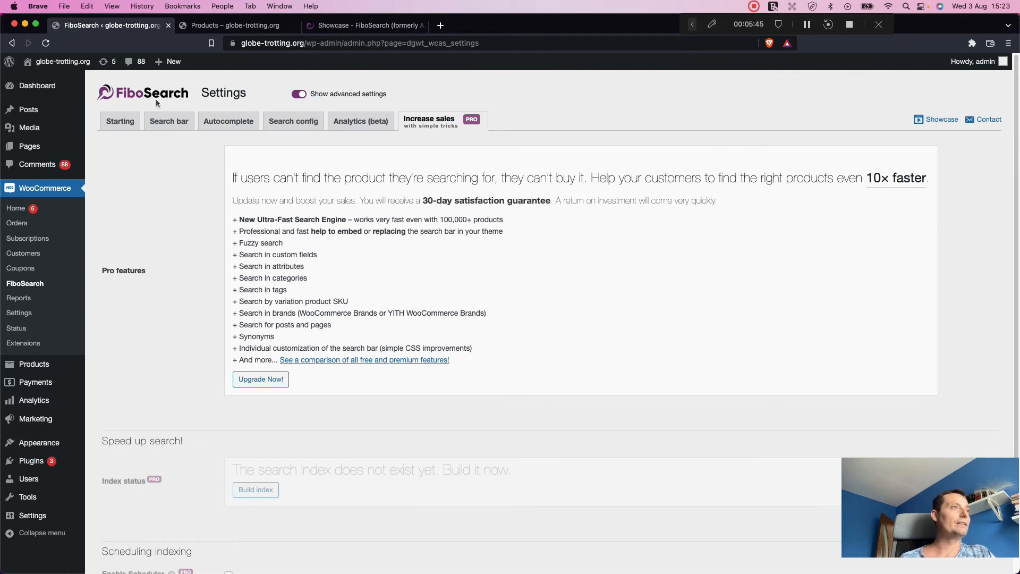
{"action": "mouse_move", "coordinate": [17, 223]}
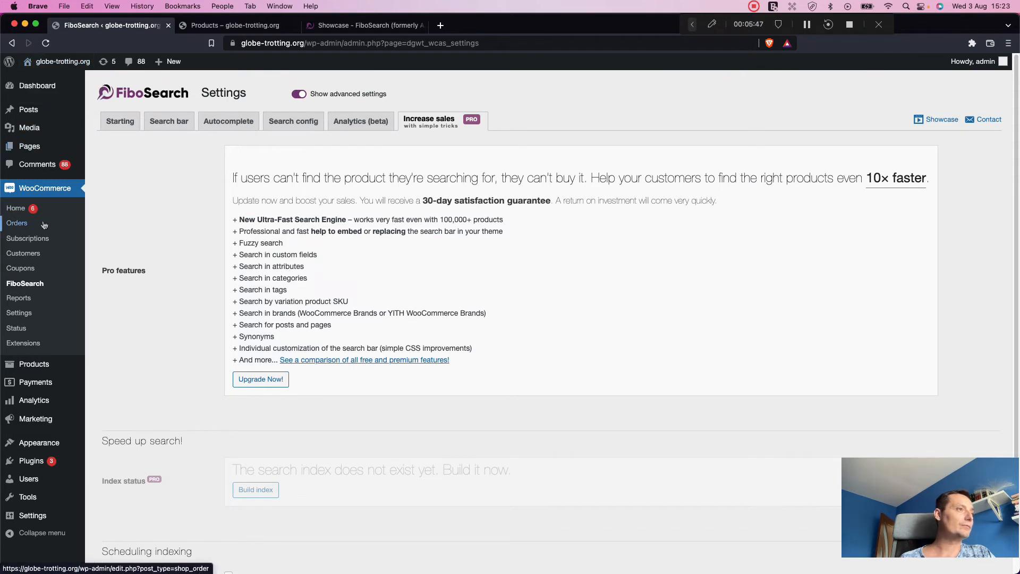
{"action": "scroll", "scroll_direction": "down", "scroll_amount": 3}
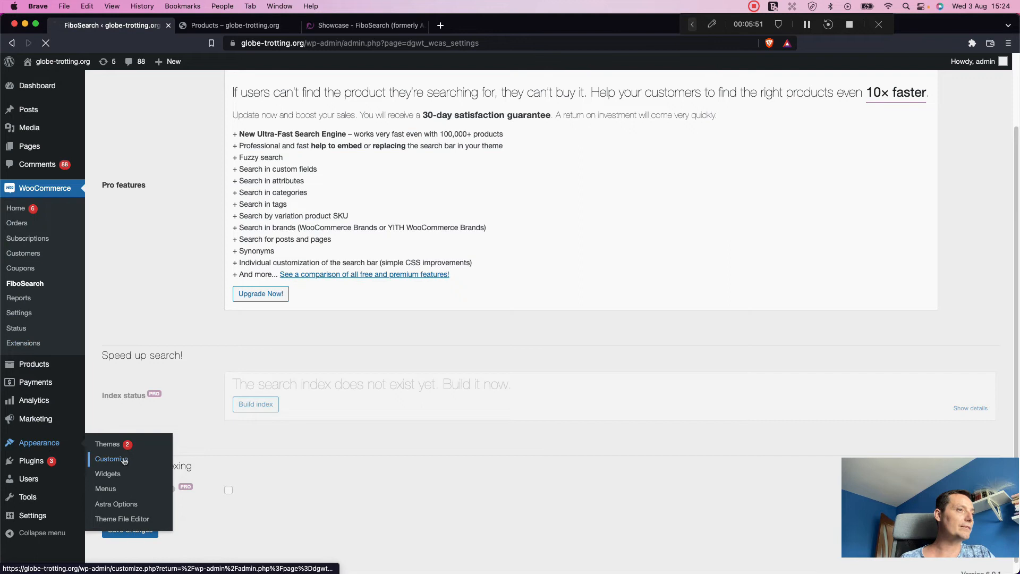
Add the Search element to the primary header row in the Astra Header Builder and publish
{"action": "left_click", "coordinate": [111, 459]}
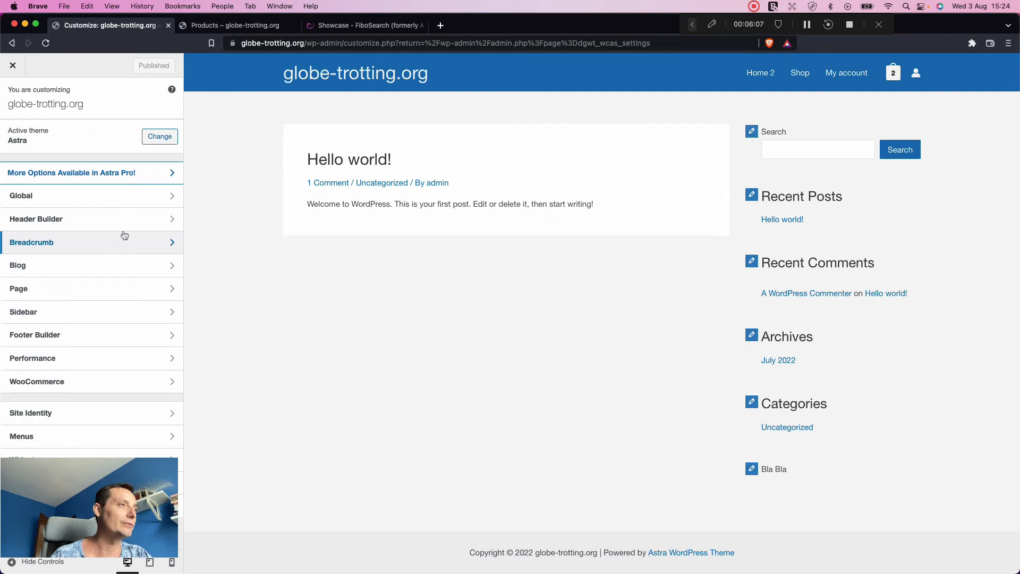
{"action": "mouse_move", "coordinate": [119, 221]}
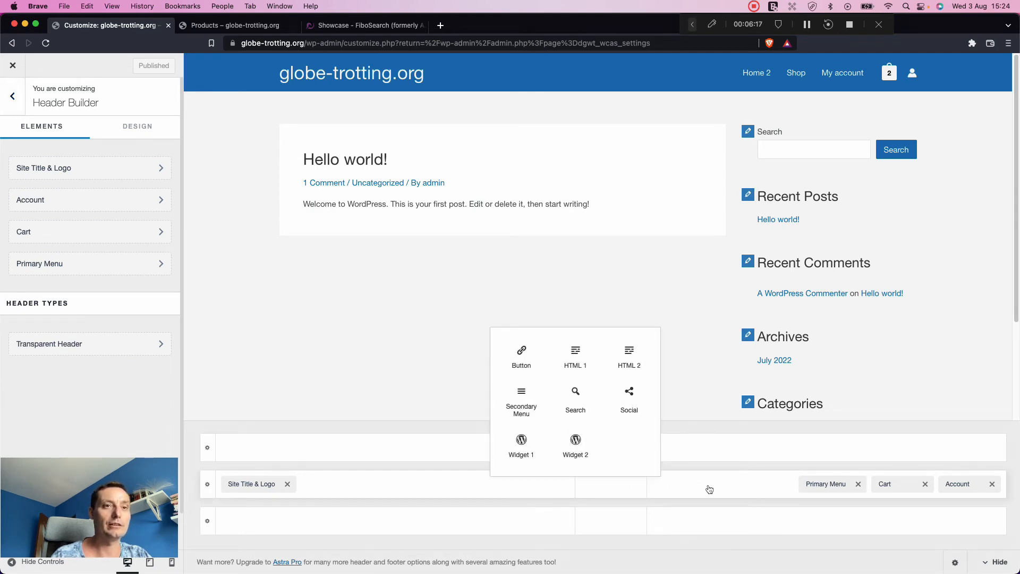
{"action": "left_click", "coordinate": [575, 399]}
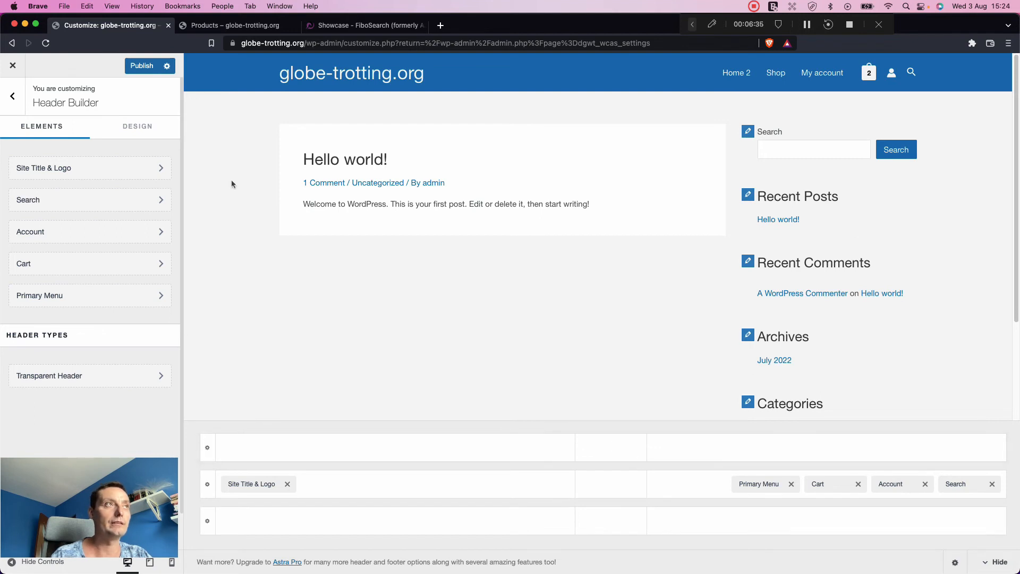
{"action": "left_click", "coordinate": [151, 66]}
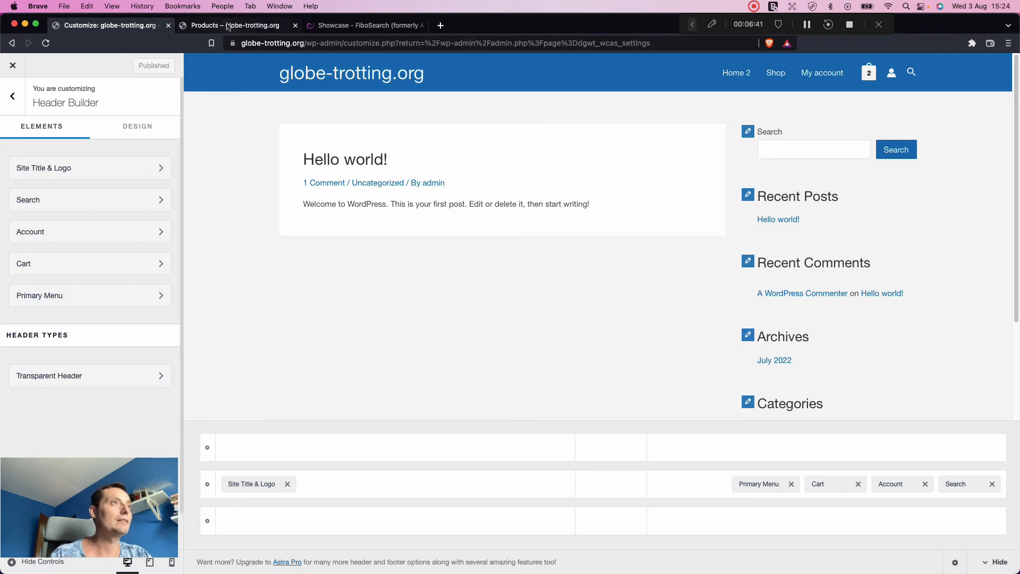
Search 't-s' in the storefront header search to see the live T-Shirt suggestions
{"action": "left_click", "coordinate": [236, 26]}
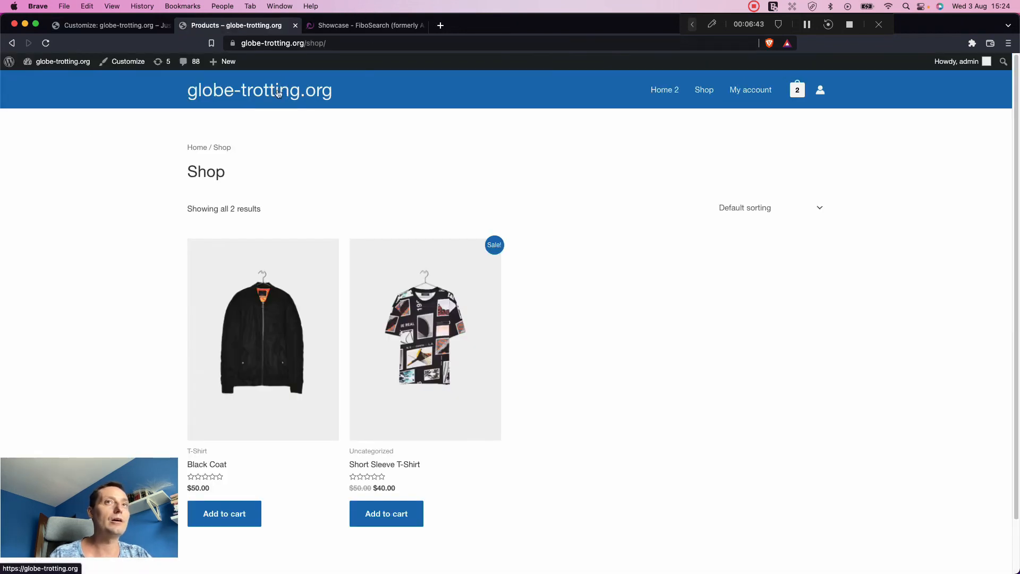
{"action": "left_click", "coordinate": [277, 91]}
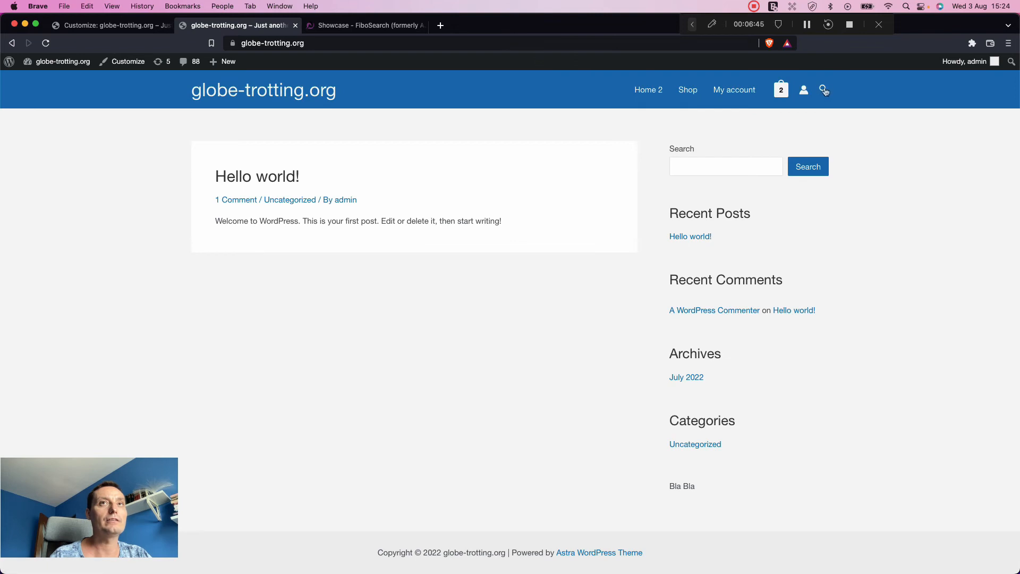
{"action": "left_click", "coordinate": [823, 89]}
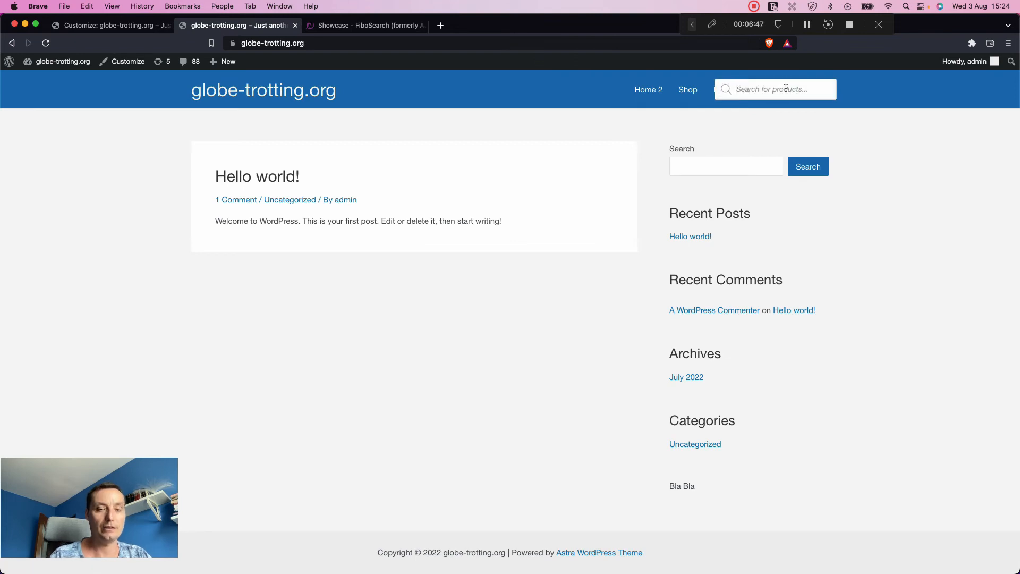
{"action": "type", "text": "t-s"}
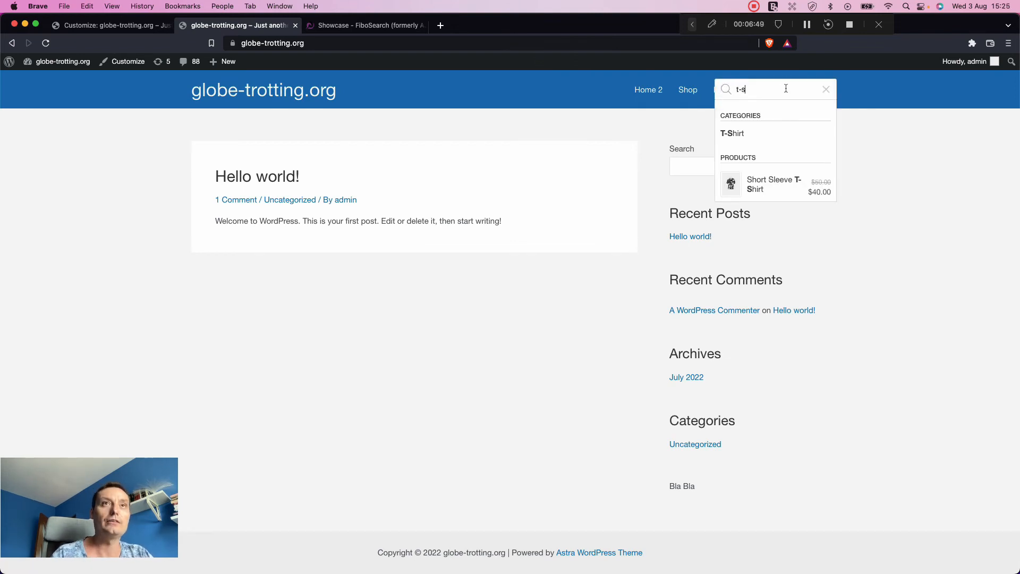
{"action": "mouse_move", "coordinate": [750, 202]}
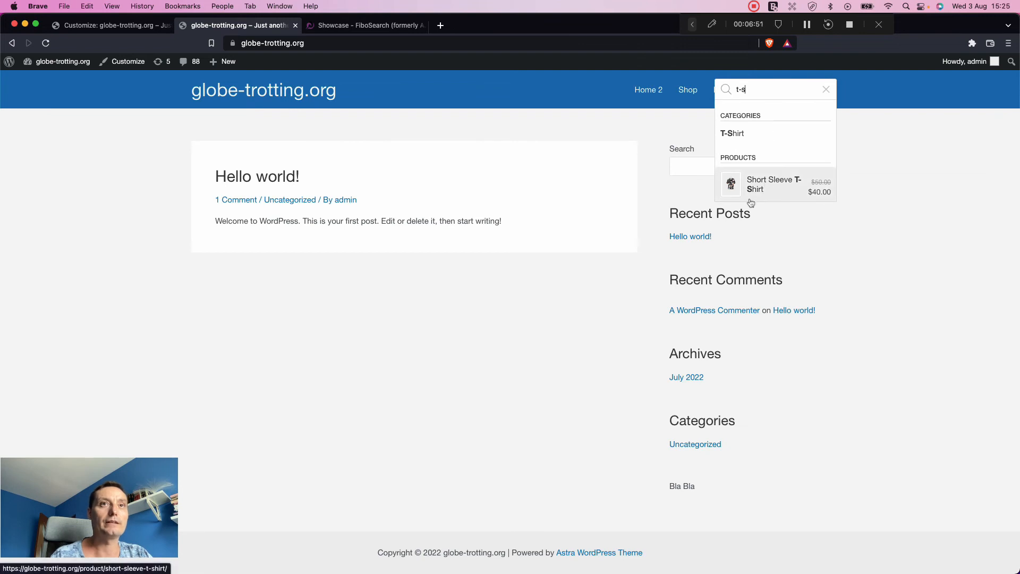
{"action": "mouse_move", "coordinate": [748, 140]}
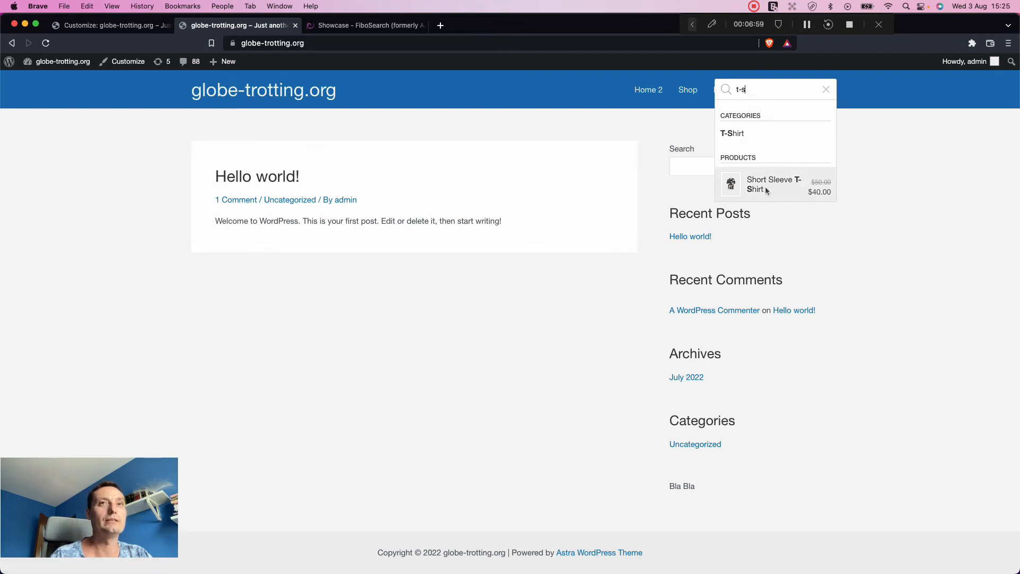
Reload the storefront and view Home 2, where the header lacks the product search bar
{"action": "left_click", "coordinate": [773, 185]}
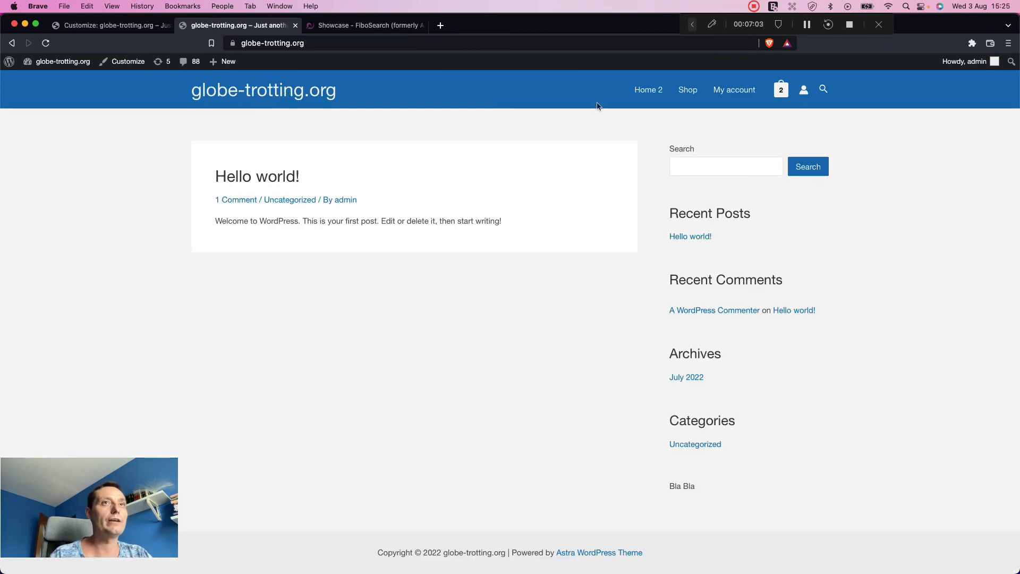
{"action": "left_click", "coordinate": [648, 89]}
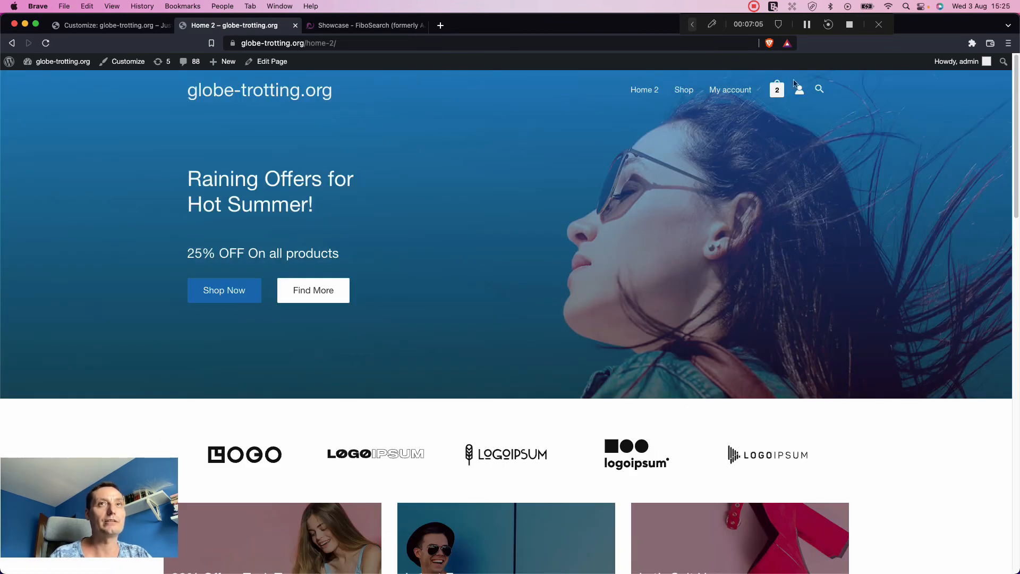
{"action": "scroll", "scroll_direction": "down", "scroll_amount": 3}
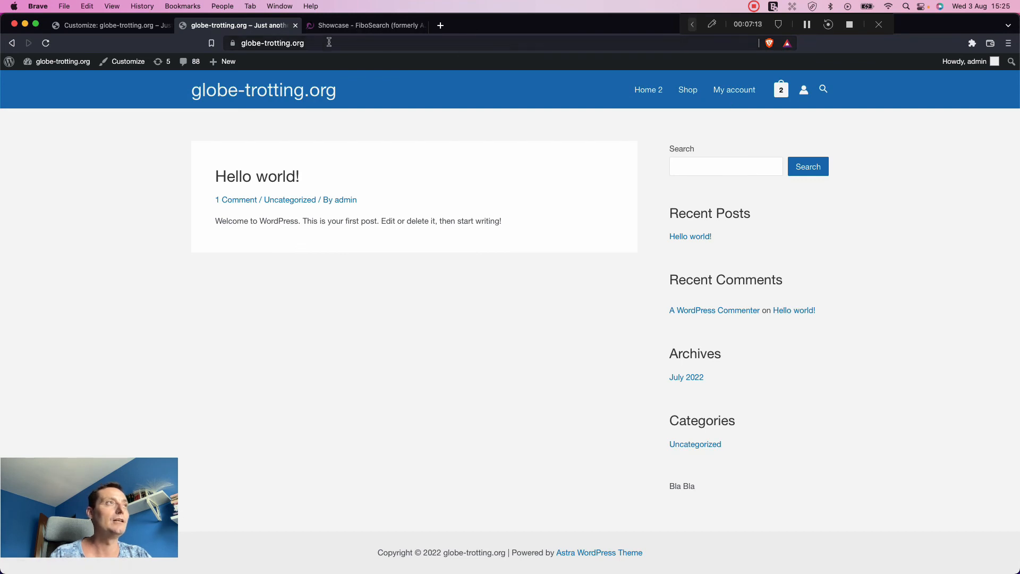
Add Widget 1 to the main header row in the Header Builder and open its contents
{"action": "left_click", "coordinate": [107, 26]}
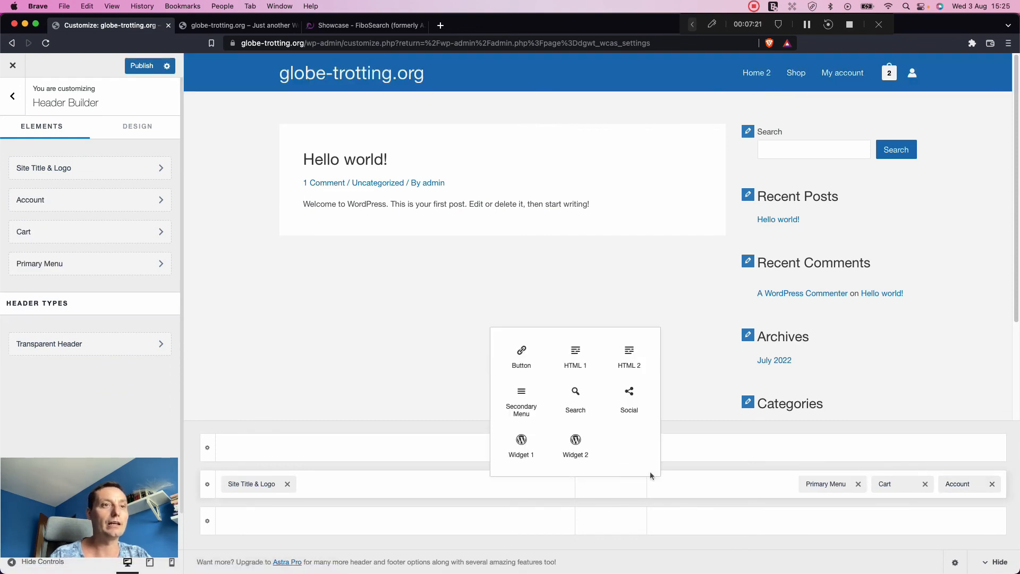
{"action": "mouse_move", "coordinate": [522, 455]}
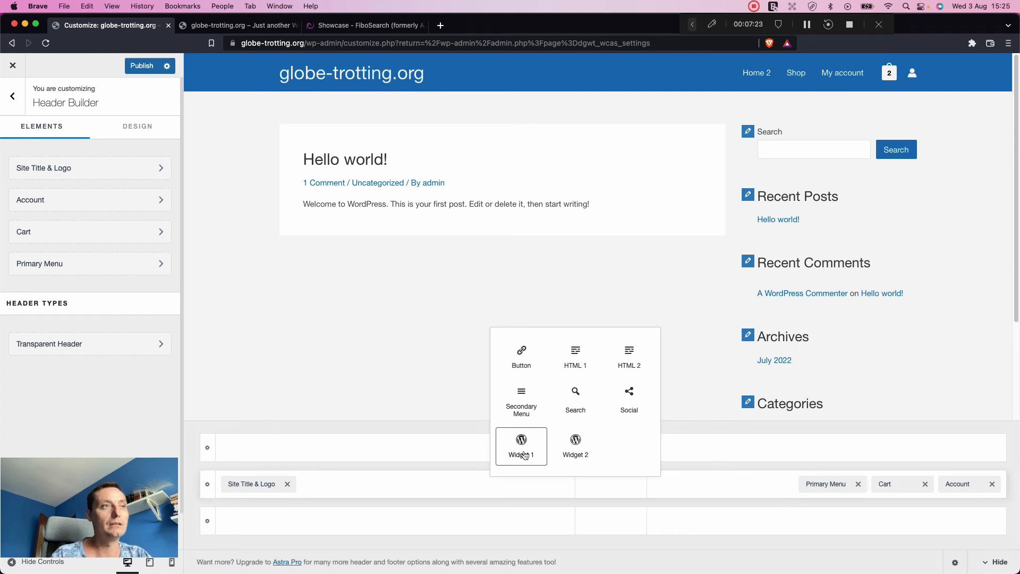
{"action": "left_click", "coordinate": [520, 446]}
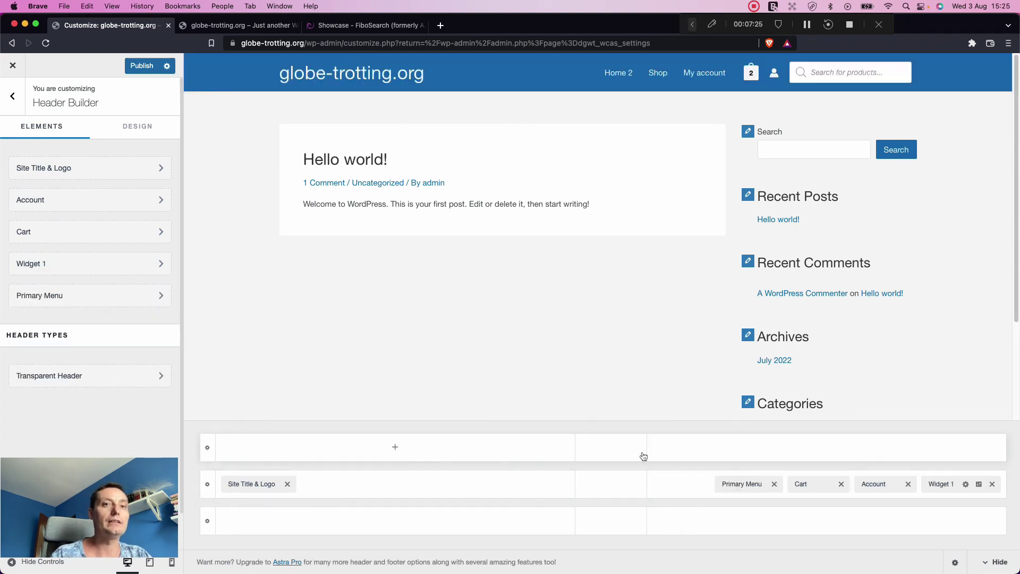
{"action": "left_click", "coordinate": [966, 485]}
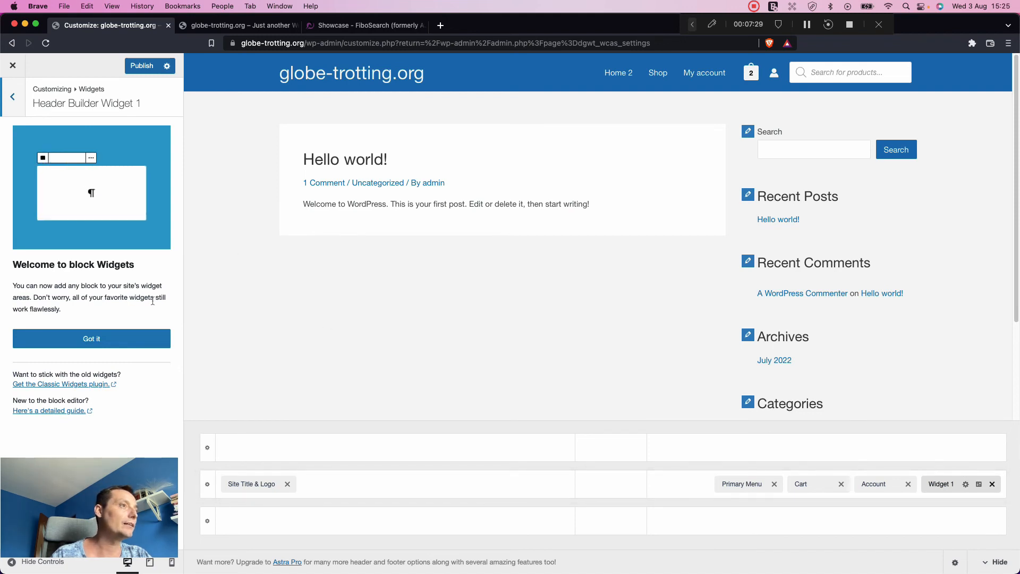
Dismiss the block widgets notice and delete the existing FiboSearch block, leaving Widget 1 empty
{"action": "left_click", "coordinate": [91, 339]}
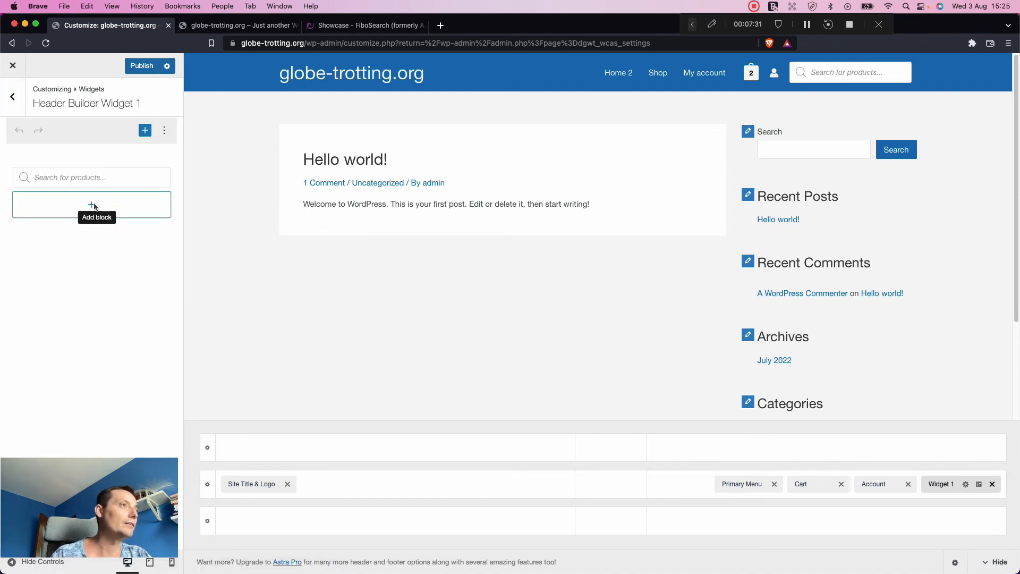
{"action": "left_click", "coordinate": [91, 205]}
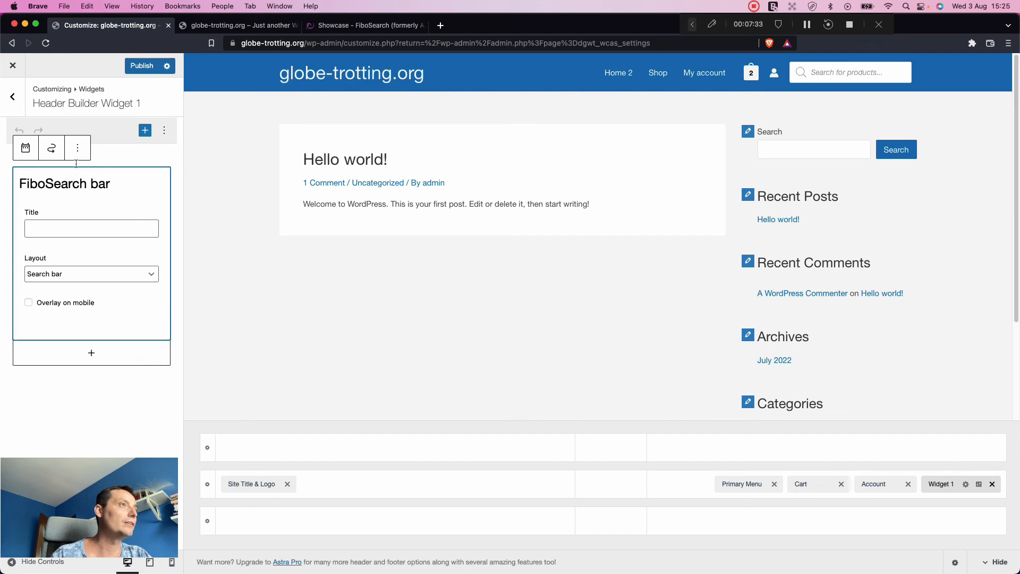
{"action": "left_click", "coordinate": [78, 148]}
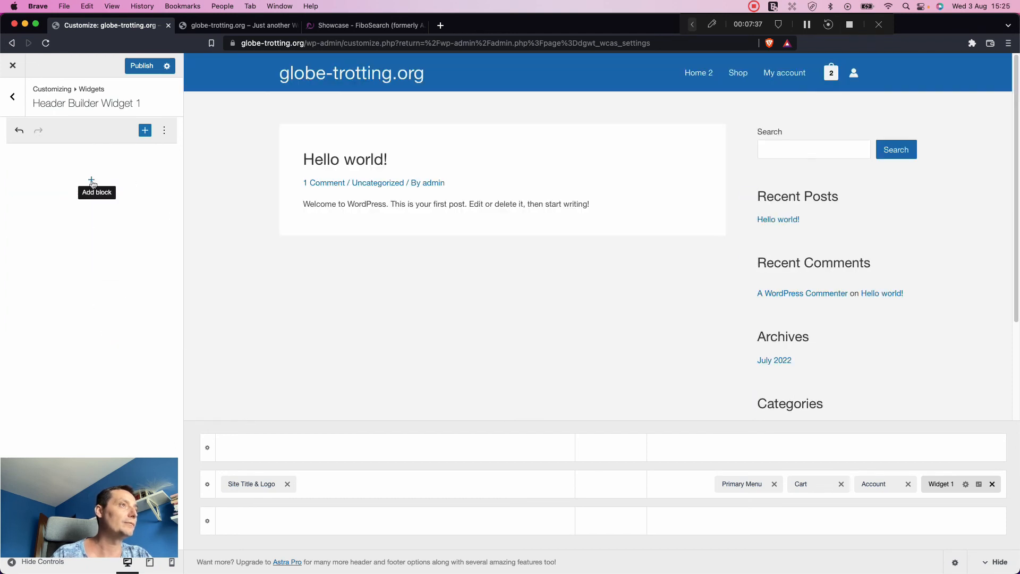
Insert a FiboSearch bar block into Widget 1, found by searching 'sear'
{"action": "left_click", "coordinate": [145, 130]}
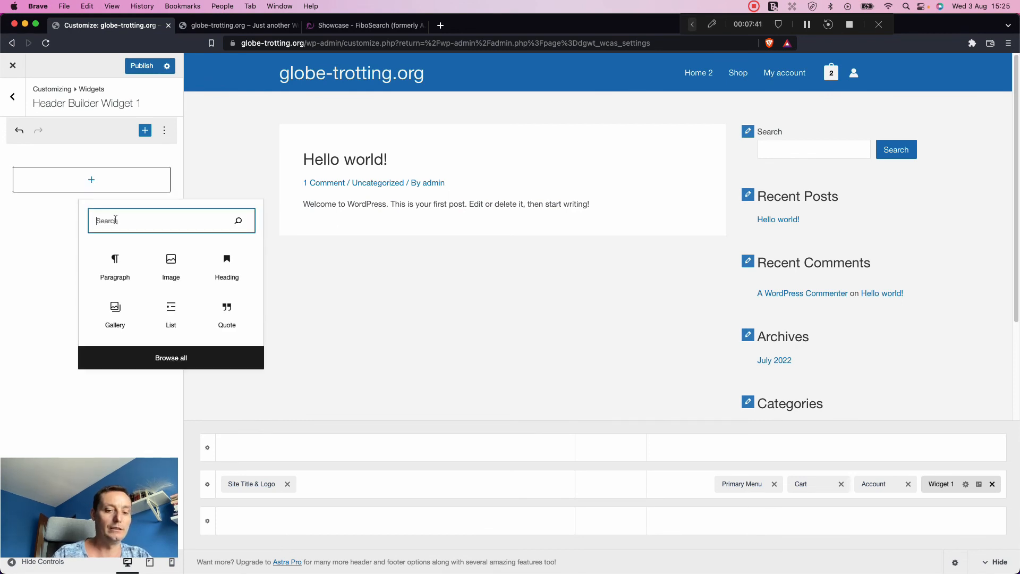
{"action": "type", "text": "sear"}
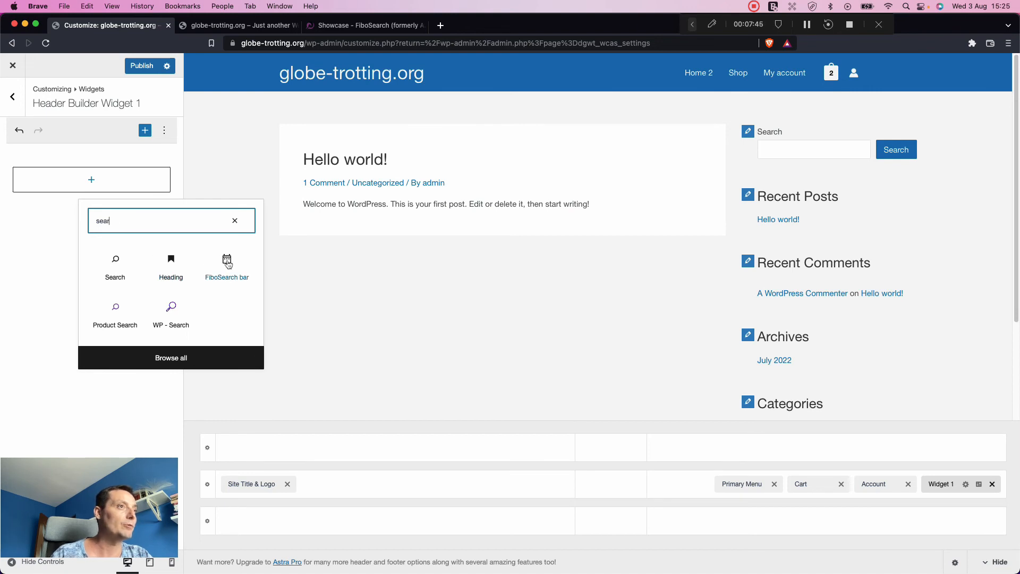
{"action": "left_click", "coordinate": [226, 266]}
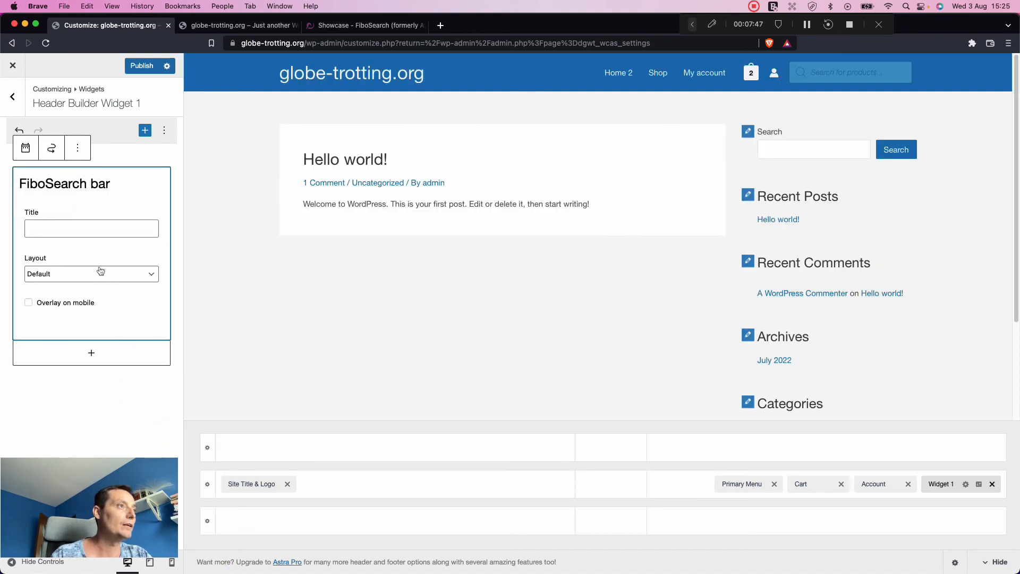
Set its layout to 'Icon on mobile, search bar on desktop' and publish
{"action": "left_click", "coordinate": [91, 274]}
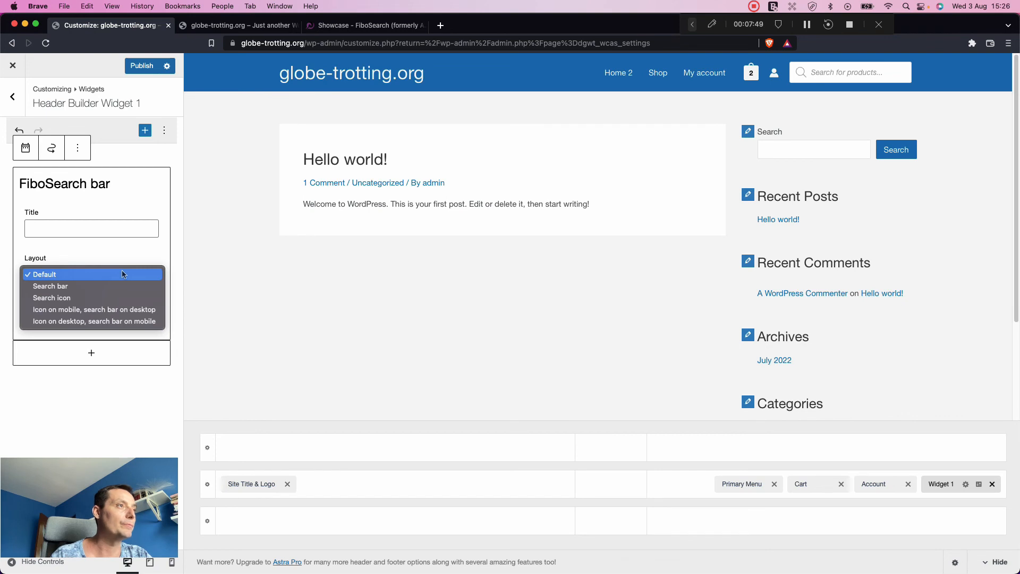
{"action": "mouse_move", "coordinate": [110, 286]}
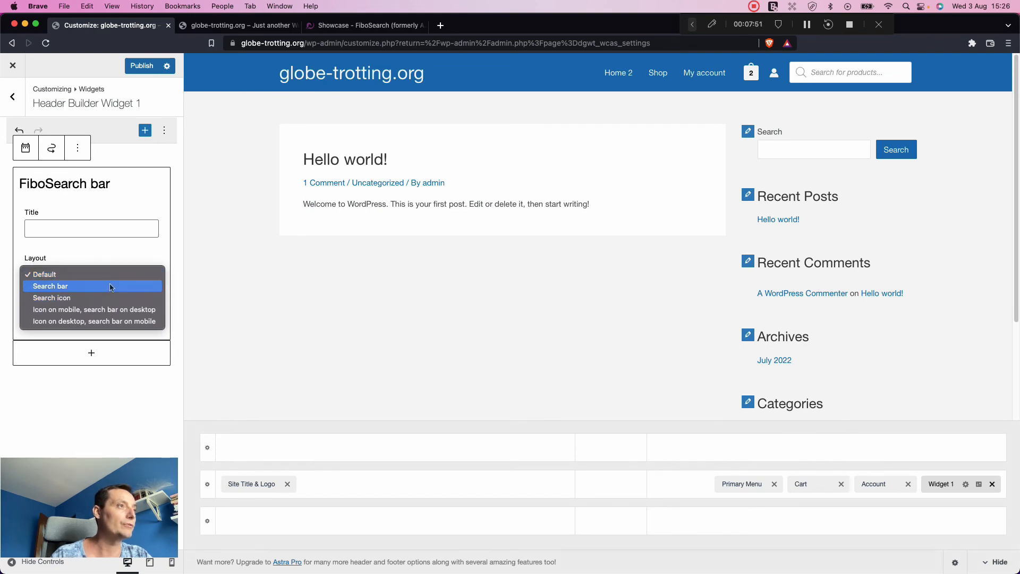
{"action": "mouse_move", "coordinate": [106, 309]}
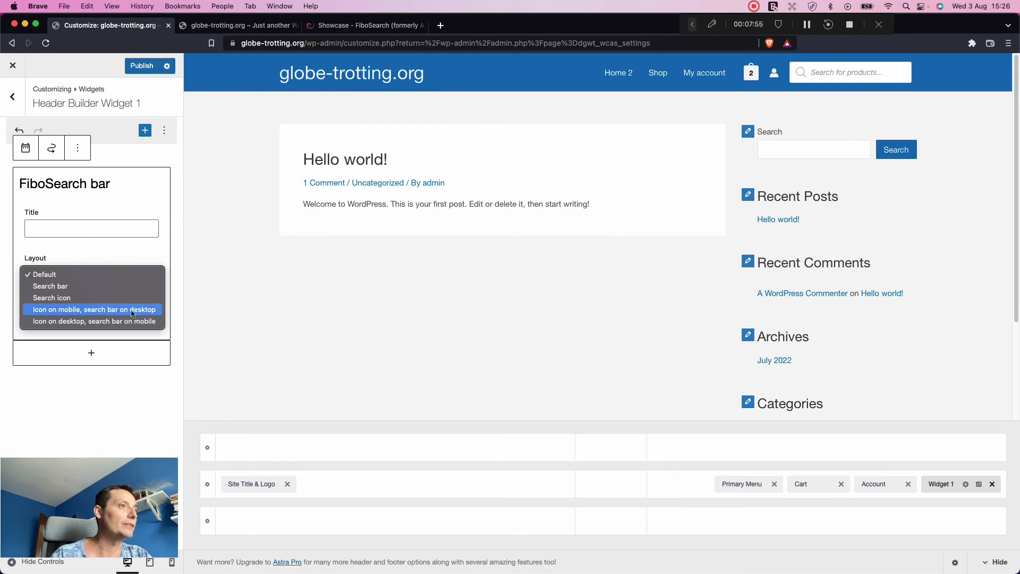
{"action": "left_click", "coordinate": [94, 309]}
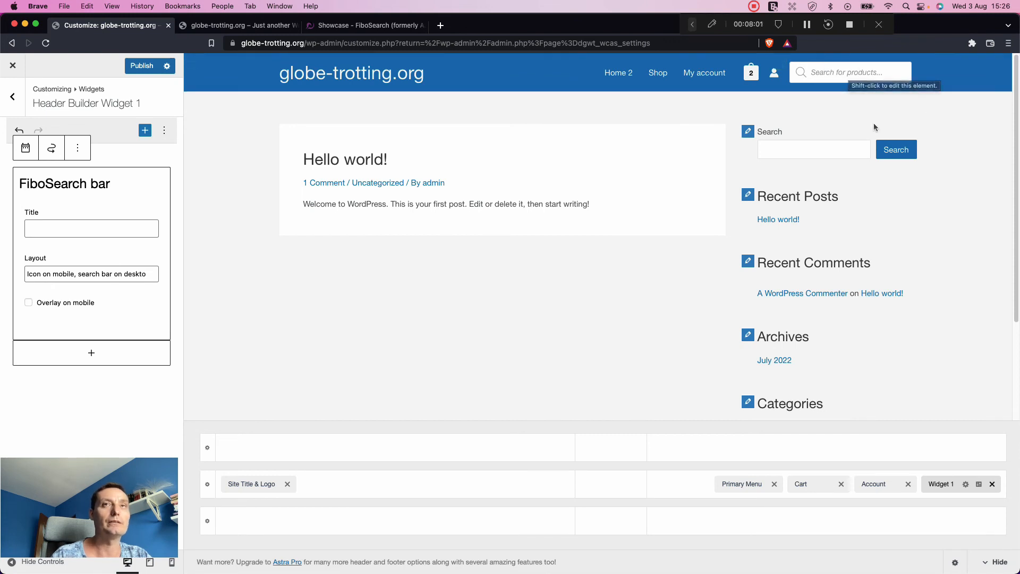
{"action": "mouse_move", "coordinate": [963, 328]}
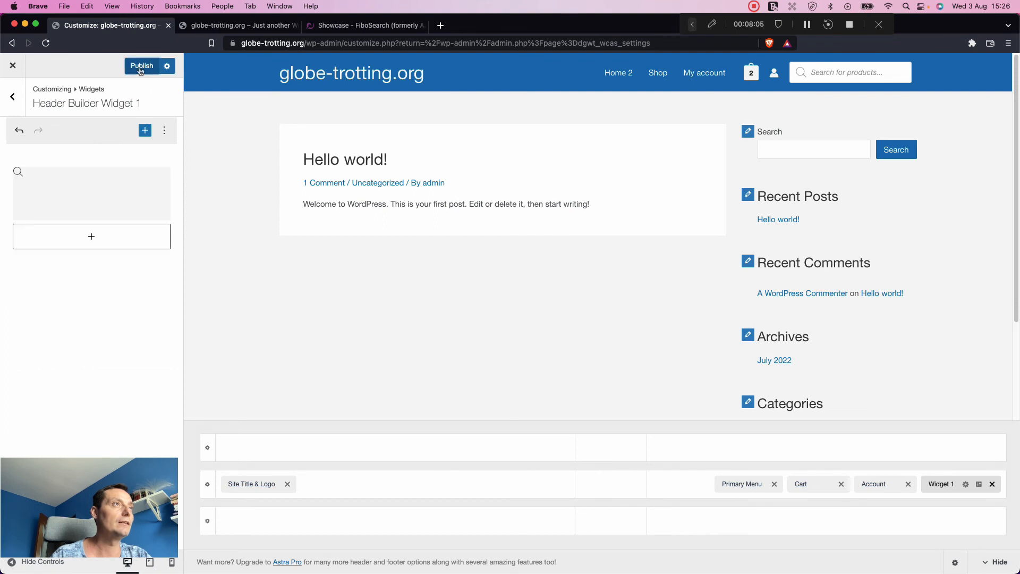
{"action": "left_click", "coordinate": [142, 66]}
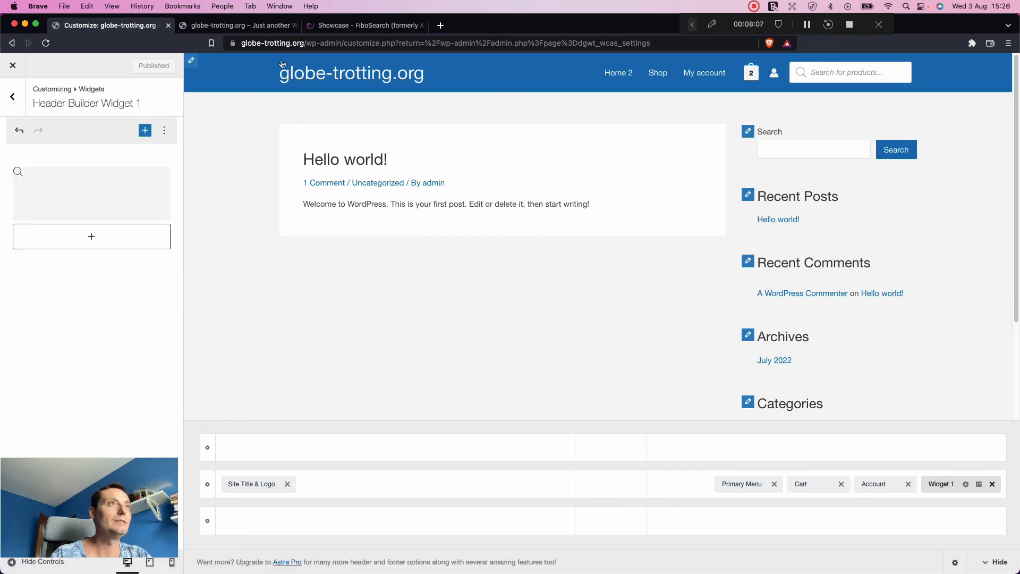
Test the new header search bar with 't-s' on the storefront, then view it on Home 2
{"action": "left_click", "coordinate": [238, 26]}
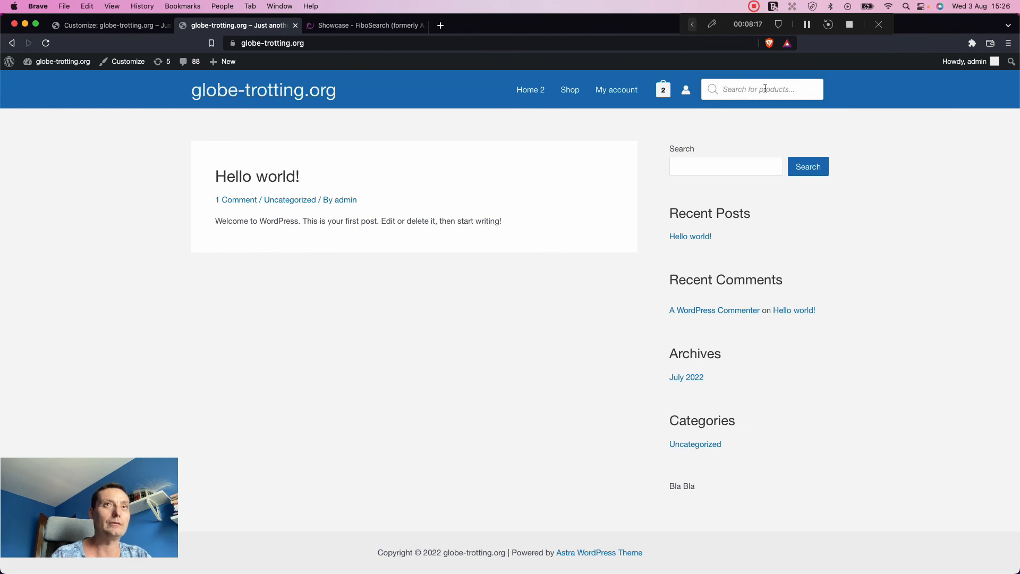
{"action": "type", "text": "t"}
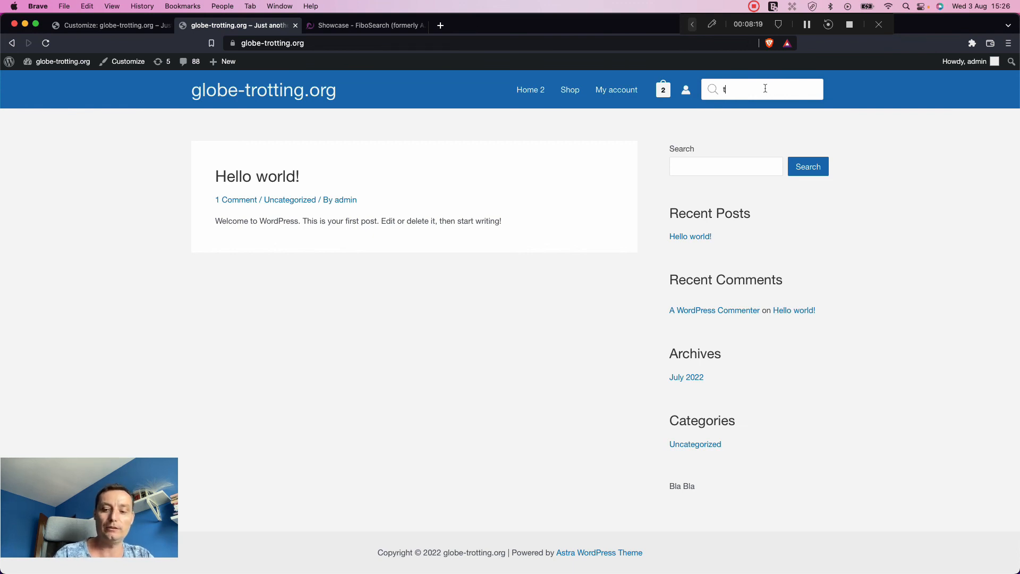
{"action": "type", "text": "-s"}
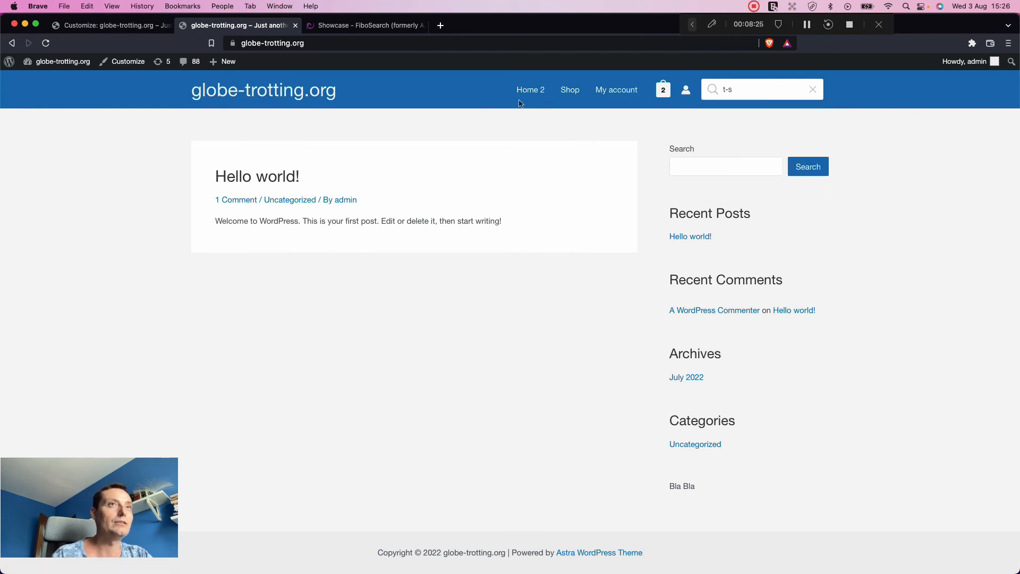
{"action": "left_click", "coordinate": [530, 90]}
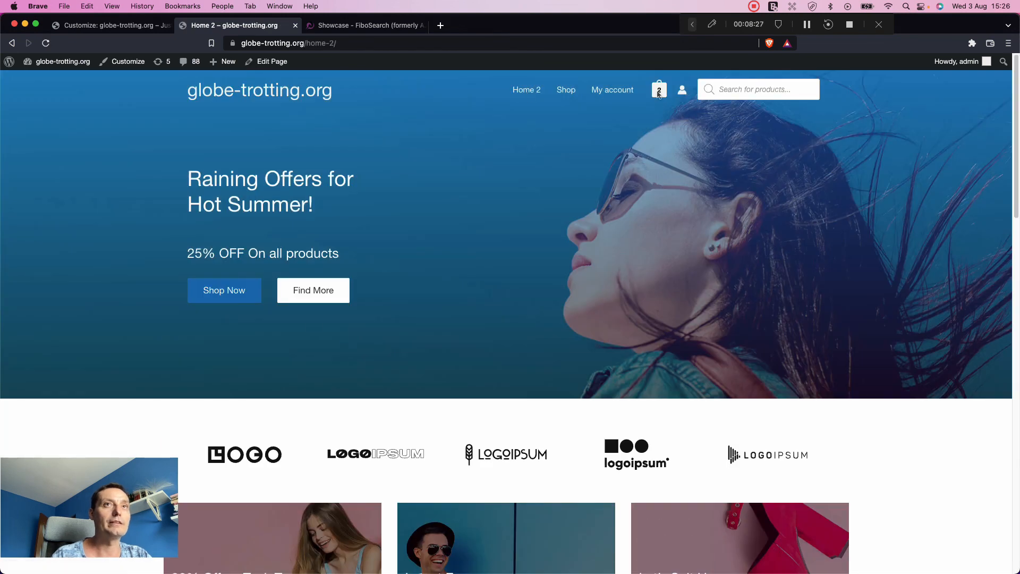
{"action": "left_click", "coordinate": [759, 90]}
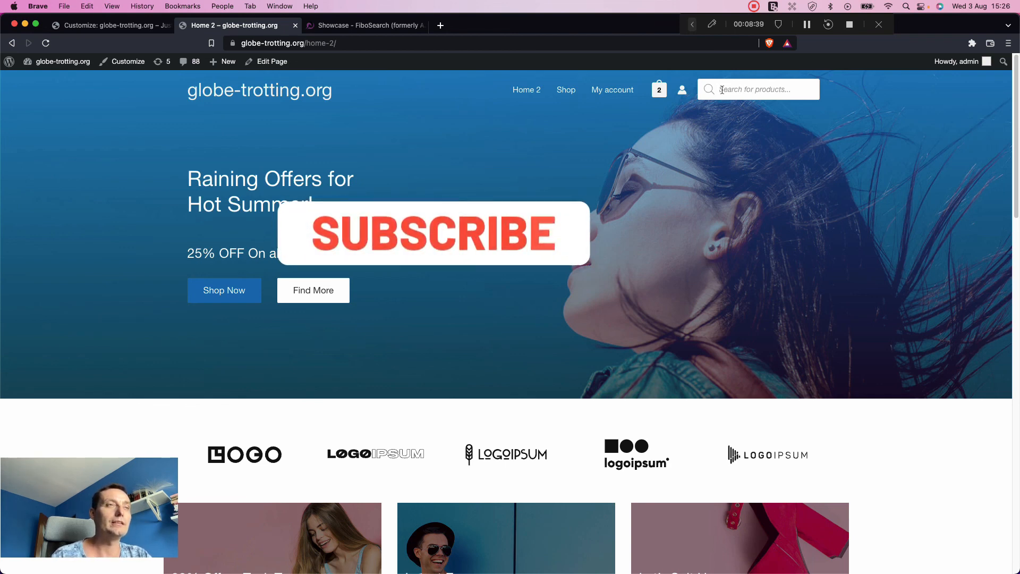
{"action": "left_click", "coordinate": [433, 233]}
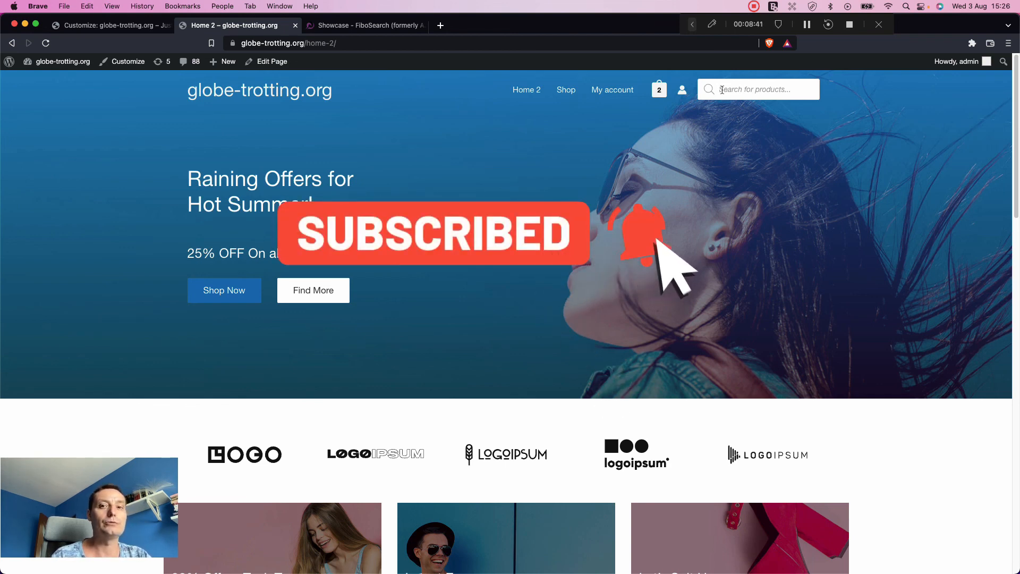